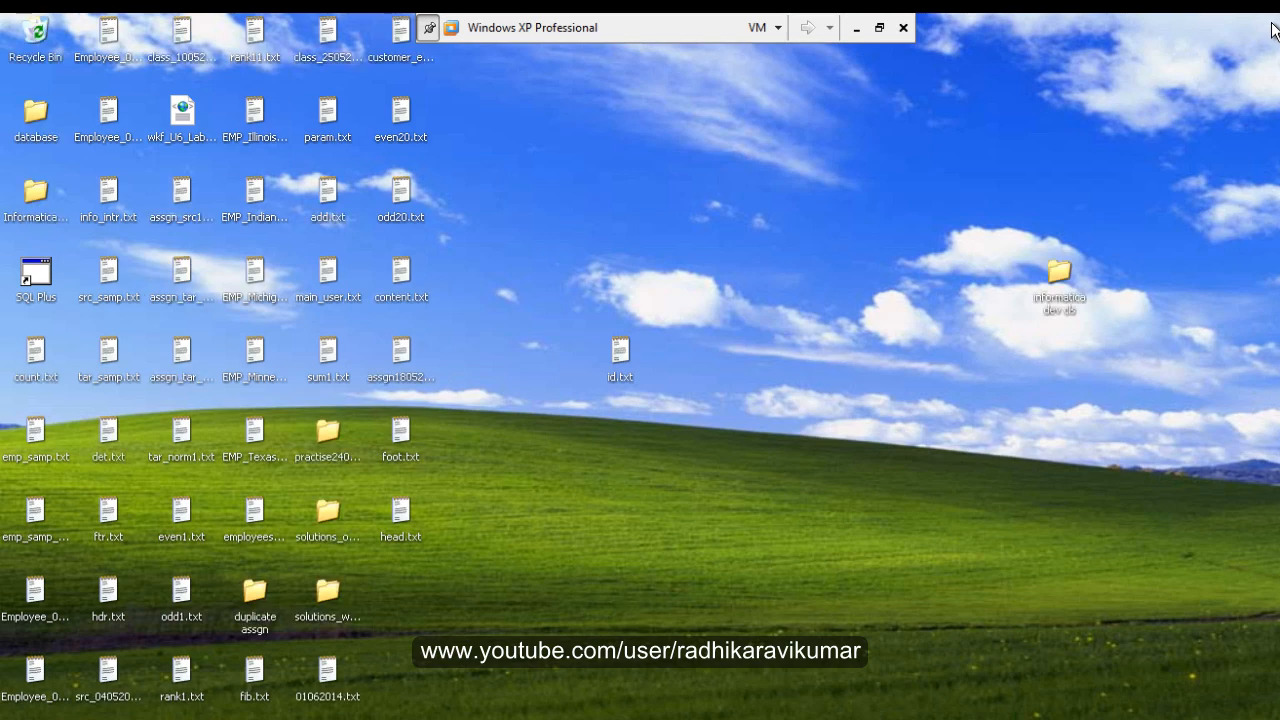
pyautogui.moveTo(110, 672)
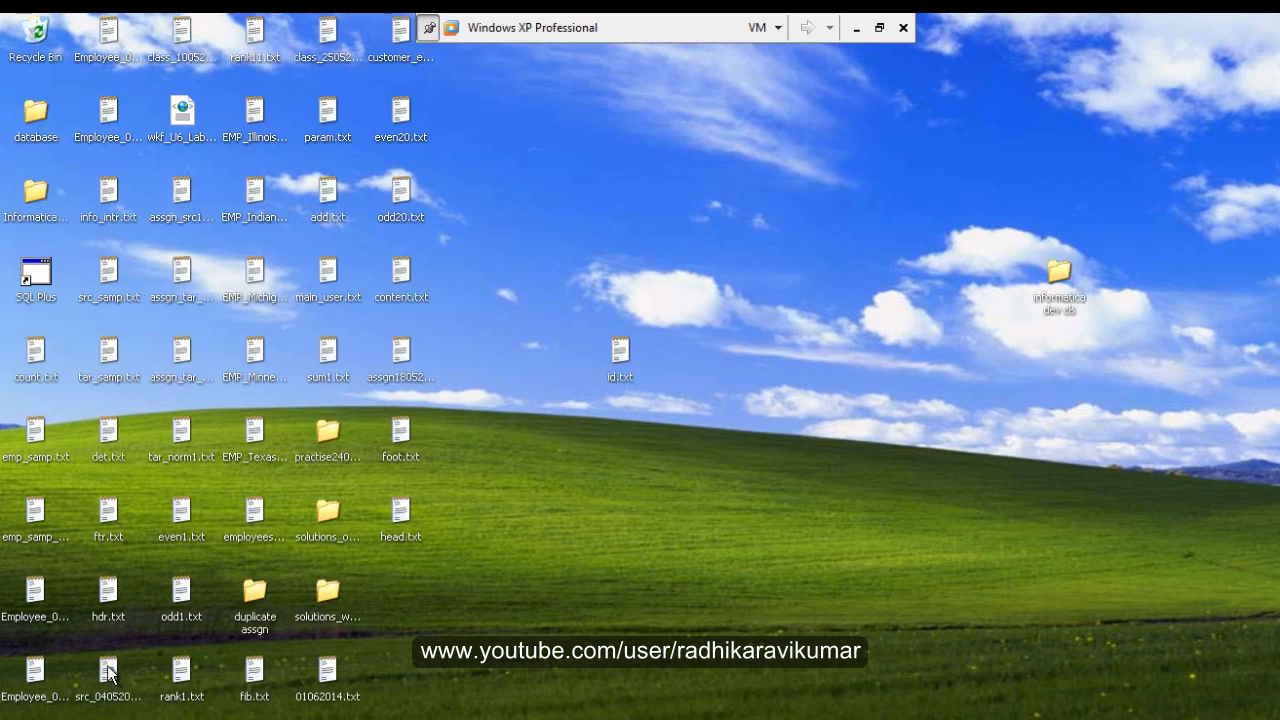
# View src_04052014.txt in Notepad, highlighting data records 101 and 102, then close it
pyautogui.click(108, 680)
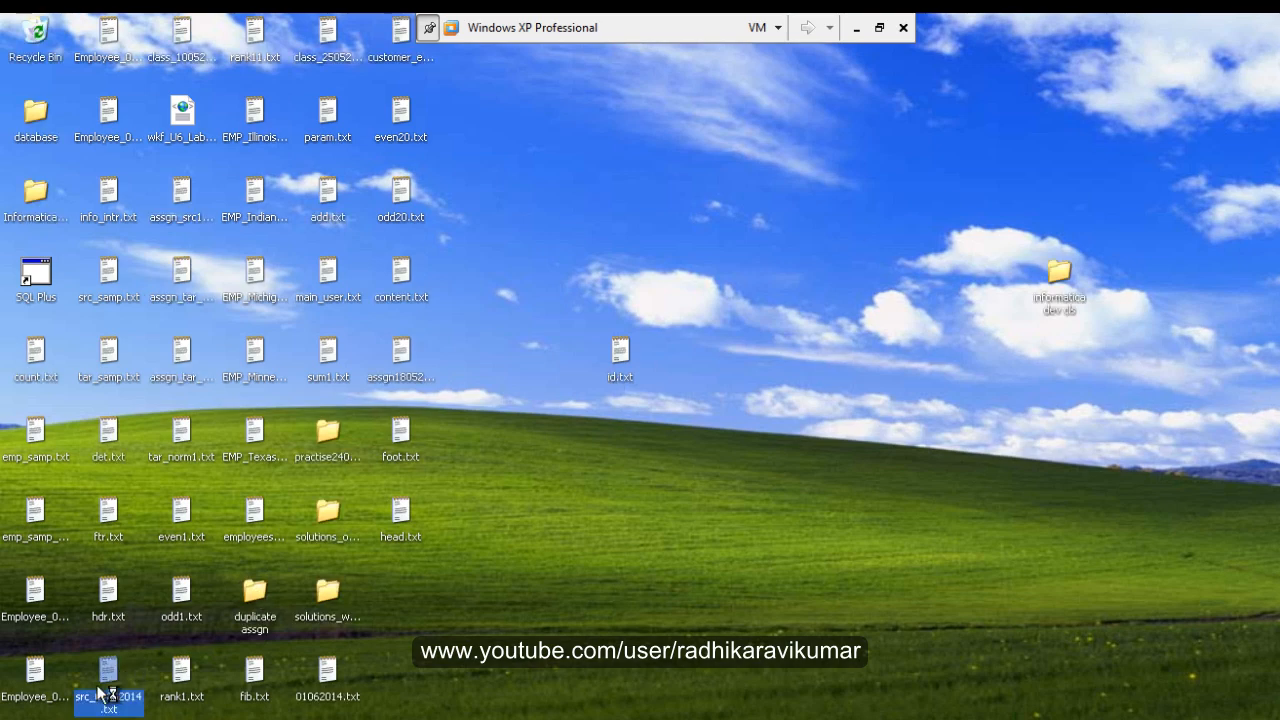
pyautogui.doubleClick(108, 676)
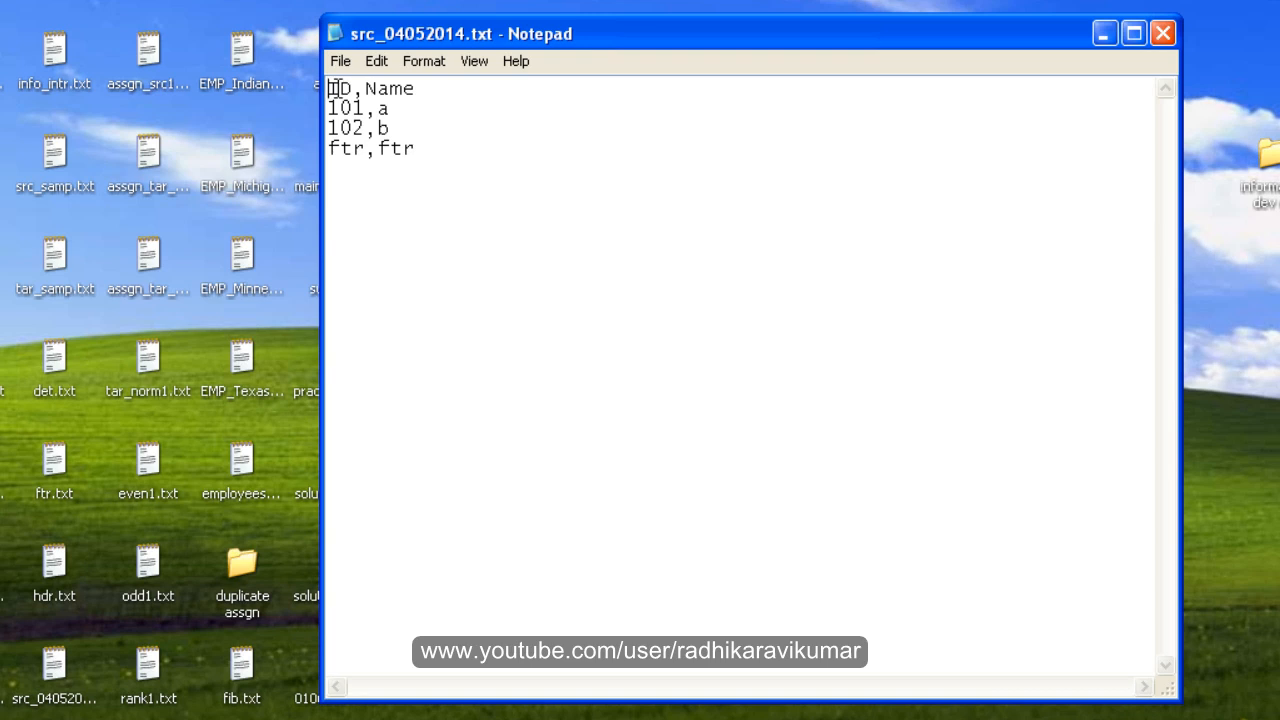
pyautogui.moveTo(336, 110)
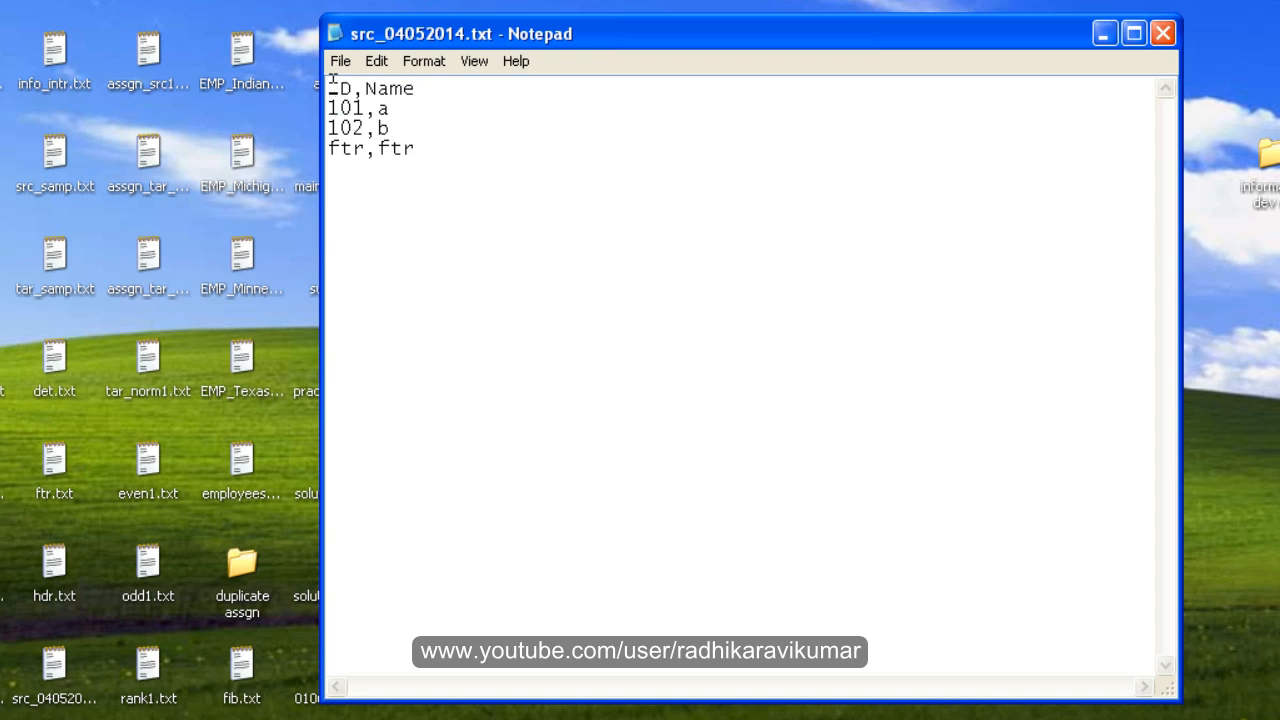
pyautogui.click(332, 108)
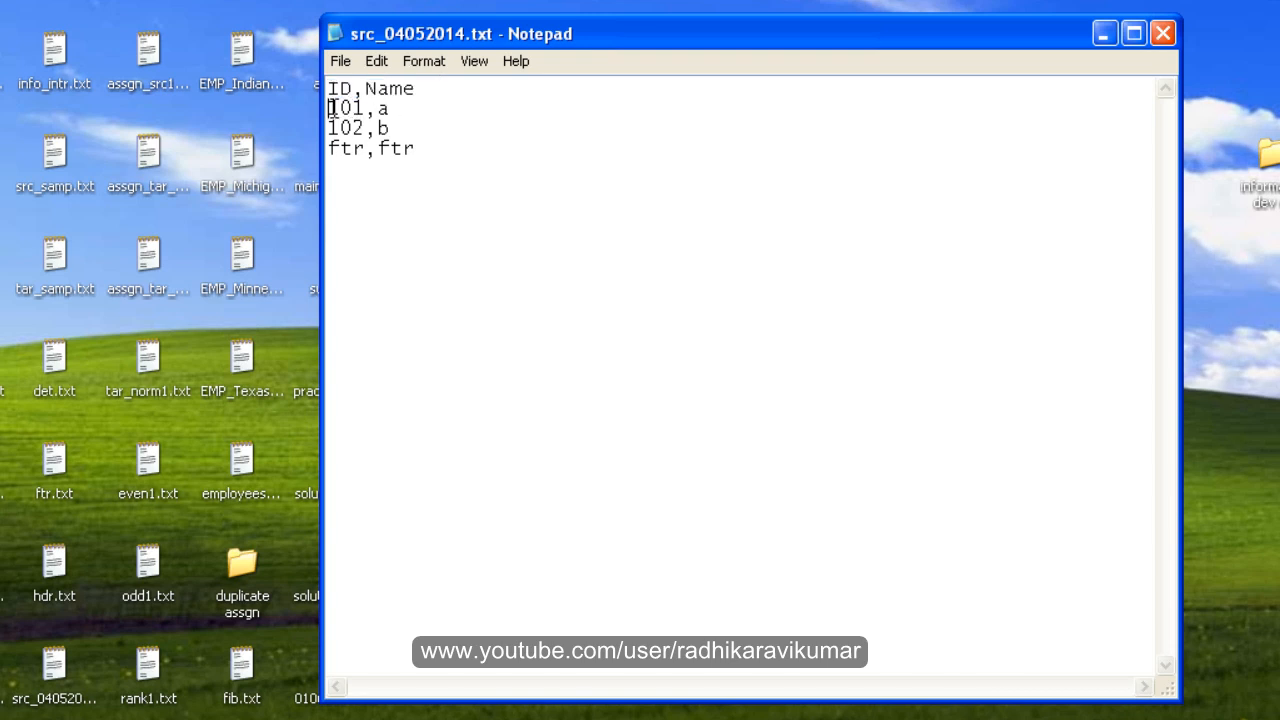
pyautogui.moveTo(330, 108); pyautogui.dragTo(392, 128)
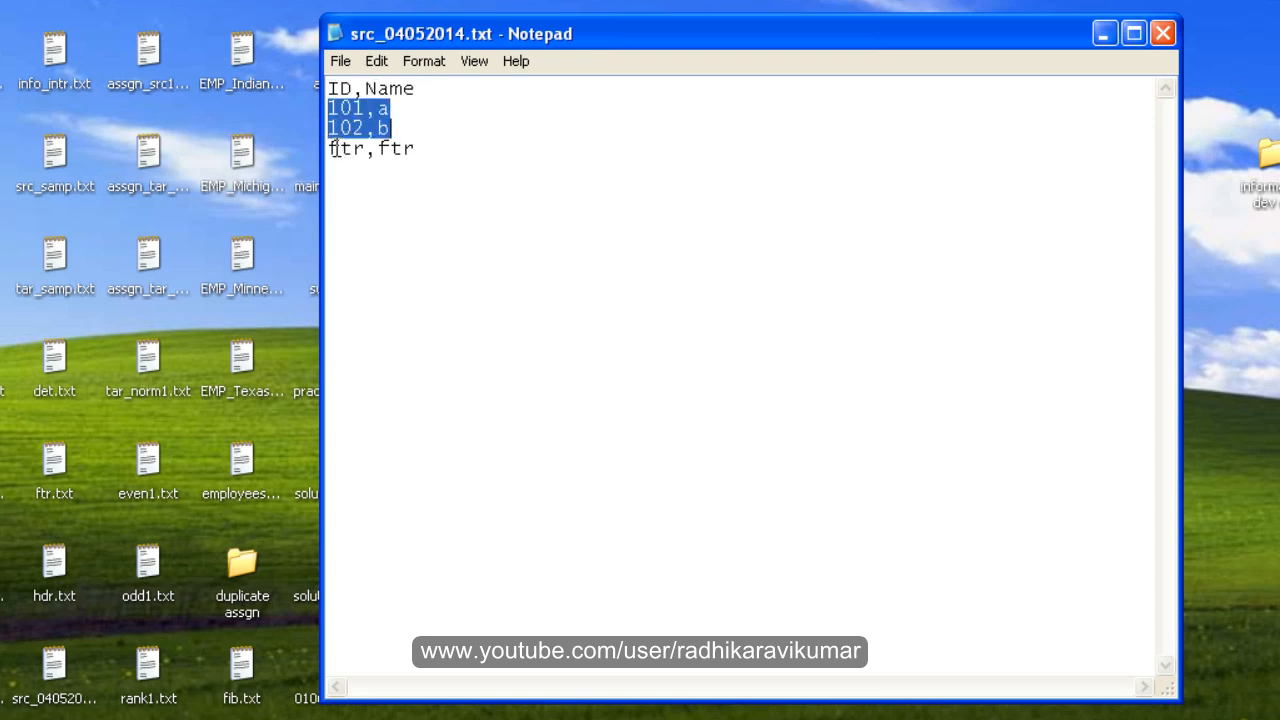
pyautogui.click(592, 292)
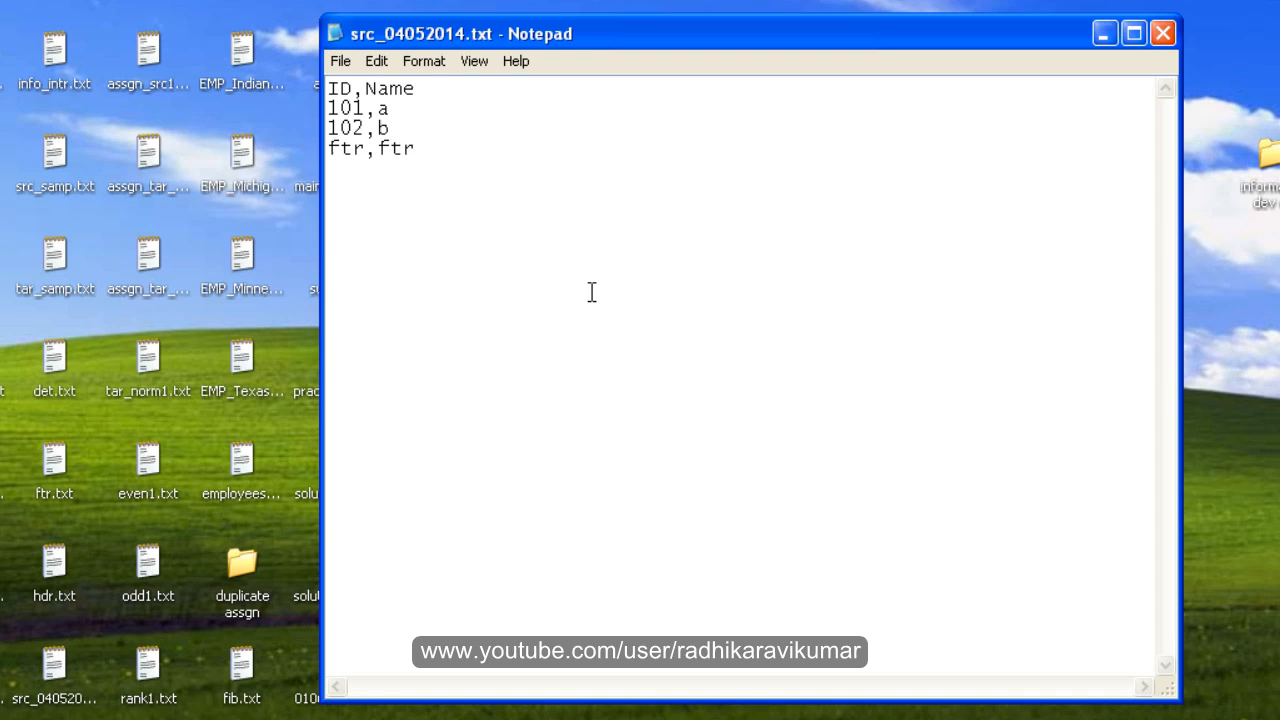
pyautogui.moveTo(628, 144)
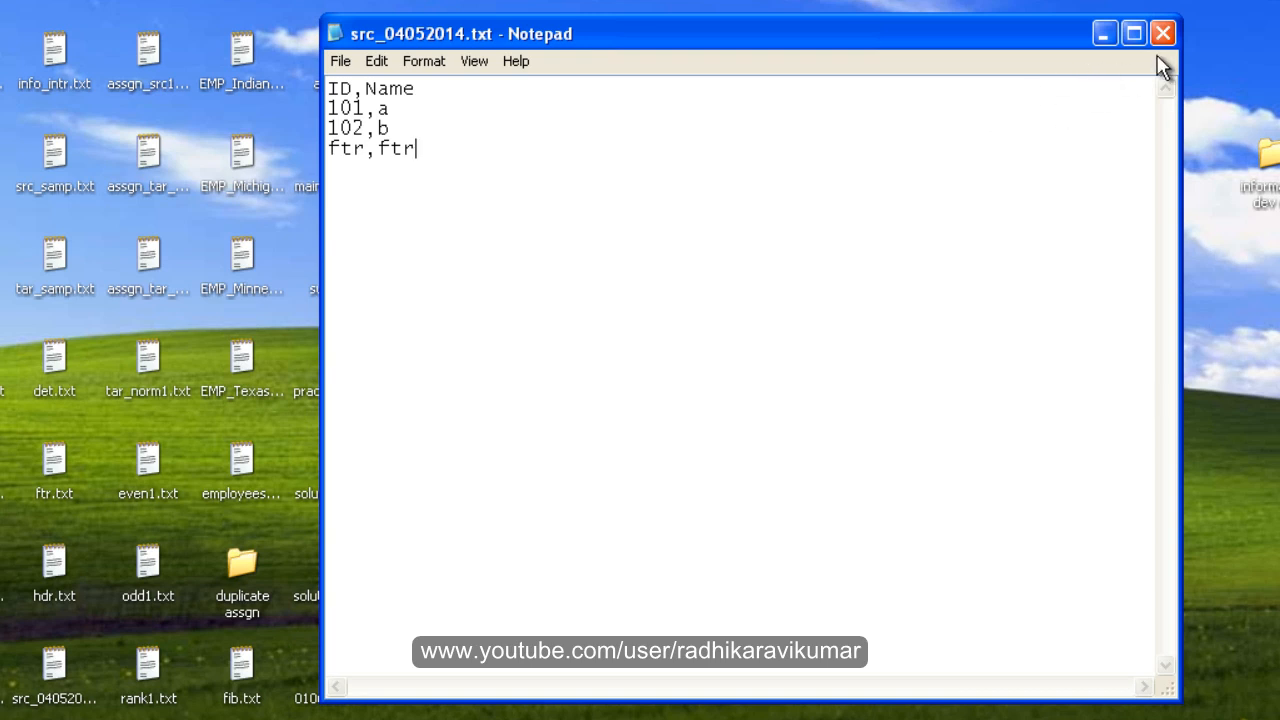
pyautogui.click(1162, 32)
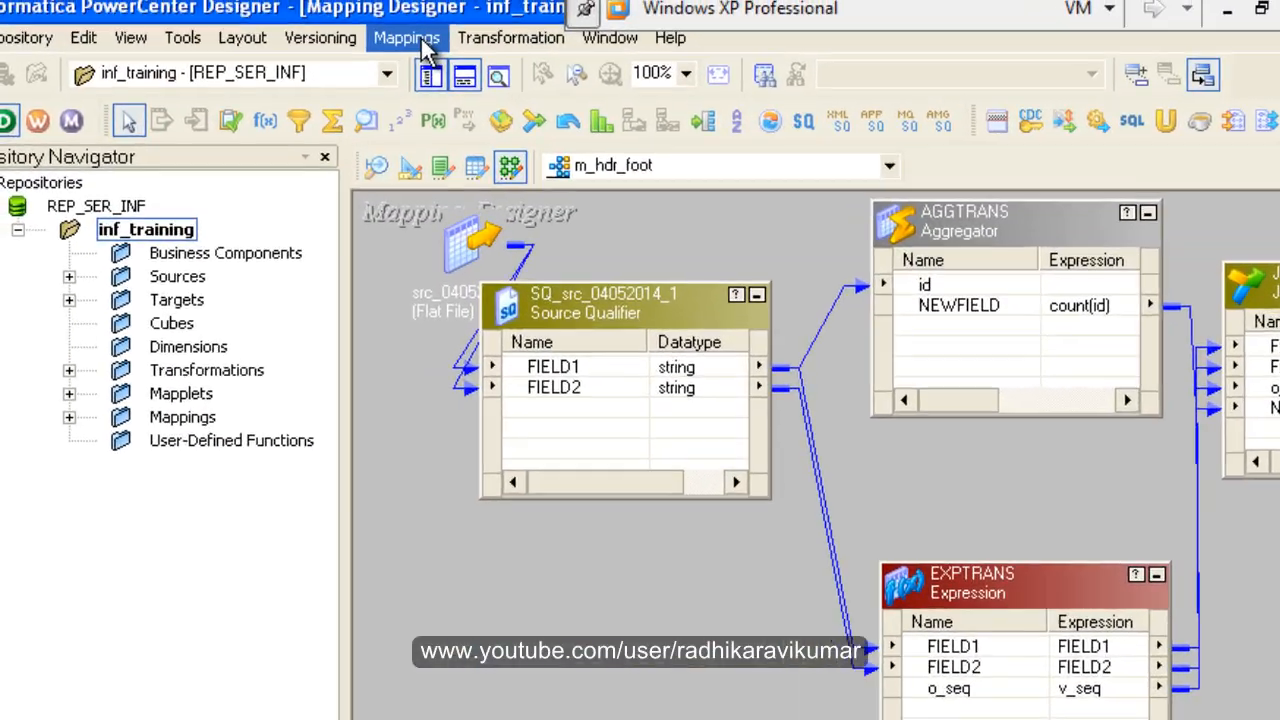
# Create a new mapping named m_hdr_cn_ftr via Mappings > Create
pyautogui.click(406, 36)
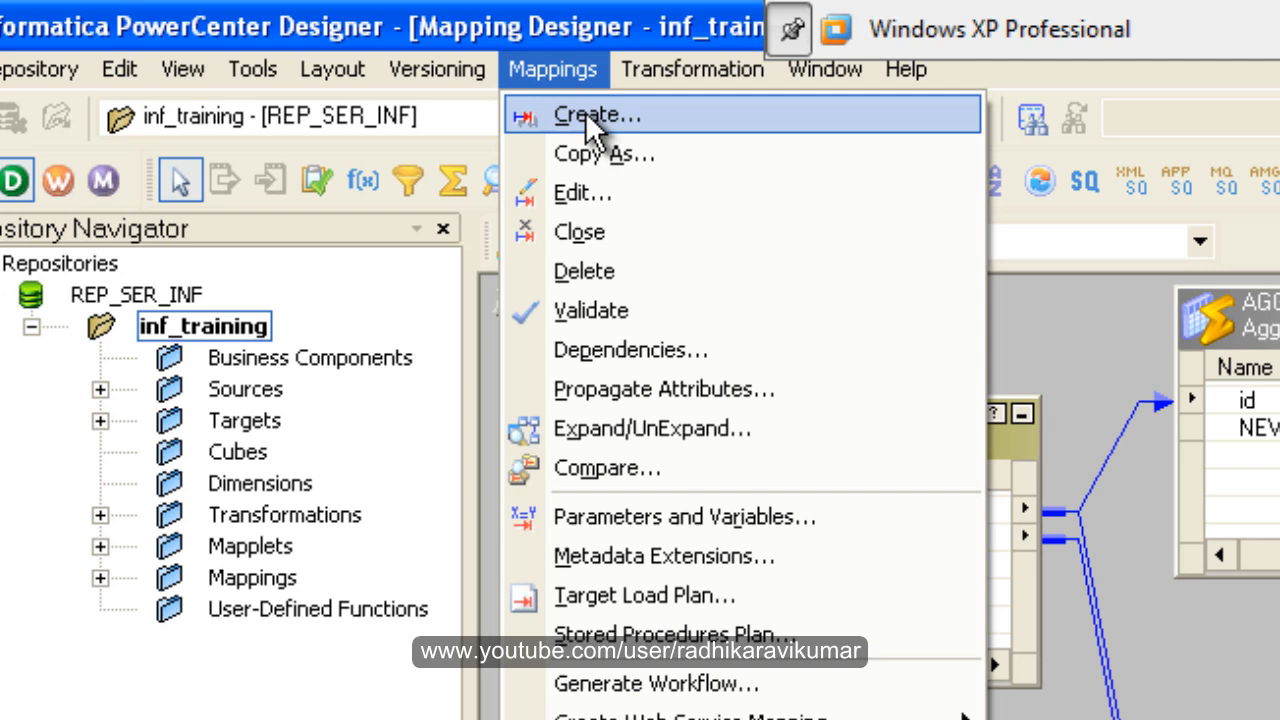
pyautogui.click(596, 114)
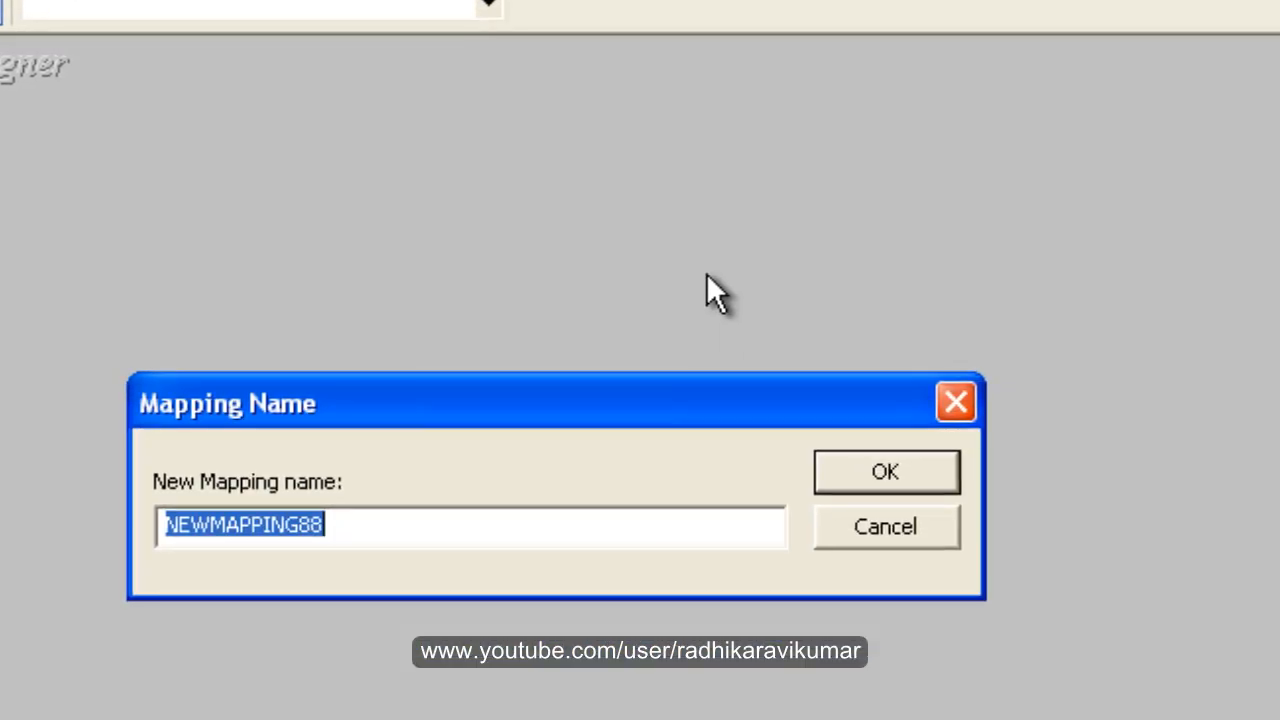
pyautogui.write('m_')
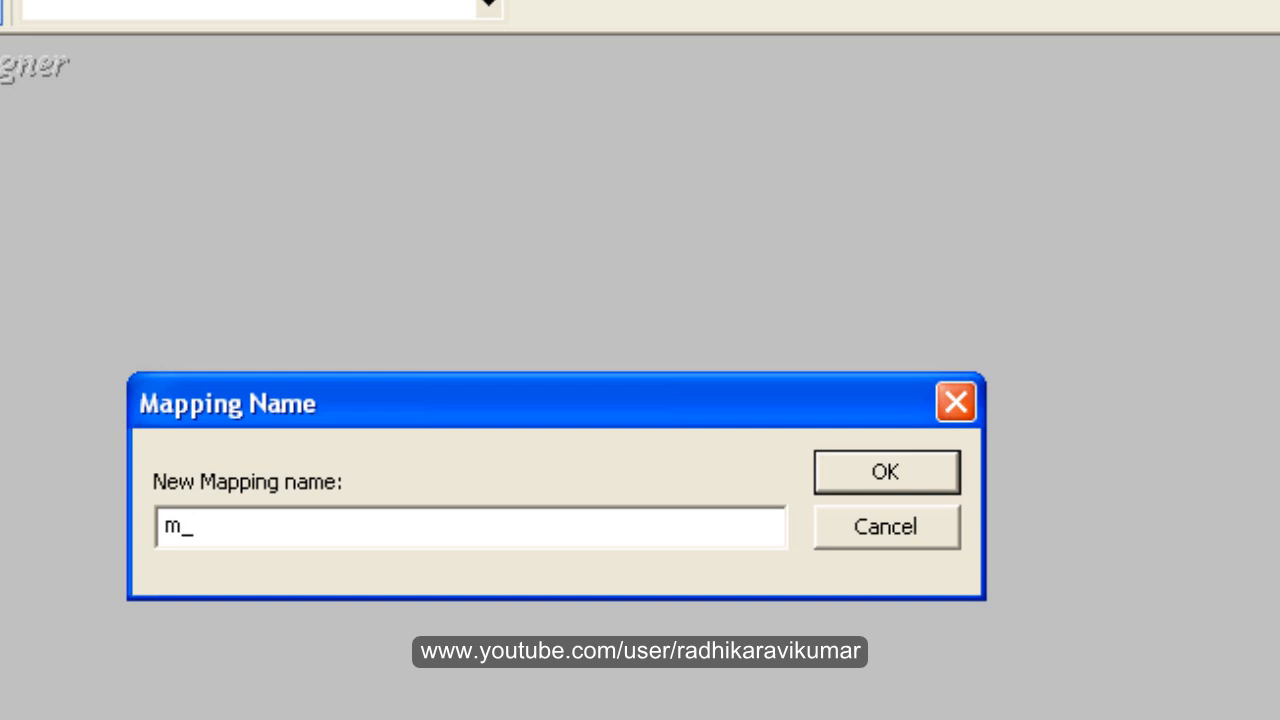
pyautogui.write('hdr_')
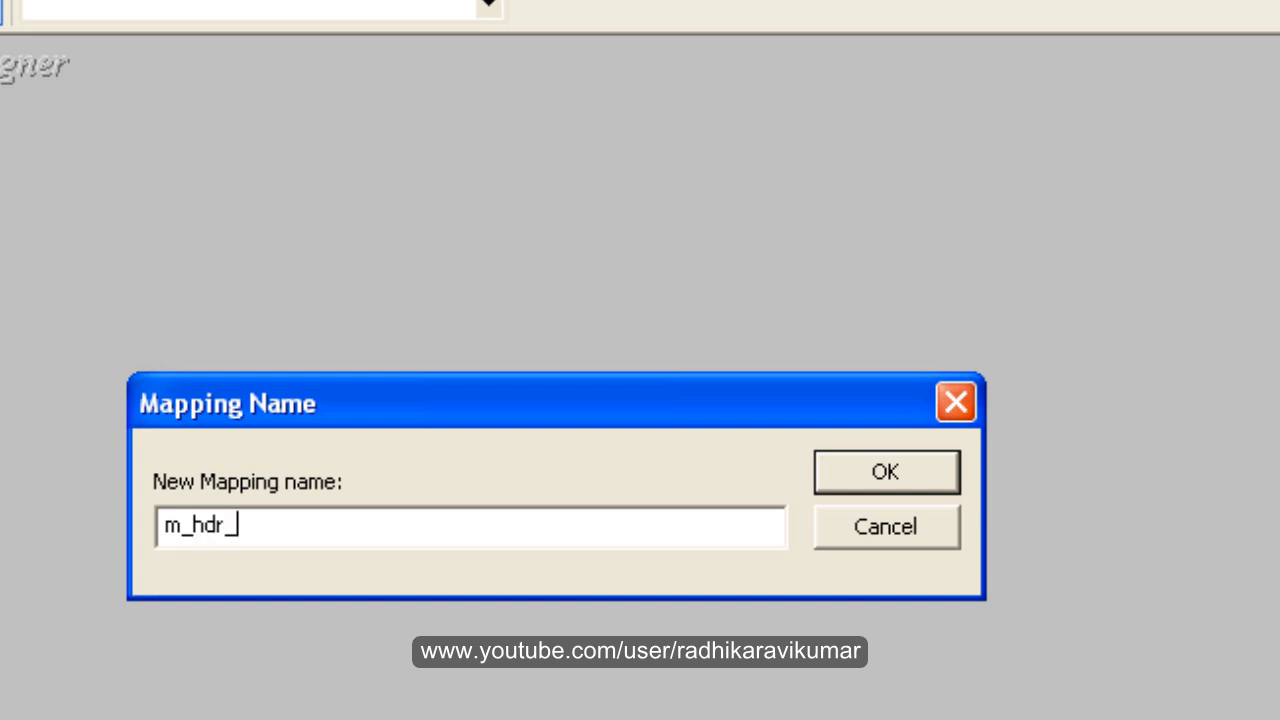
pyautogui.write('cn_')
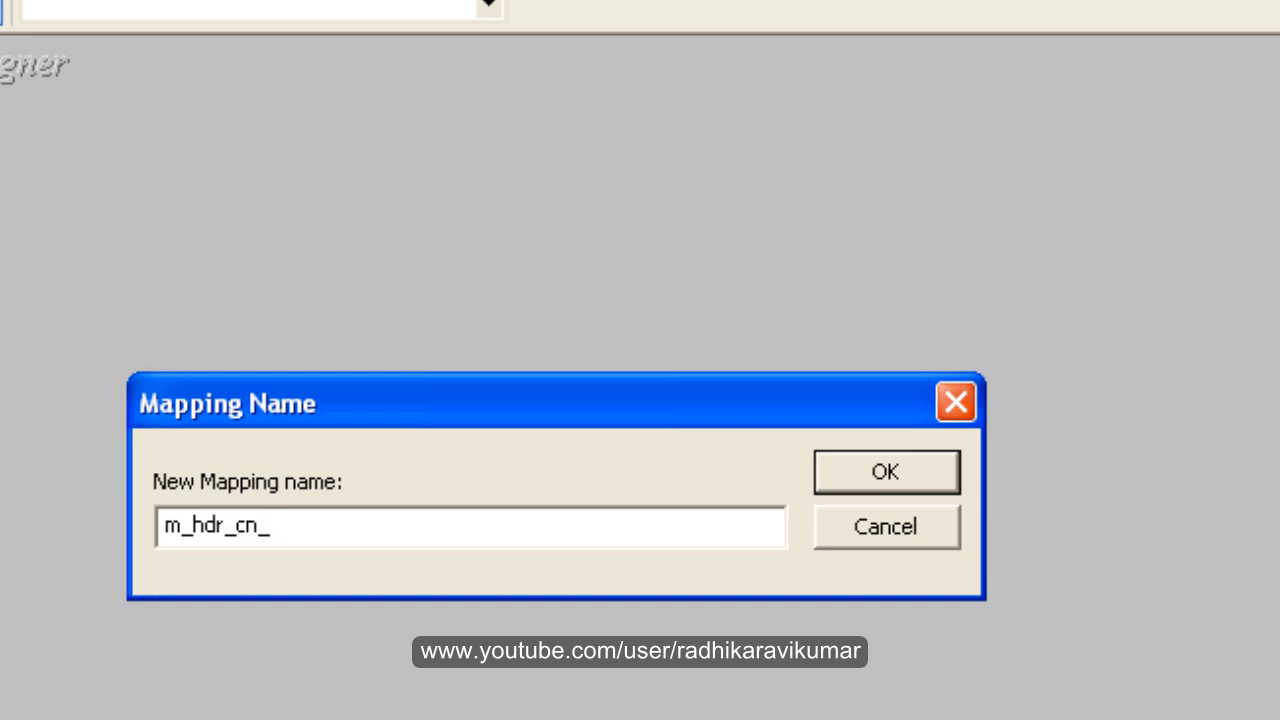
pyautogui.click(884, 472)
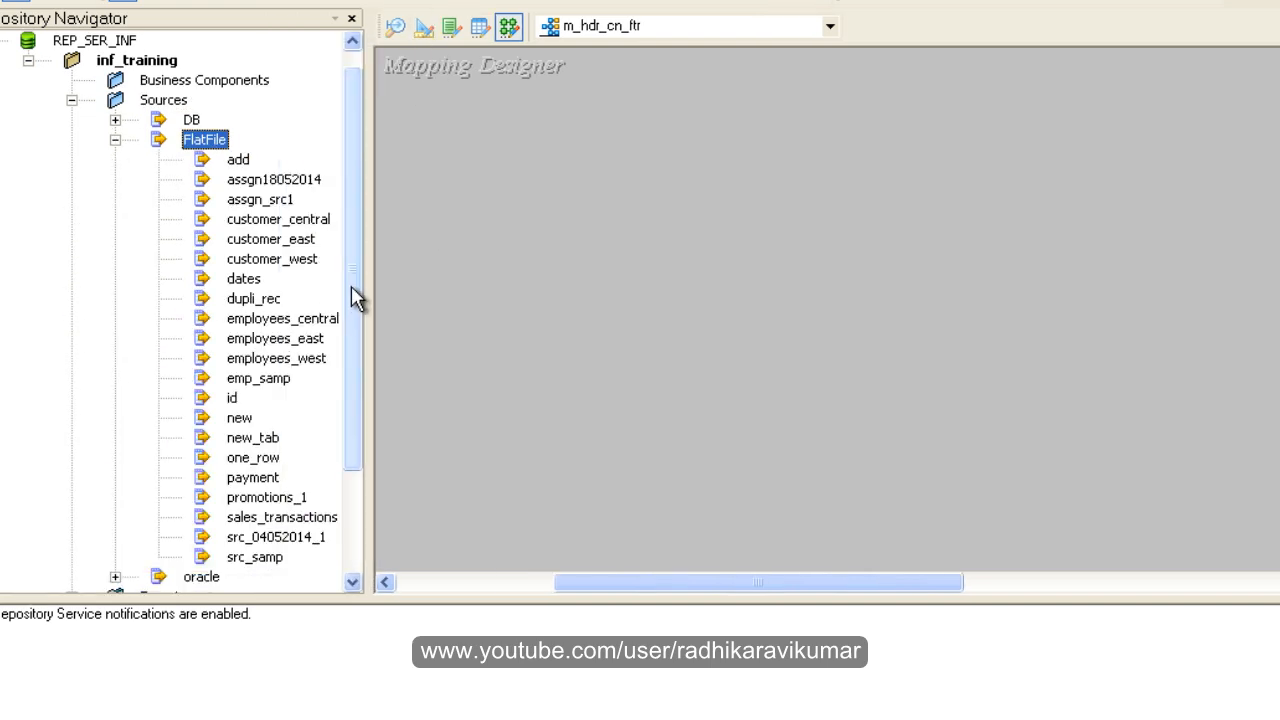
# Place src_04052014_1 with its source qualifier on the canvas and space the qualifier apart from the source
pyautogui.scroll(-3)
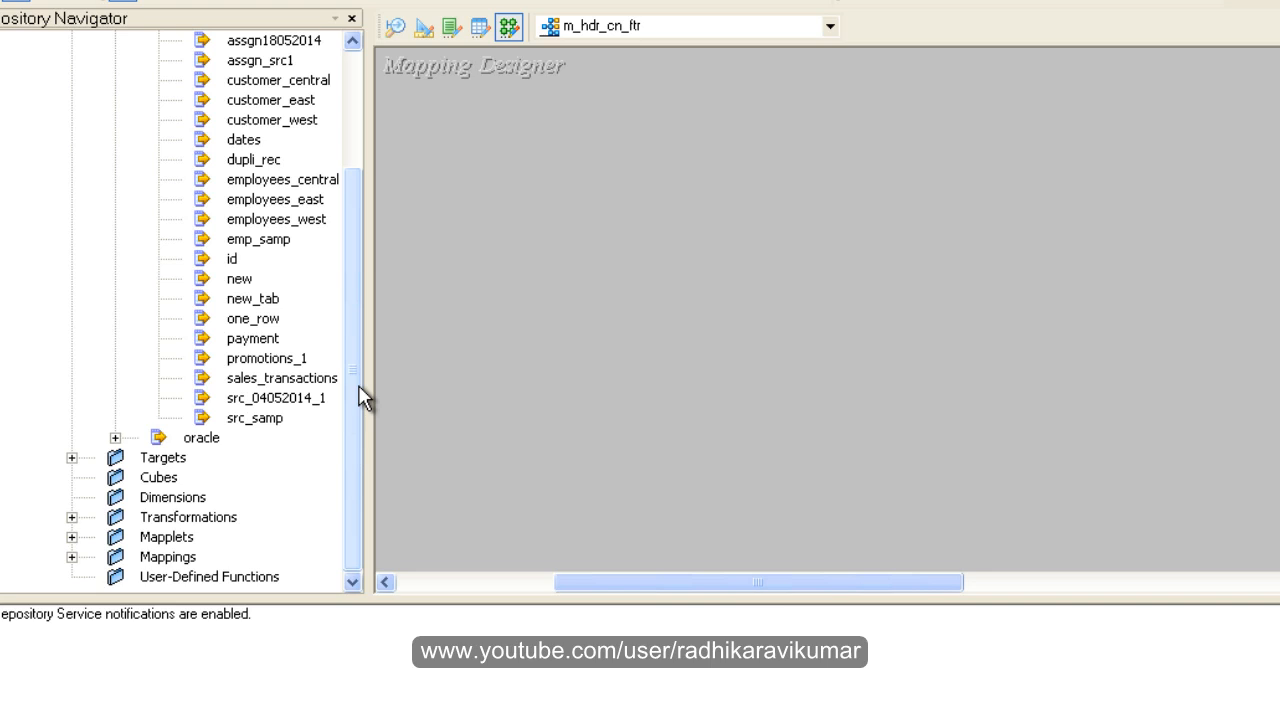
pyautogui.moveTo(362, 238)
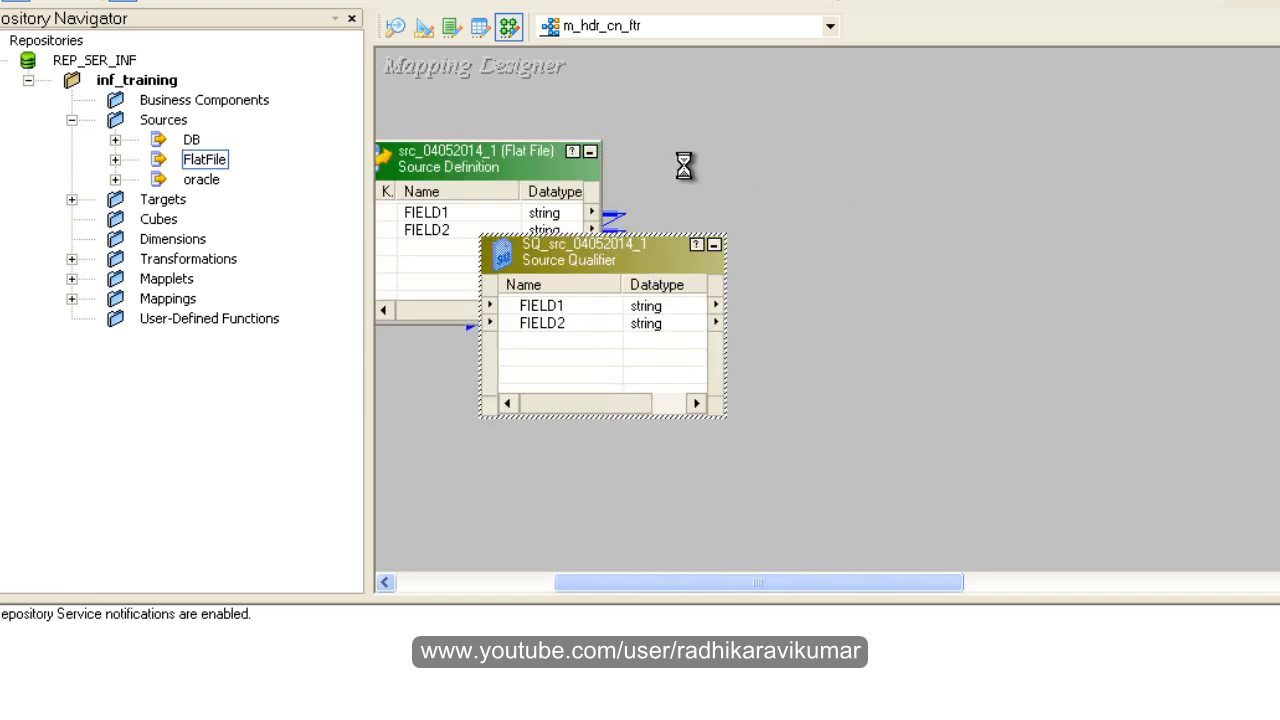
pyautogui.doubleClick(568, 260)
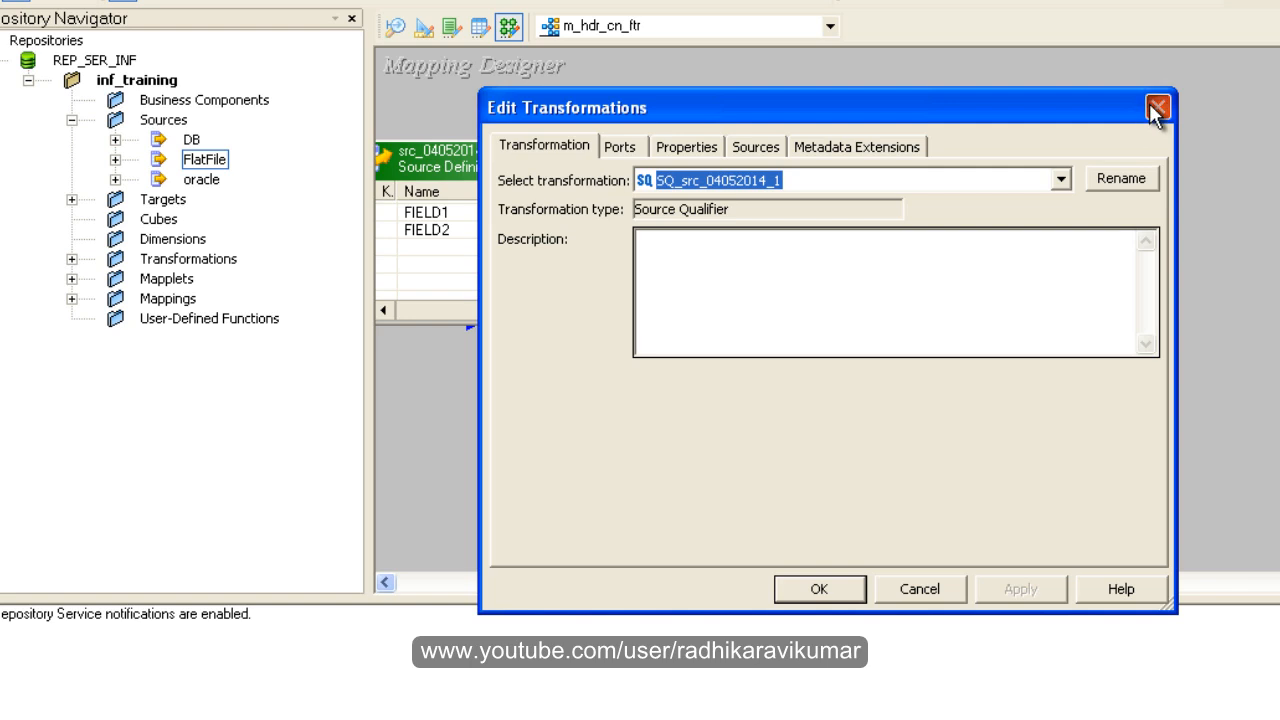
pyautogui.click(1158, 108)
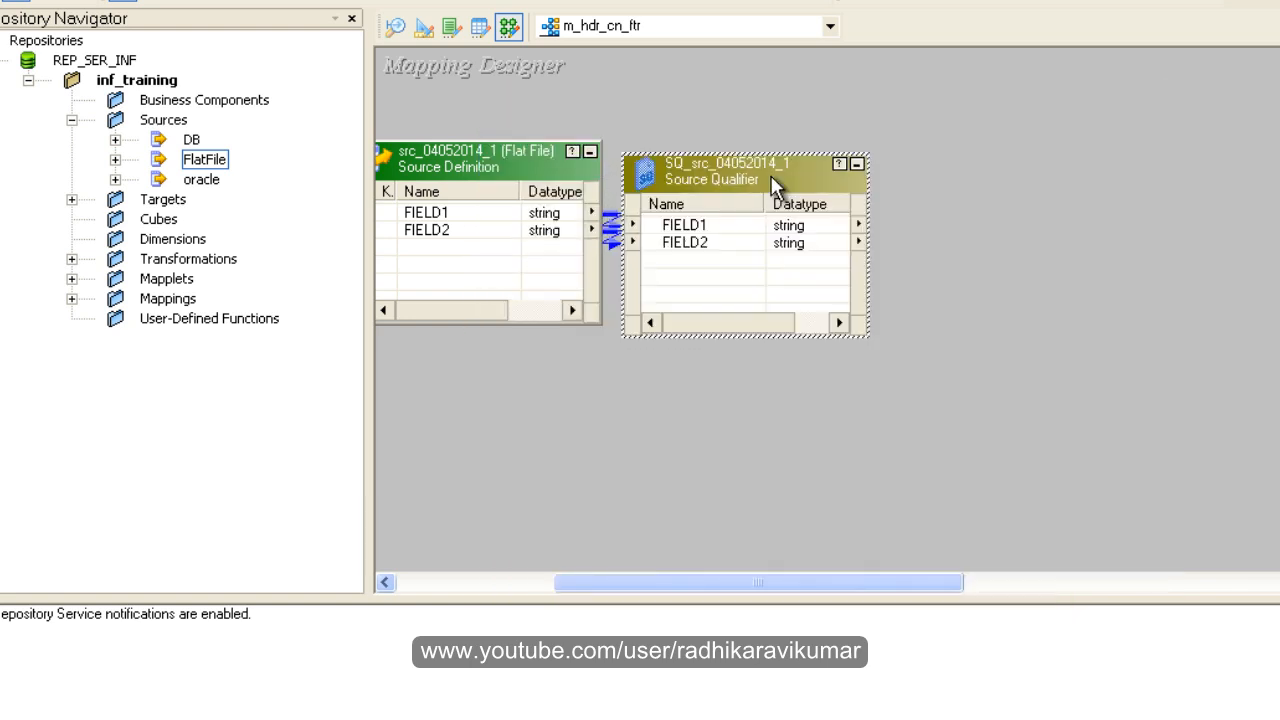
pyautogui.moveTo(776, 180); pyautogui.dragTo(808, 168)
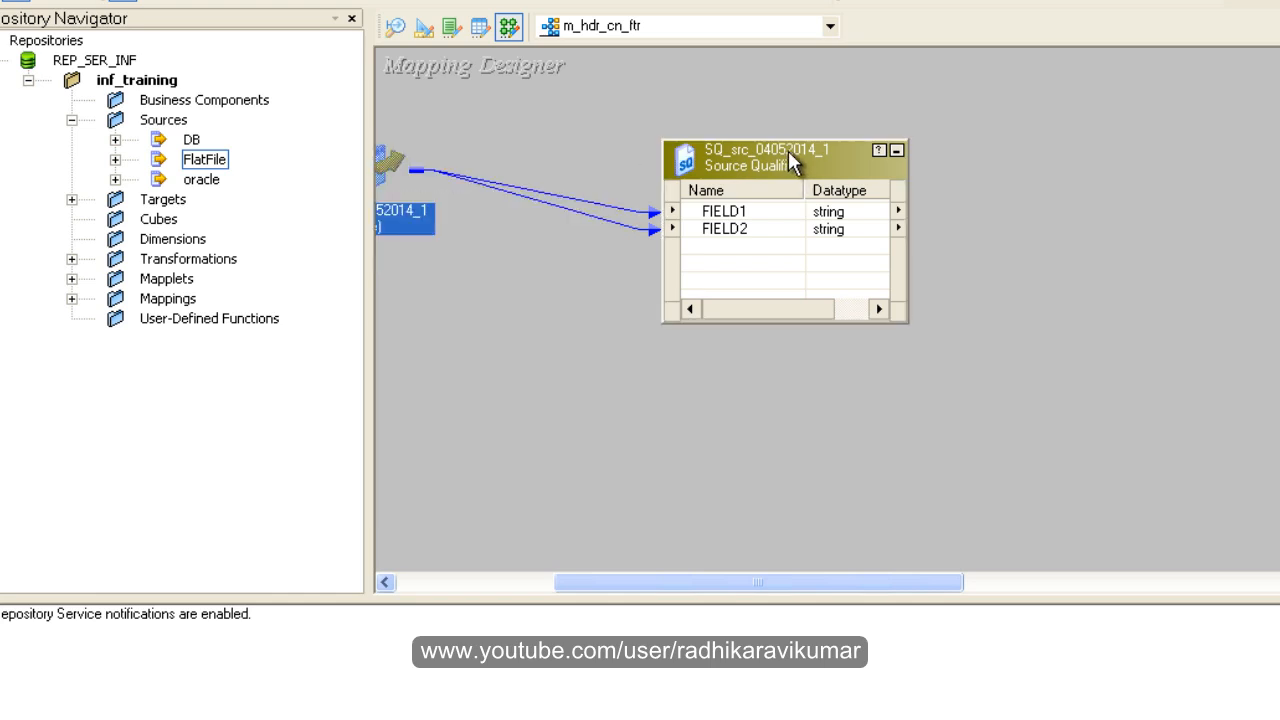
pyautogui.moveTo(784, 160); pyautogui.dragTo(684, 150)
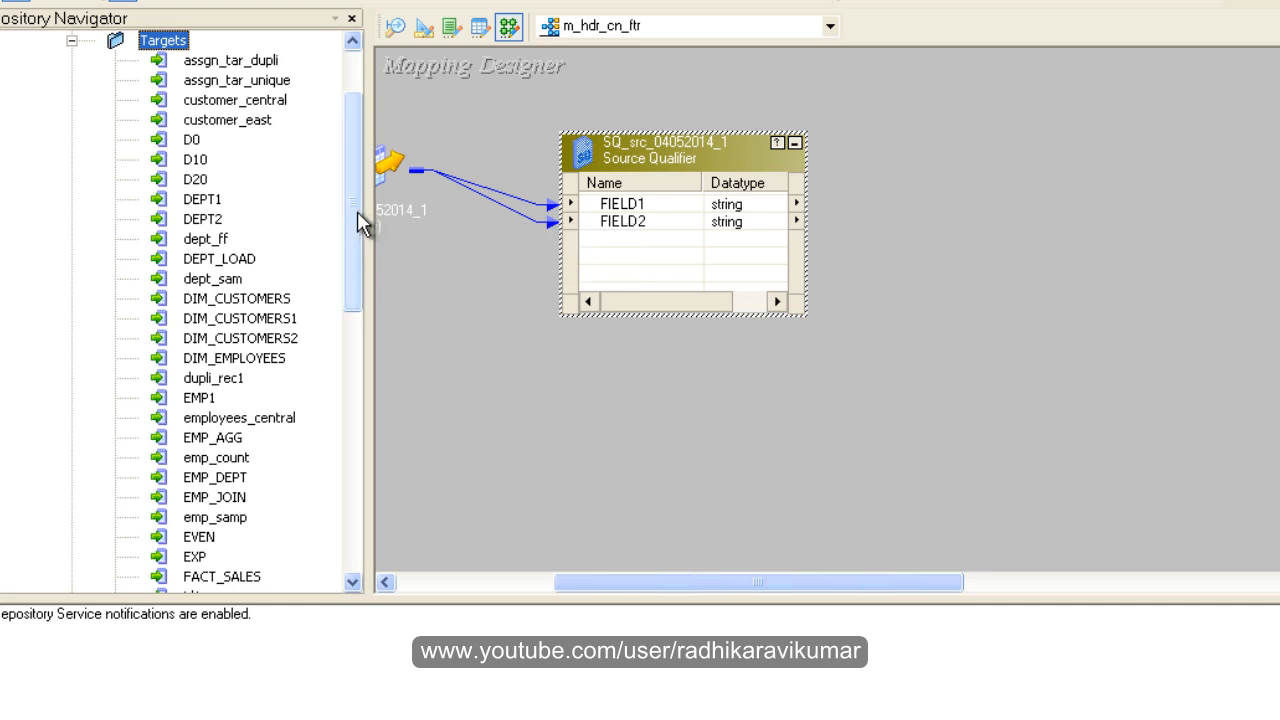
# Glance at the m_hdr_foot mapping for reference and return to m_hdr_cn_ftr
pyautogui.scroll(-3)
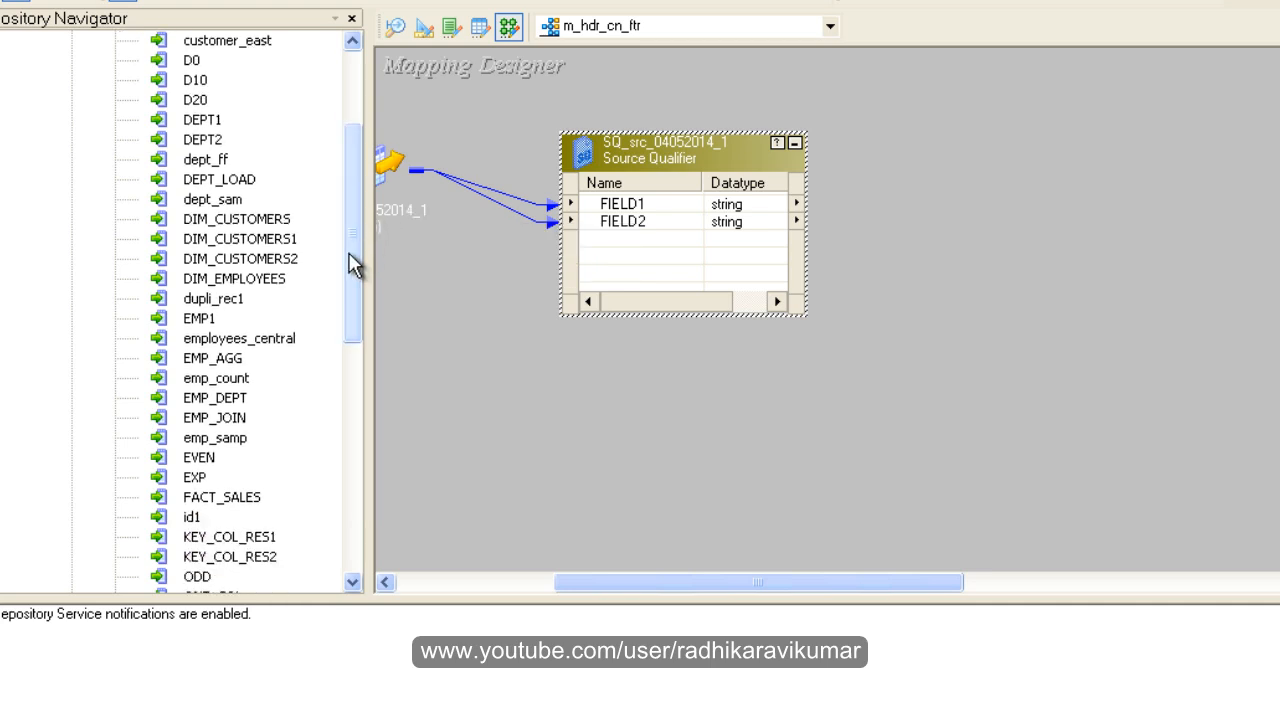
pyautogui.scroll(-3)
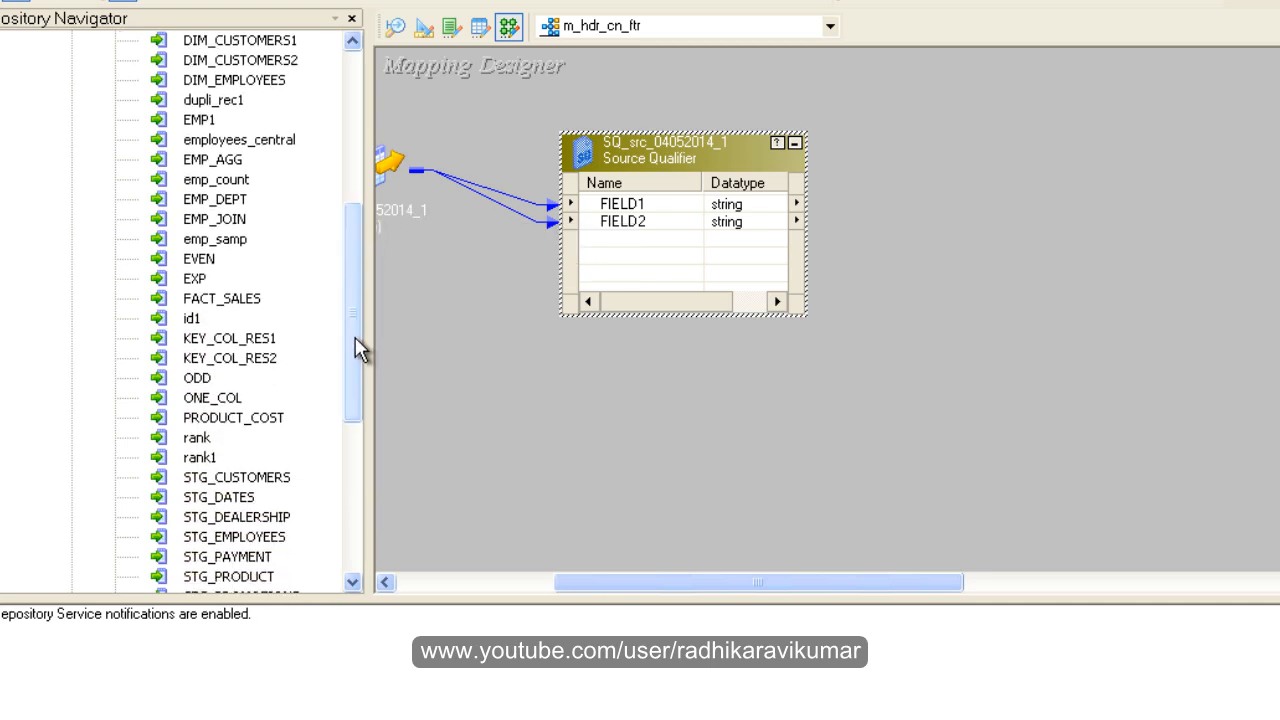
pyautogui.click(828, 26)
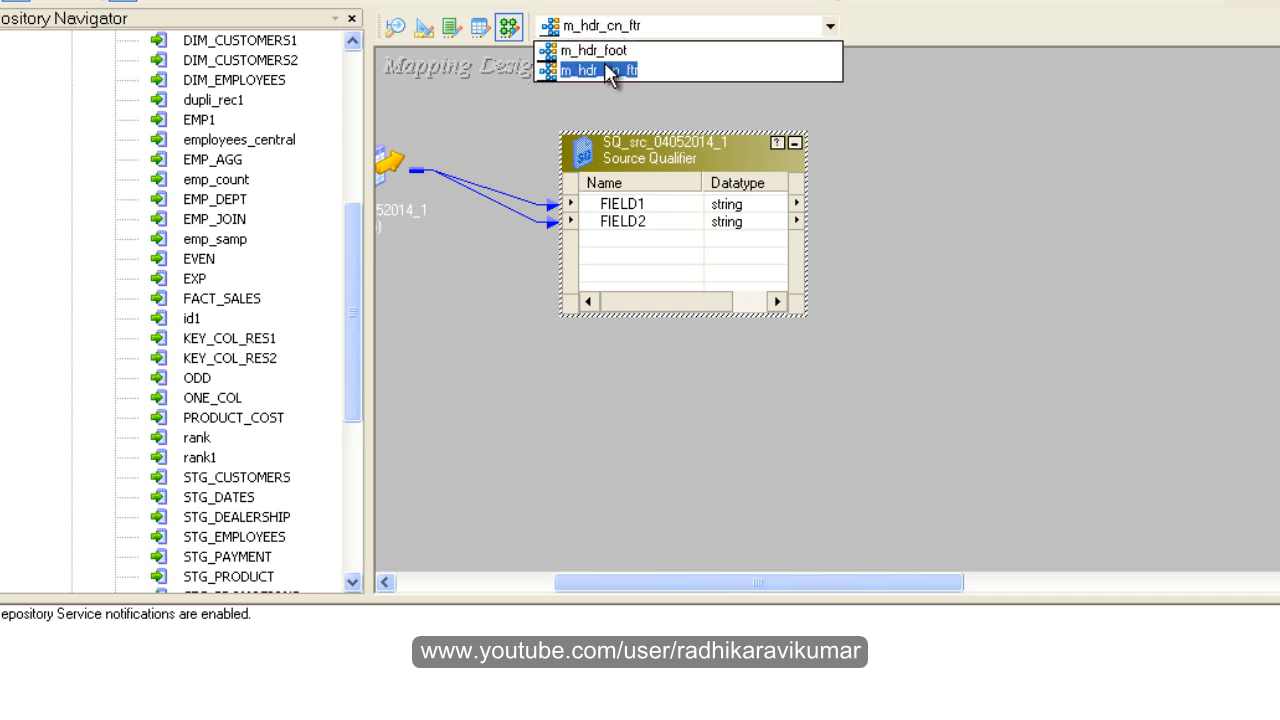
pyautogui.click(592, 50)
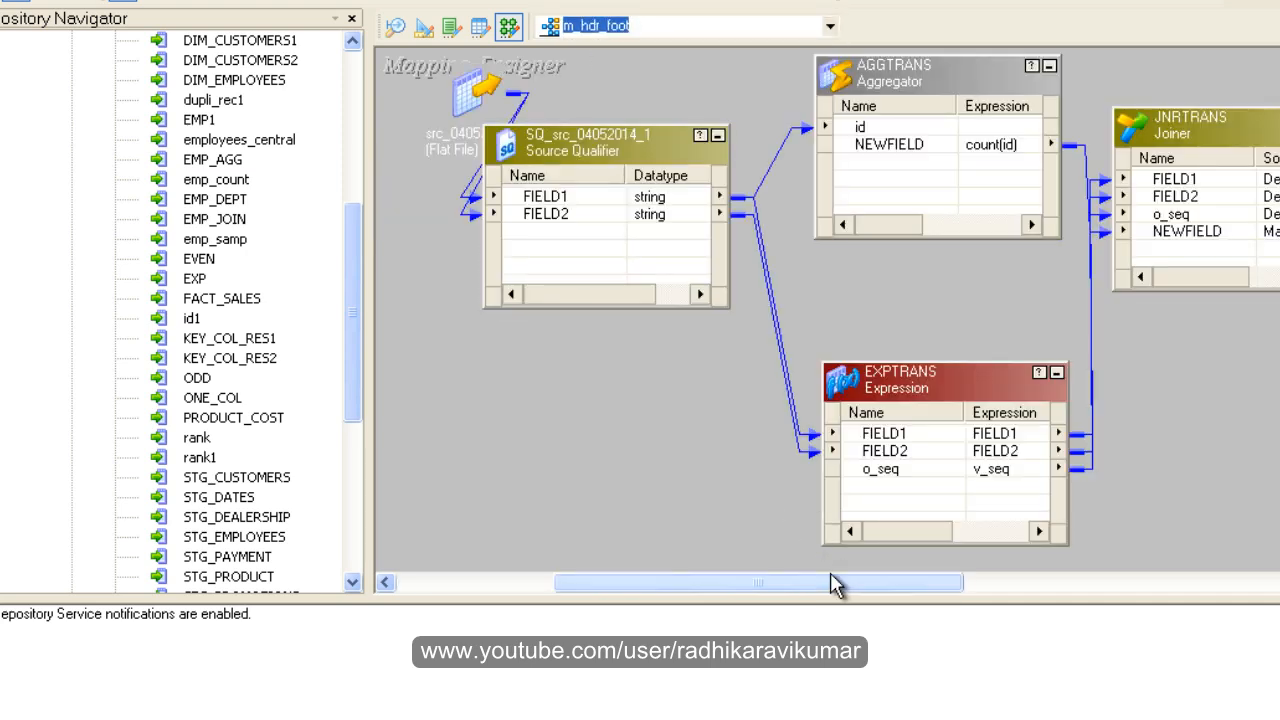
pyautogui.moveTo(836, 584); pyautogui.dragTo(1096, 584)
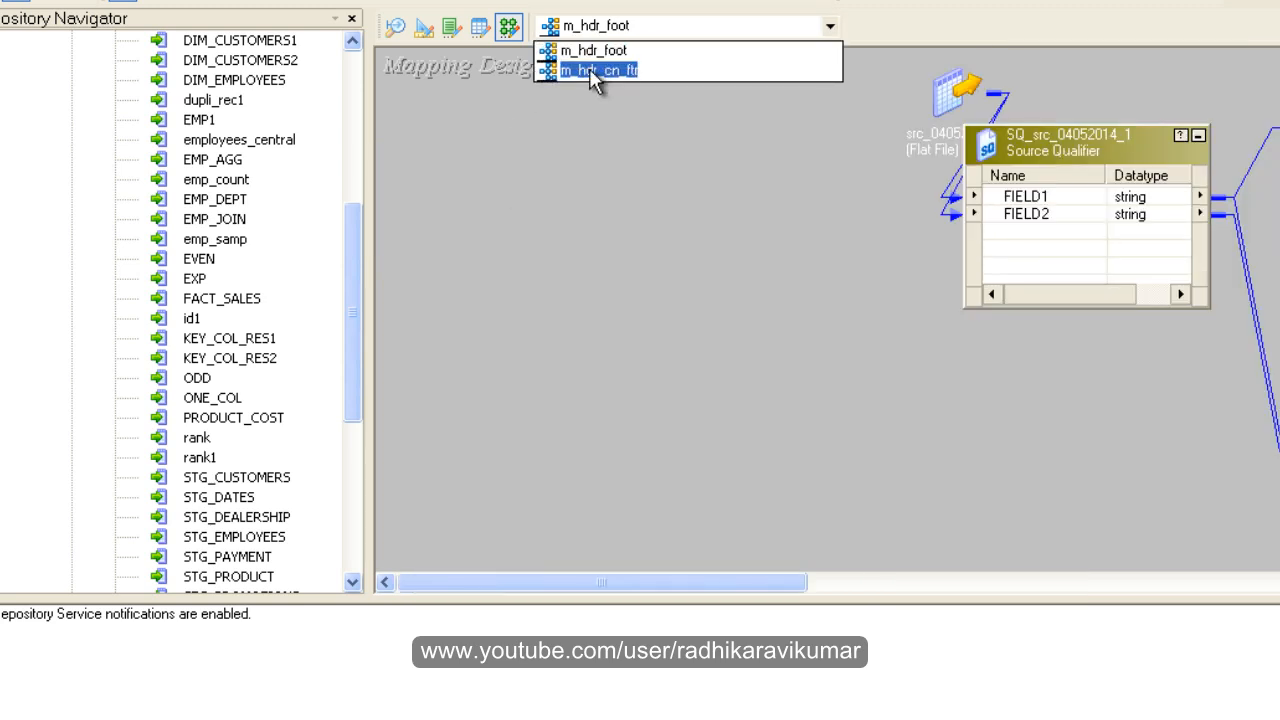
pyautogui.click(600, 70)
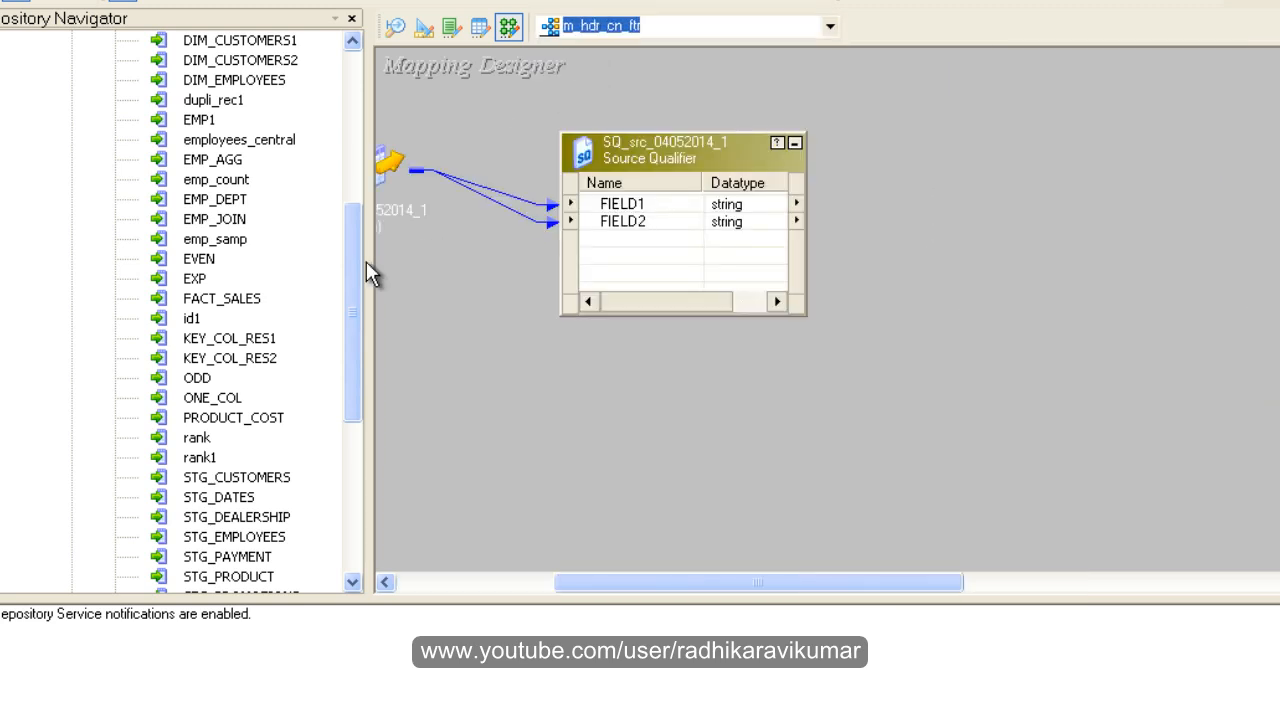
# Add the flat-file targets trg_det, trg_det1 and trg_det2 and shift the source qualifier left
pyautogui.scroll(-3)
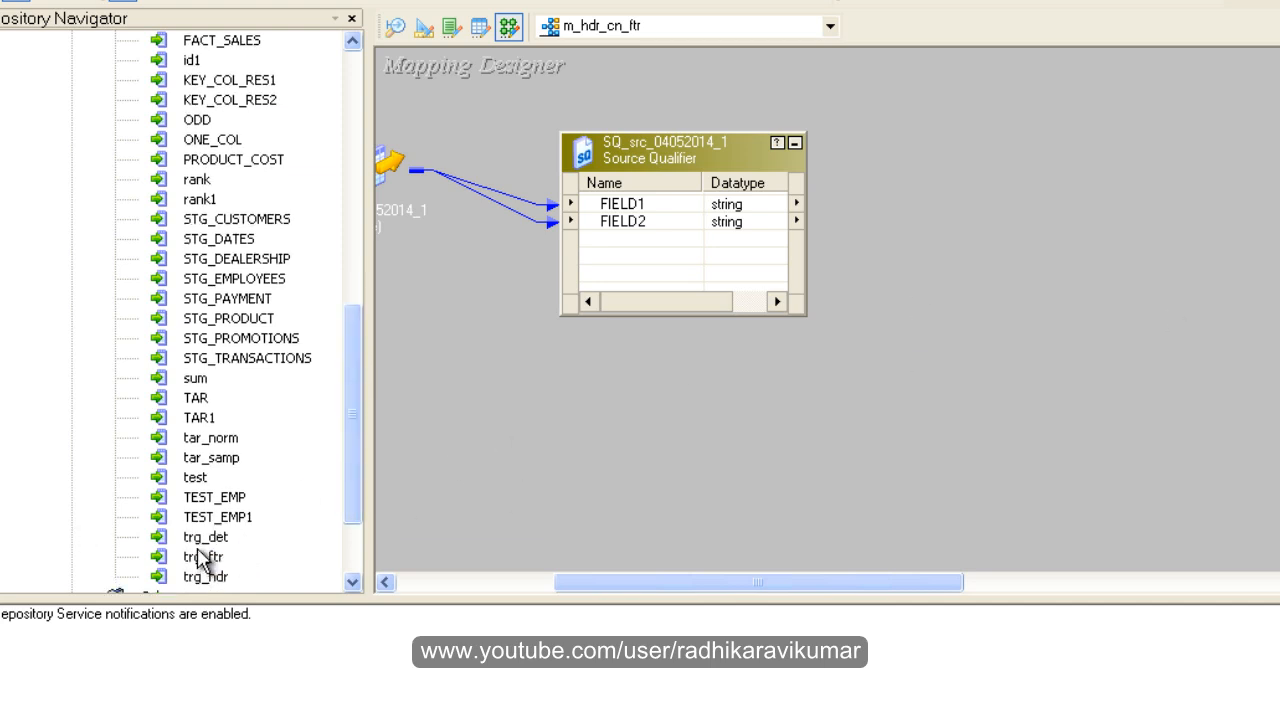
pyautogui.click(204, 536)
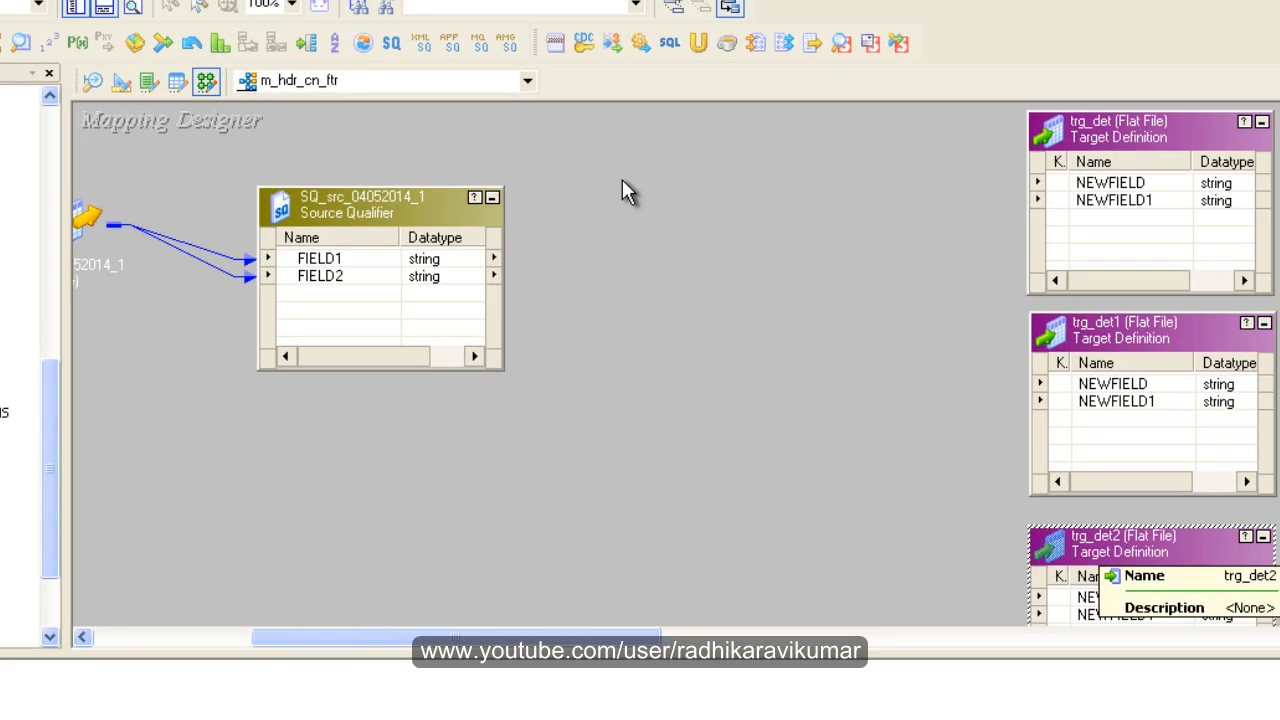
pyautogui.moveTo(1076, 268)
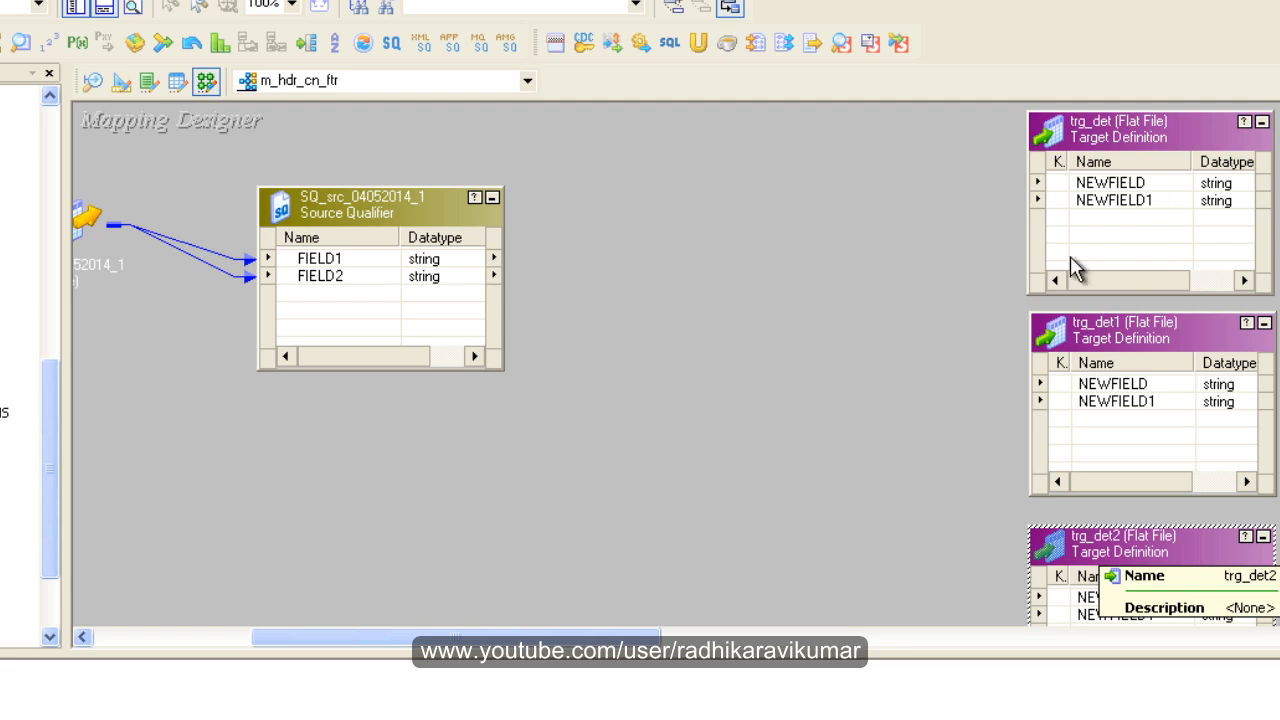
pyautogui.moveTo(416, 200)
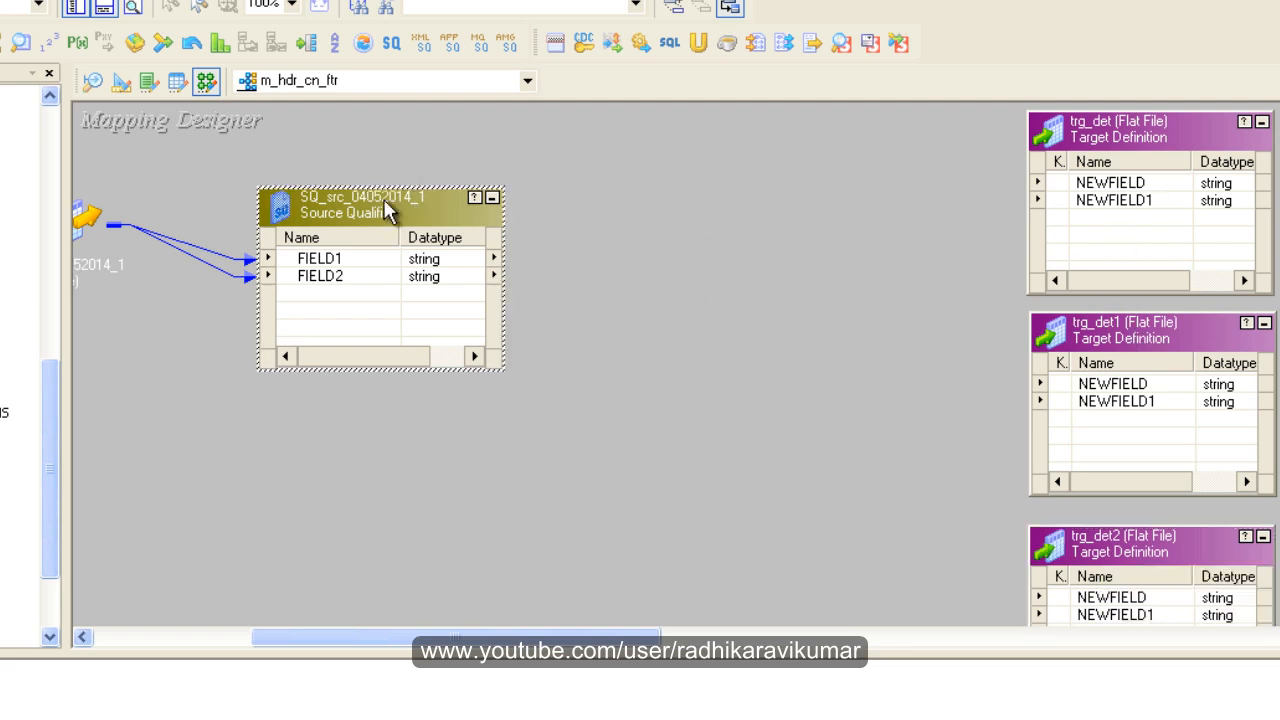
pyautogui.moveTo(360, 198); pyautogui.dragTo(290, 188)
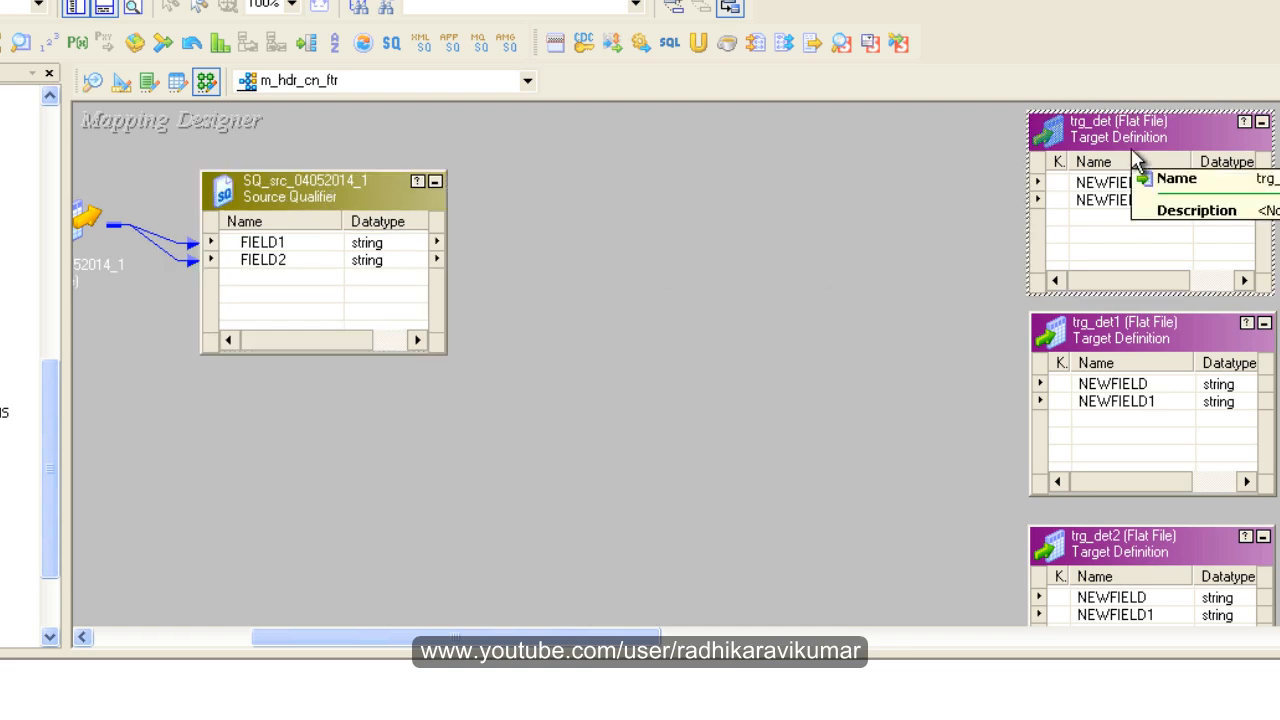
pyautogui.moveTo(324, 128)
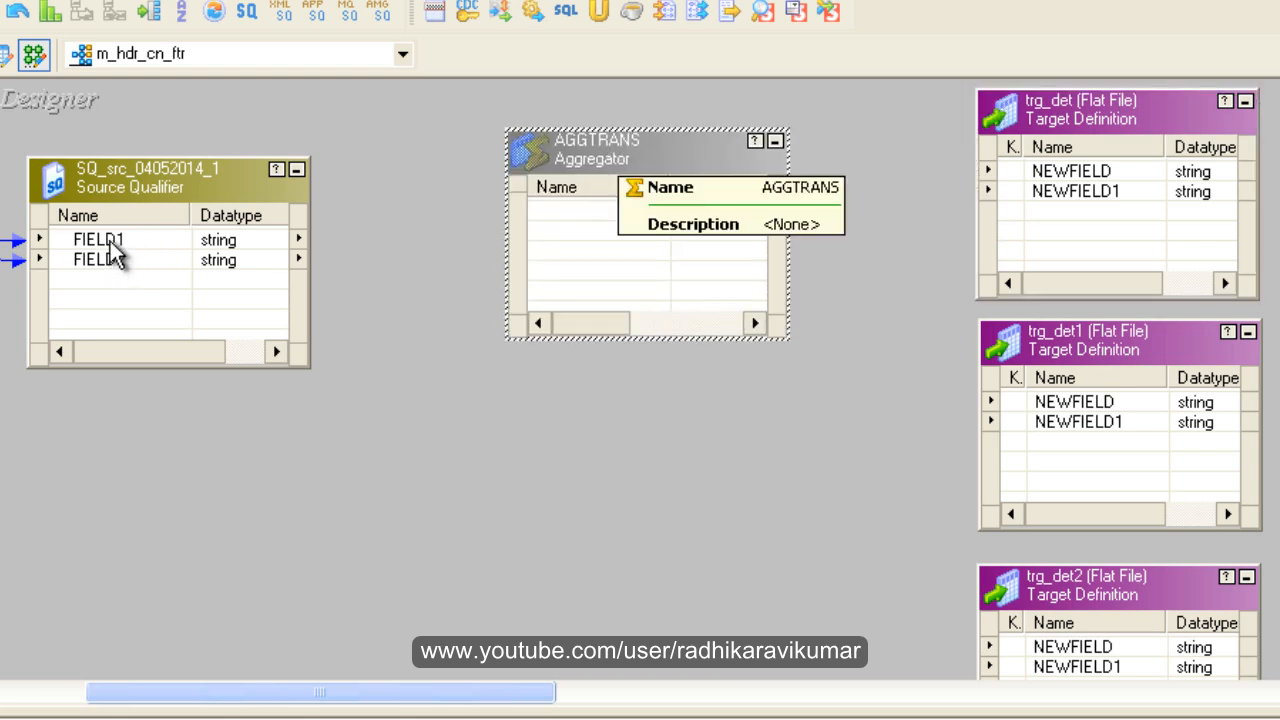
# Link FIELD1 from the source qualifier into AGGTRANS and bring up its Edit Transformations dialog
pyautogui.click(96, 240)
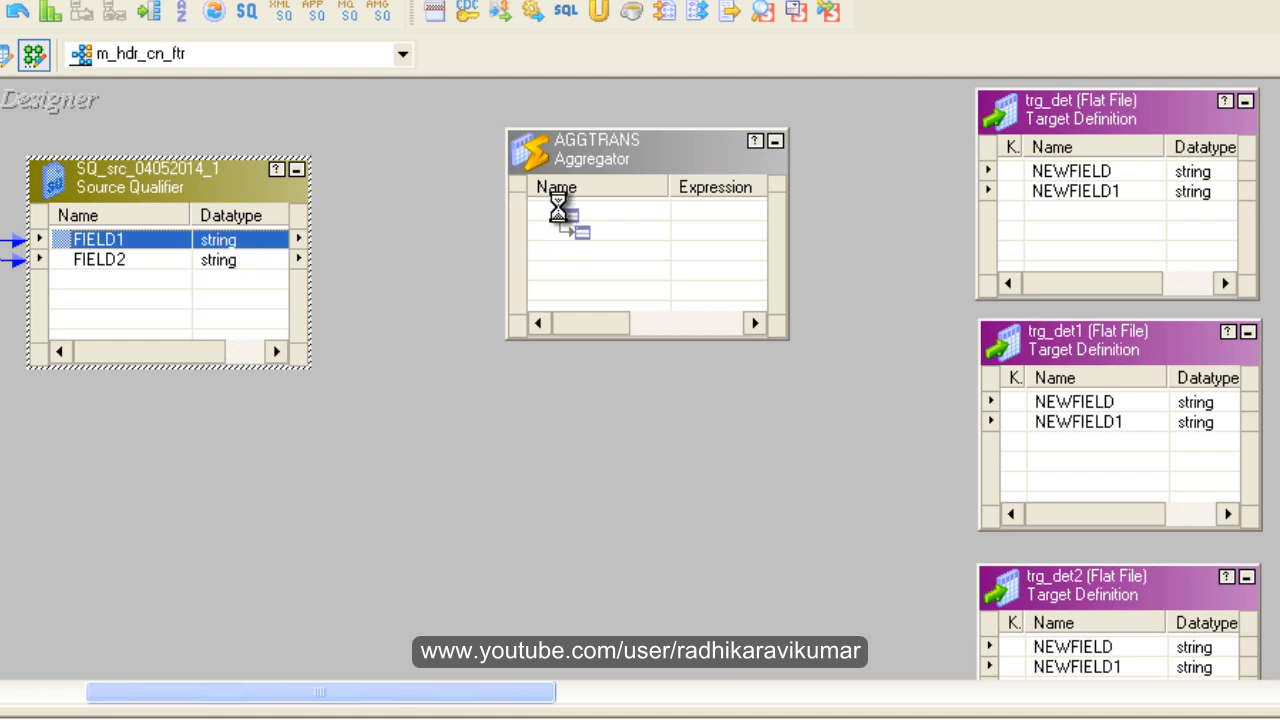
pyautogui.doubleClick(590, 150)
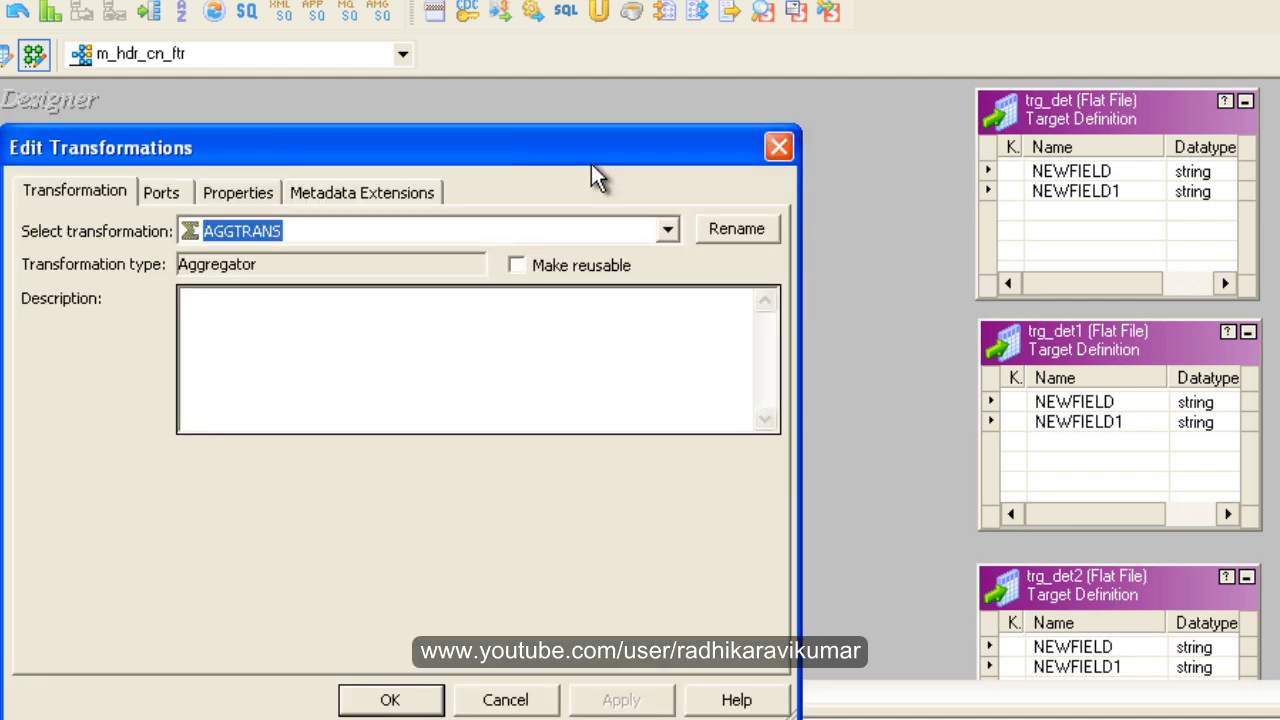
# Add a new AGGTRANS port named count and make it output-only, leaving FIELD1 ungrouped
pyautogui.click(162, 192)
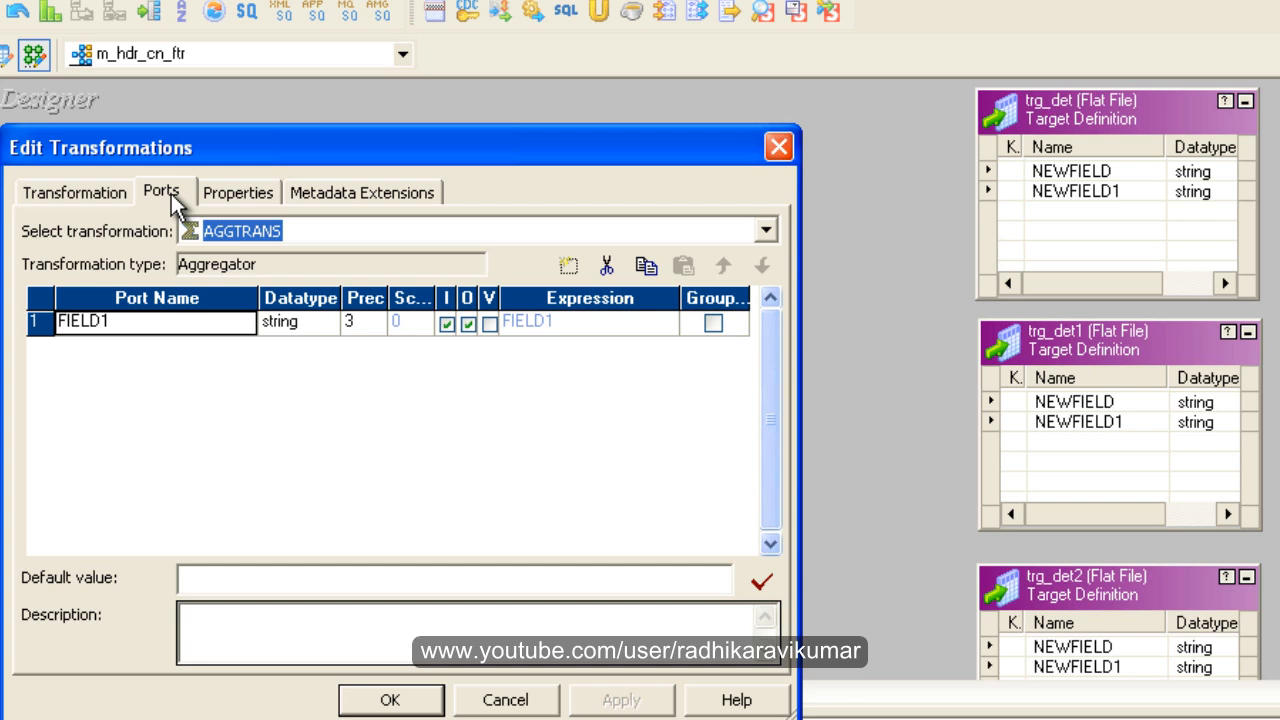
pyautogui.click(712, 322)
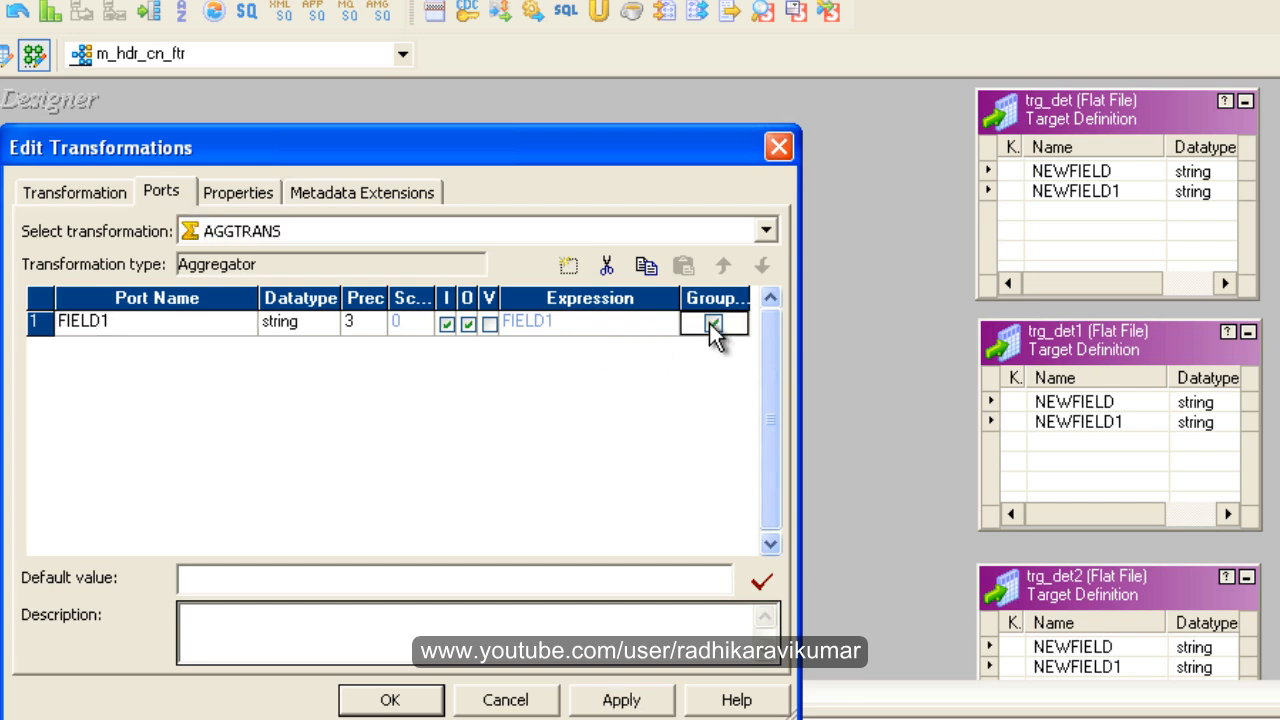
pyautogui.click(712, 322)
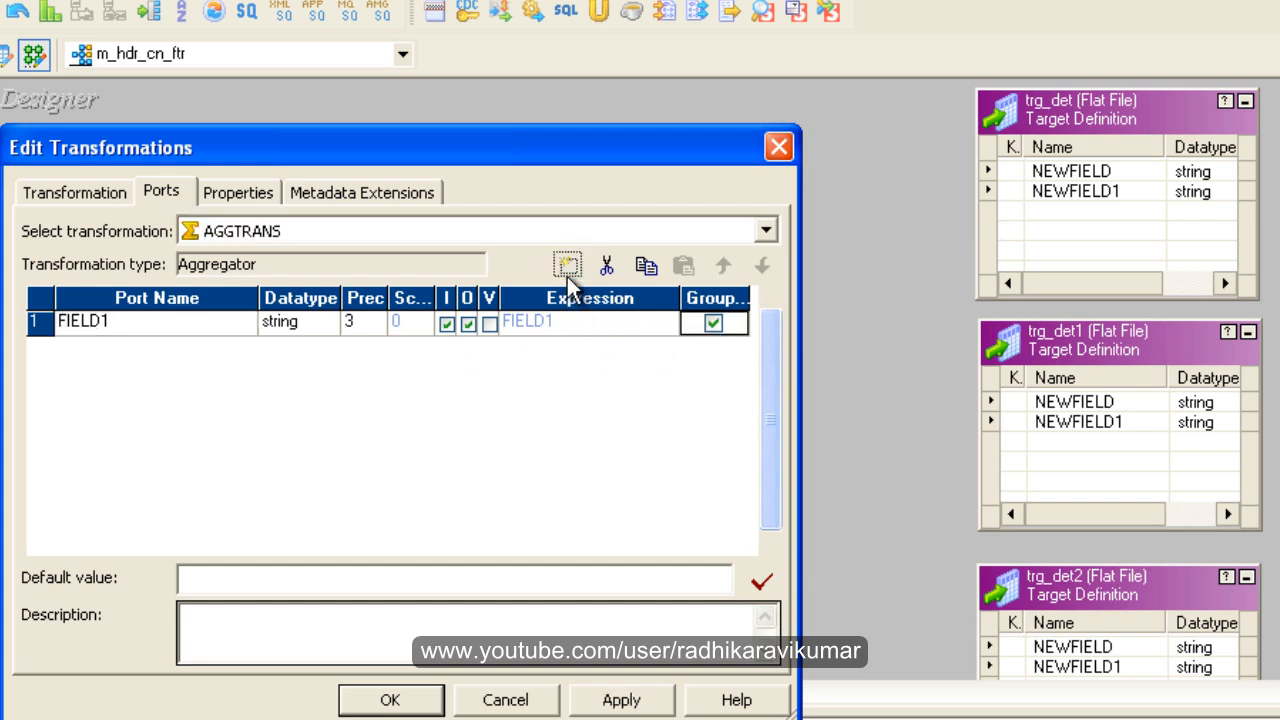
pyautogui.click(568, 264)
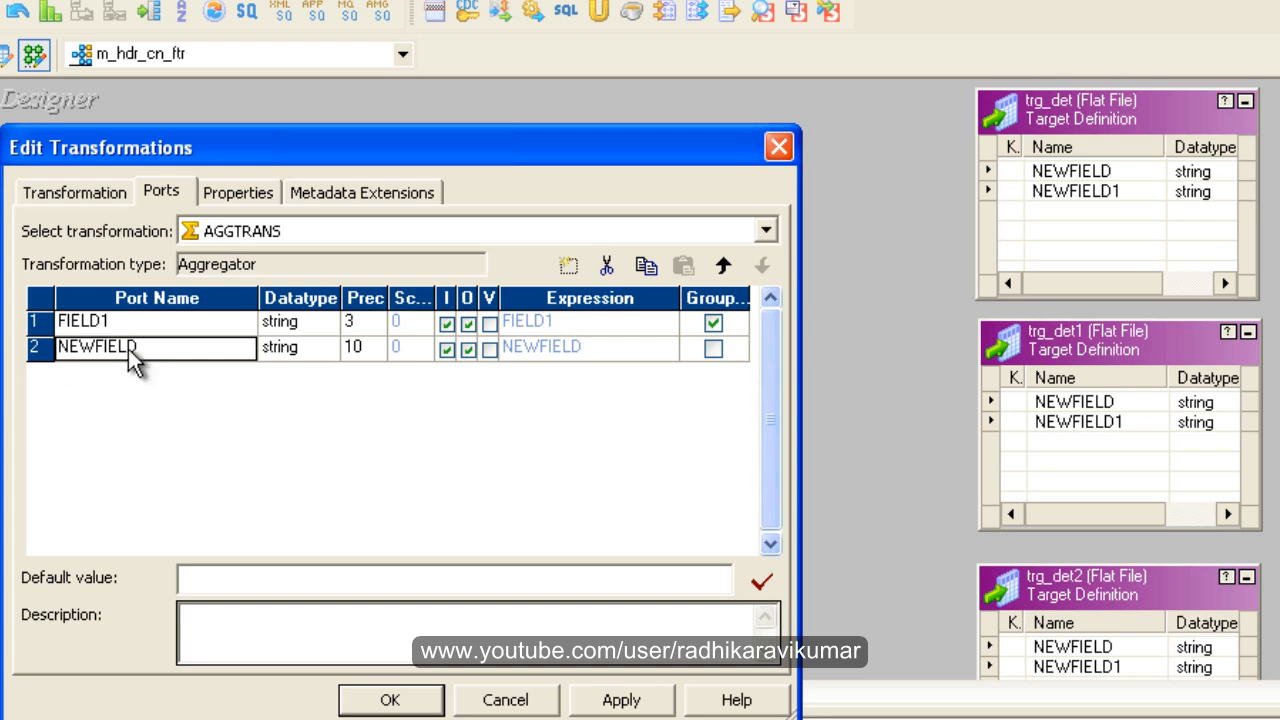
pyautogui.doubleClick(96, 346)
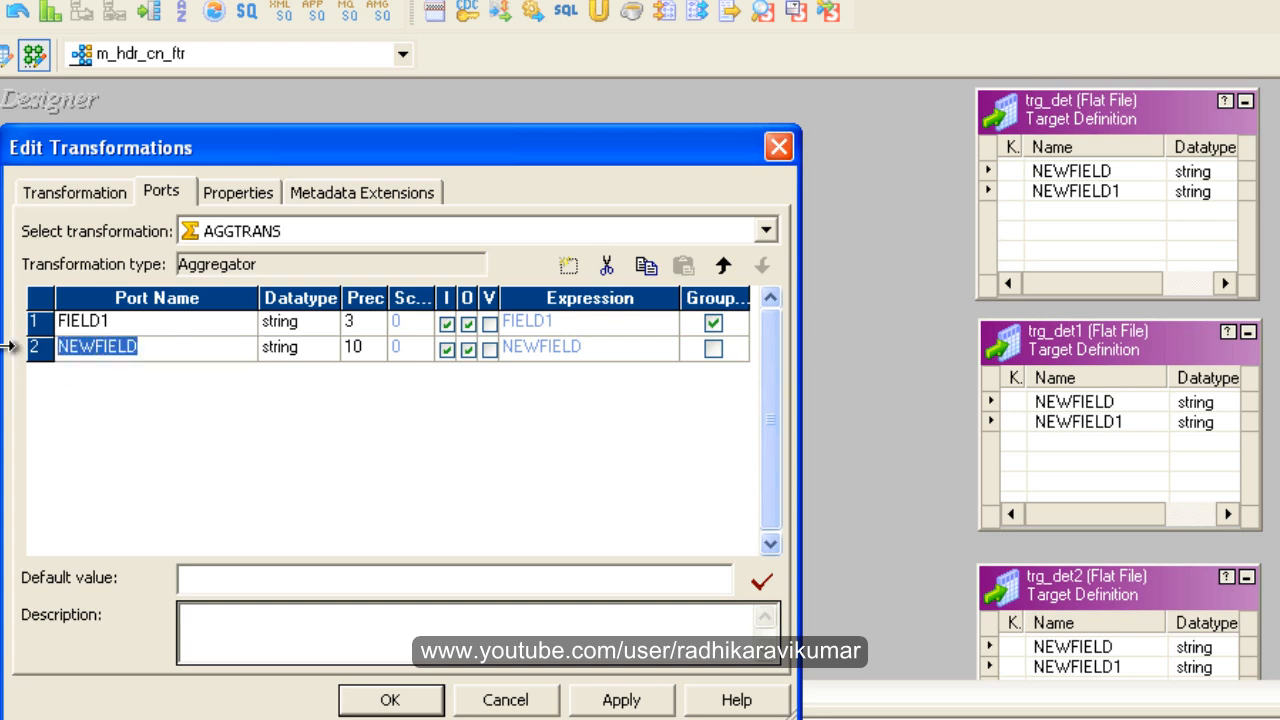
pyautogui.click(712, 324)
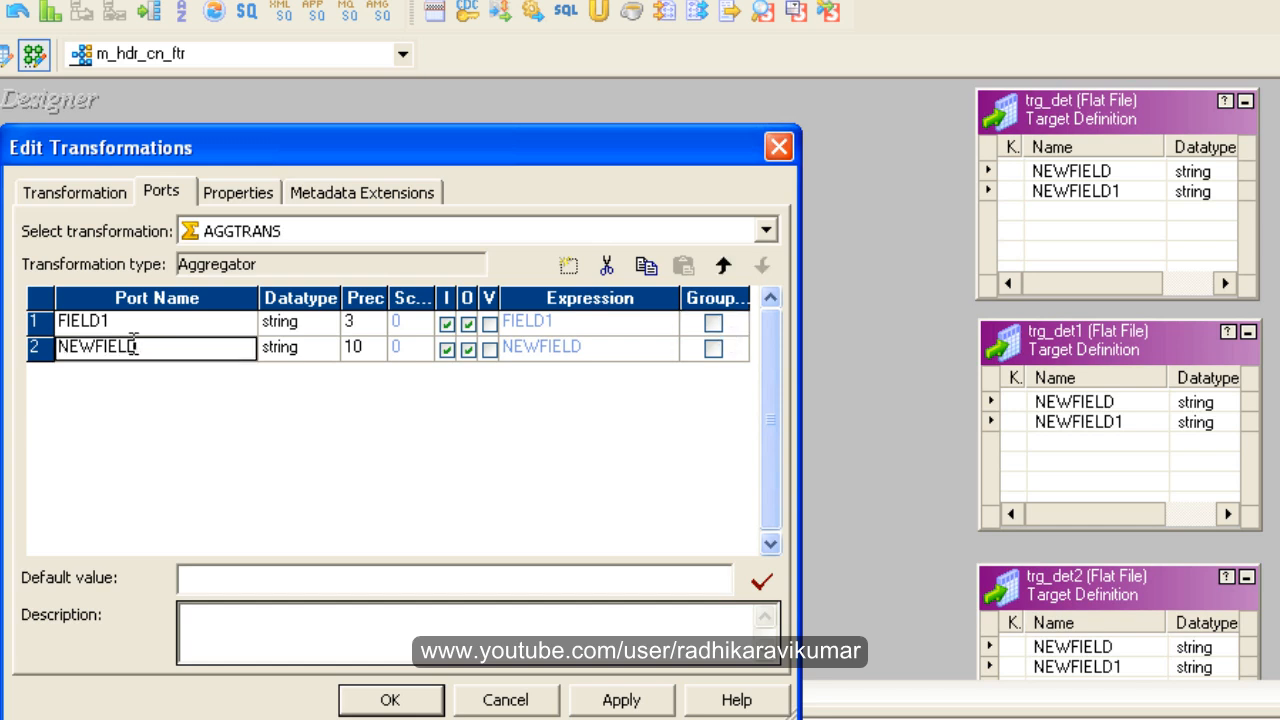
pyautogui.doubleClick(96, 346)
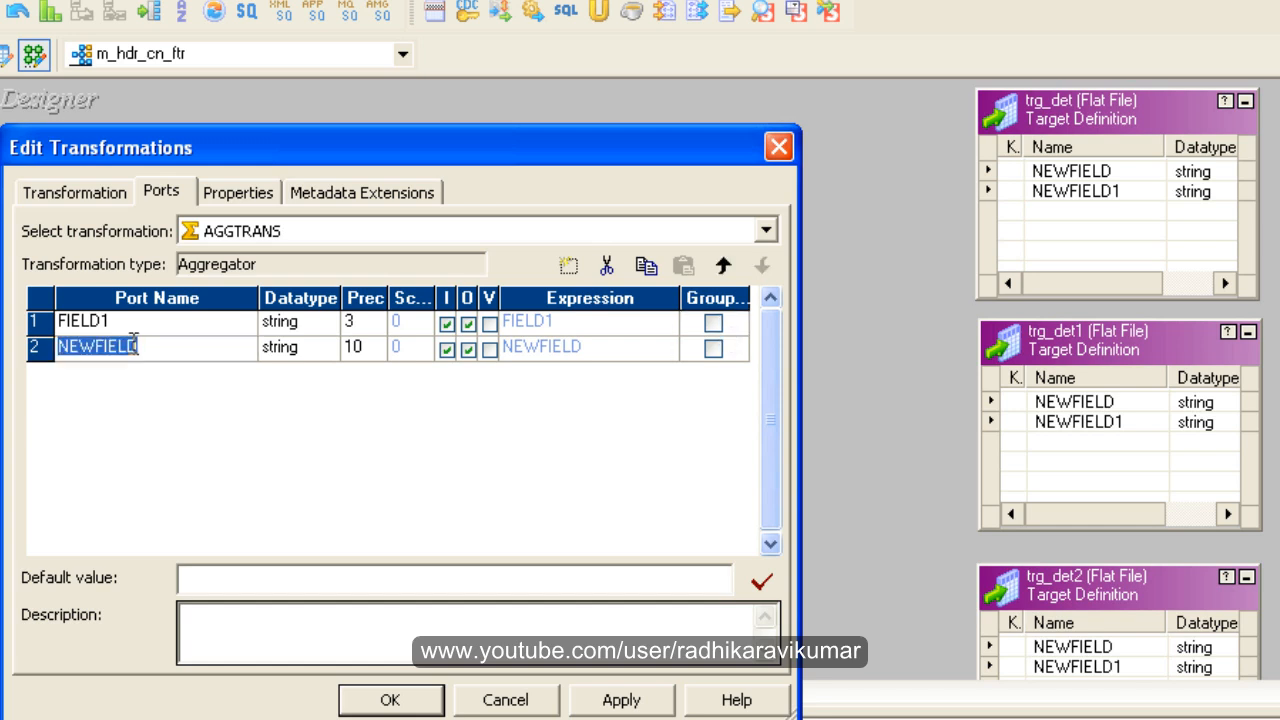
pyautogui.write('count')
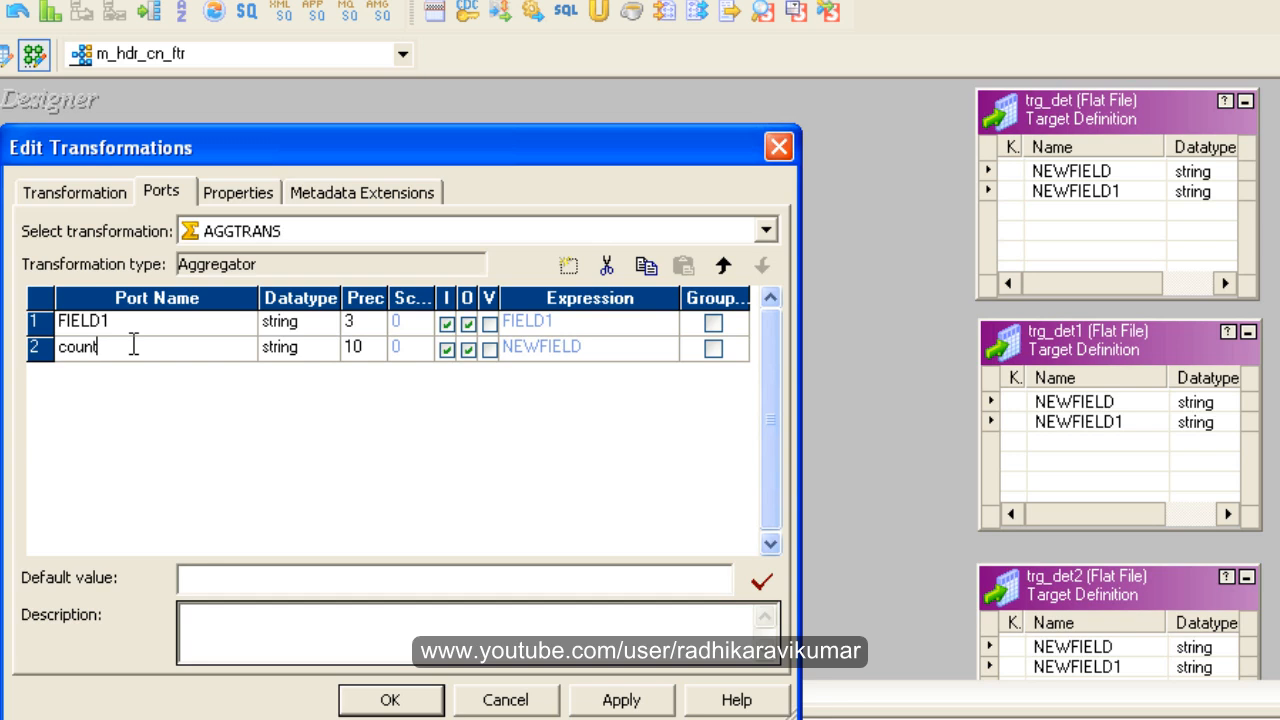
pyautogui.write('(id')
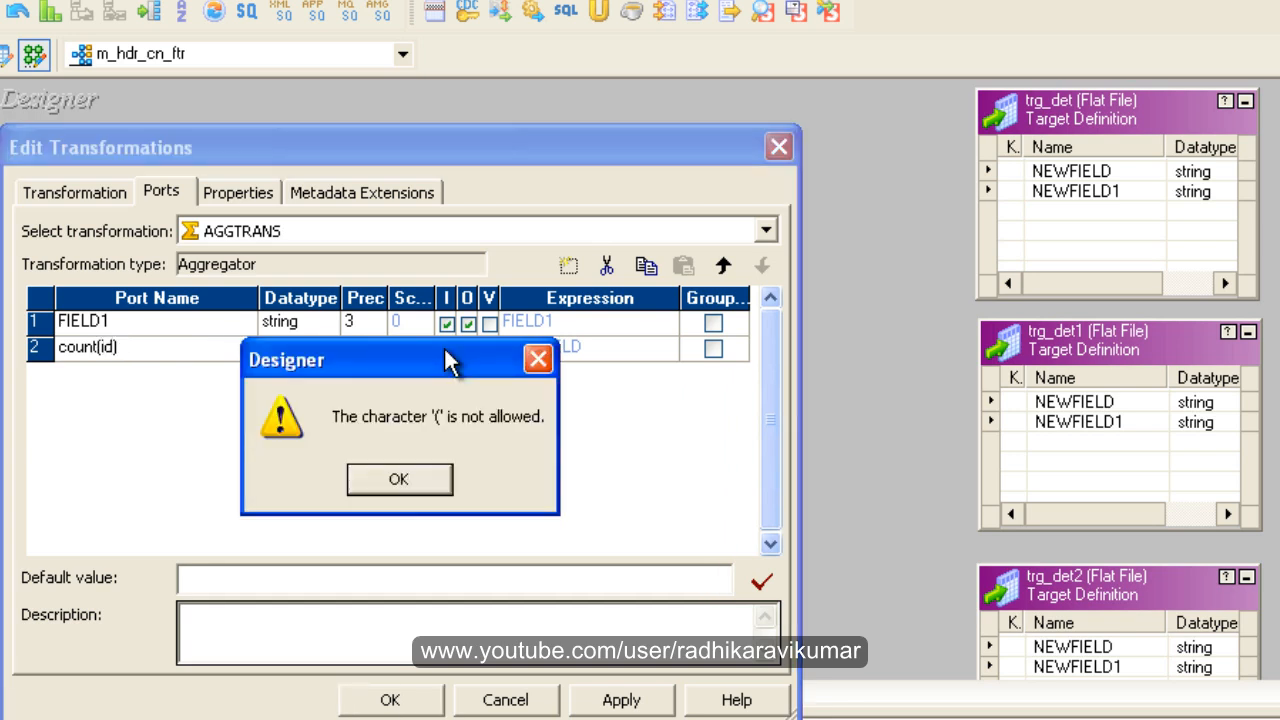
pyautogui.click(398, 478)
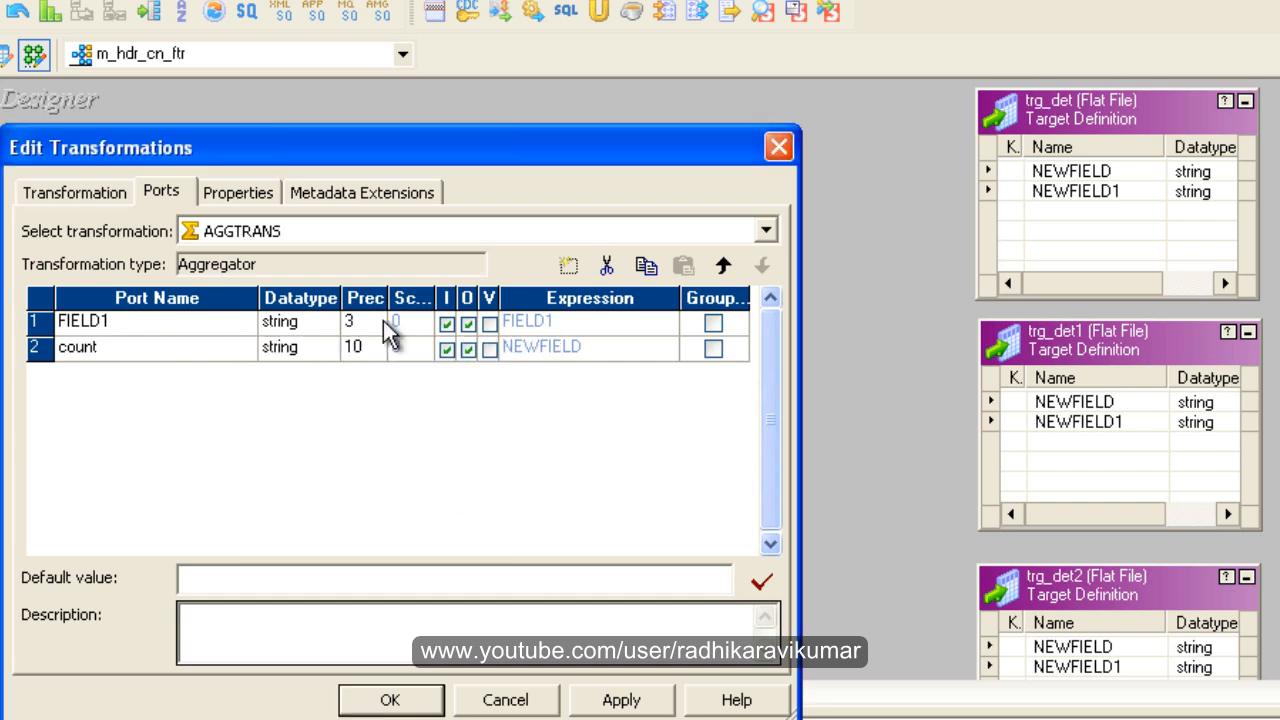
pyautogui.click(446, 348)
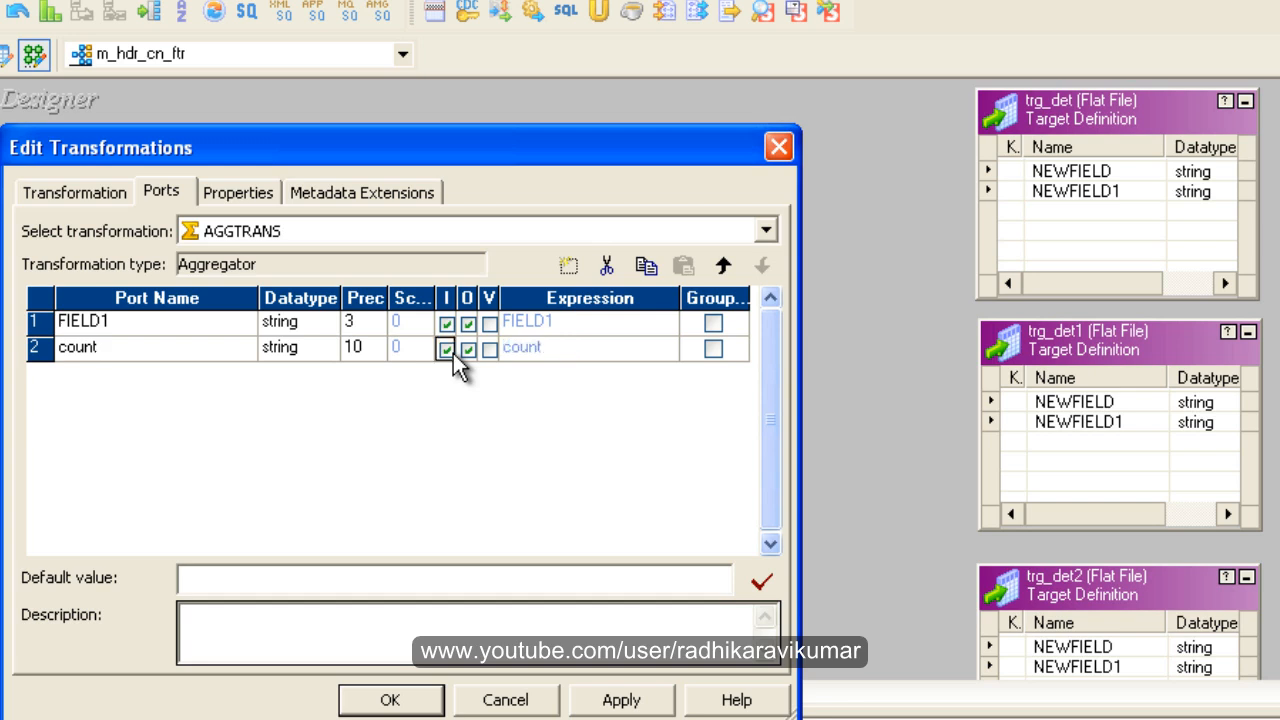
pyautogui.click(446, 348)
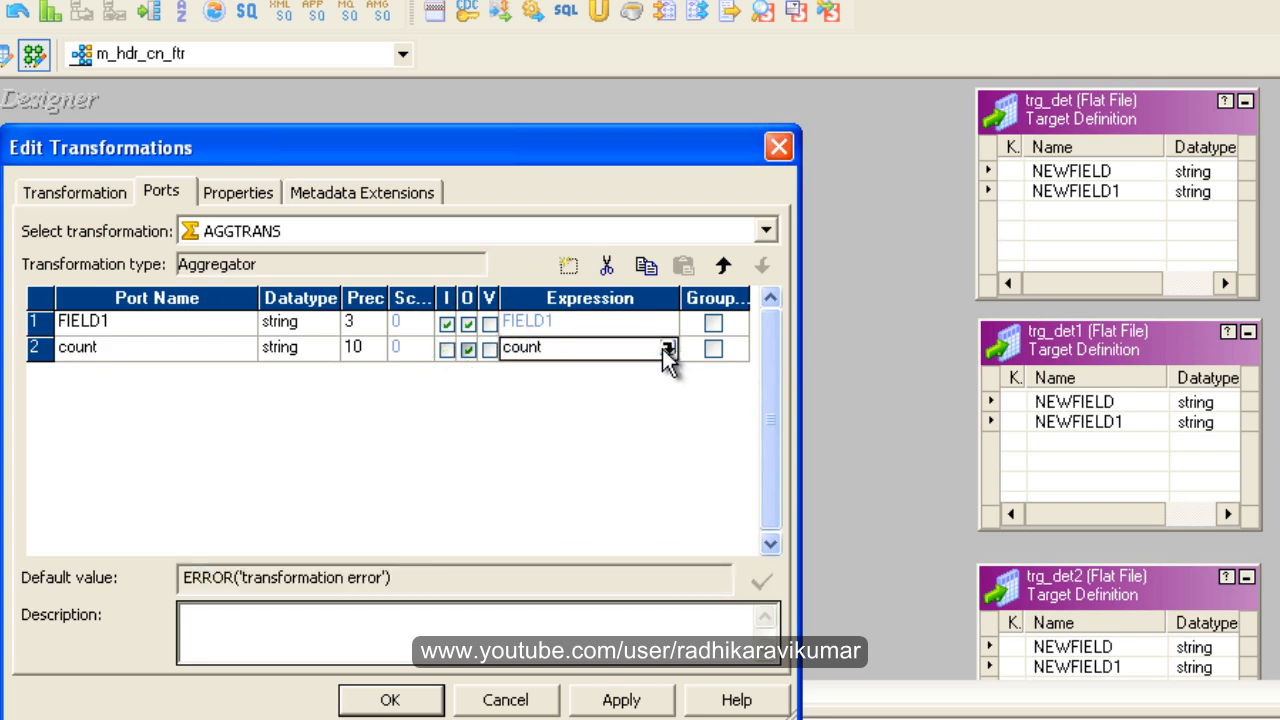
# Set the count port's expression to count(FIELD1) and save the aggregator's ports
pyautogui.click(668, 348)
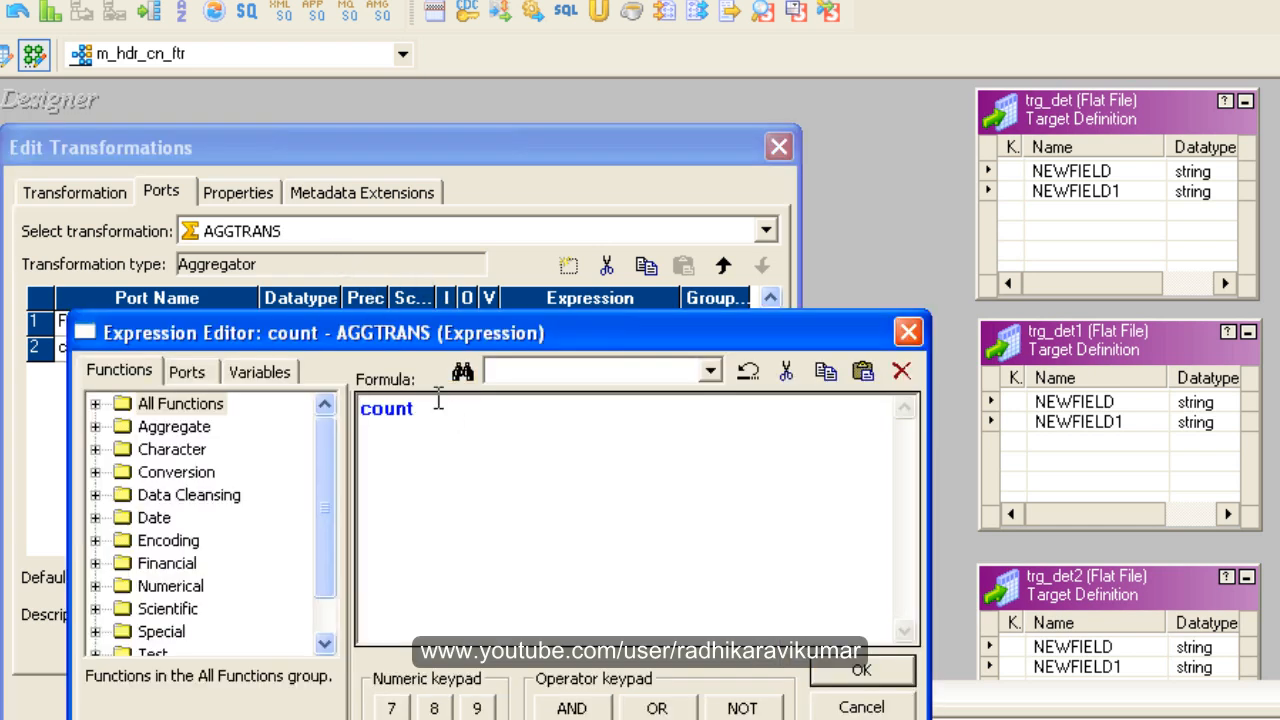
pyautogui.write('()')
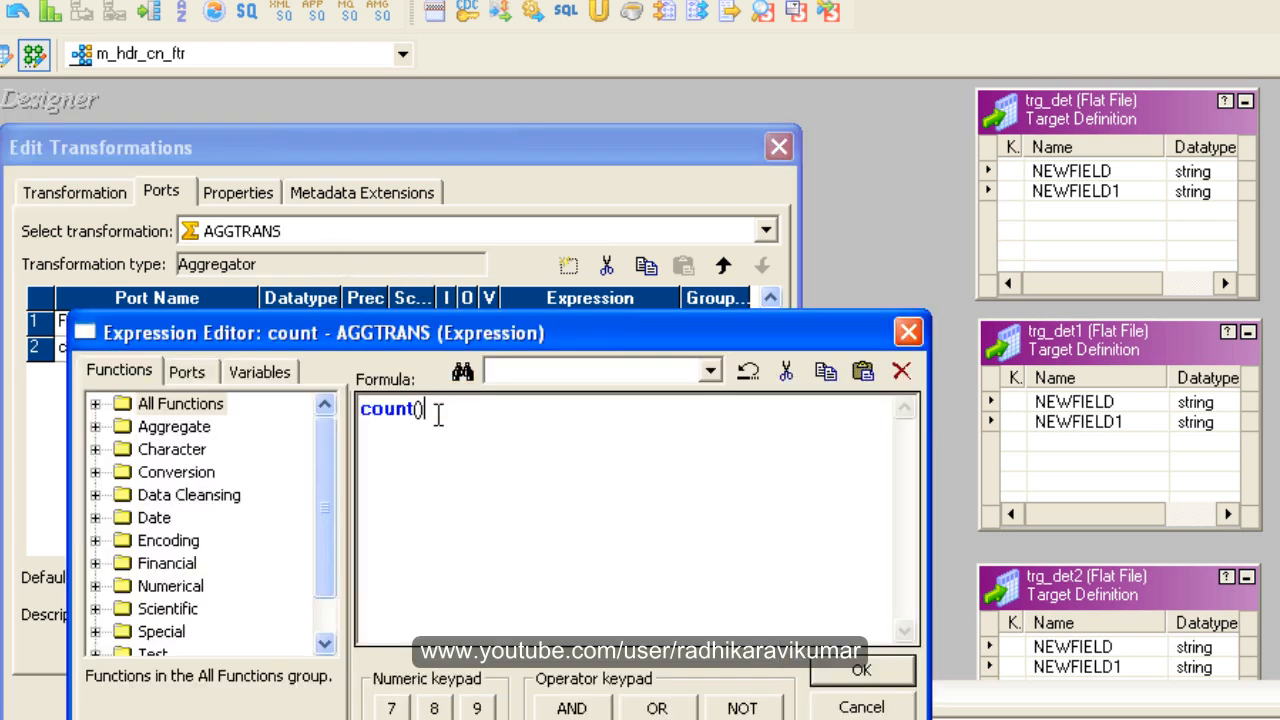
pyautogui.click(186, 370)
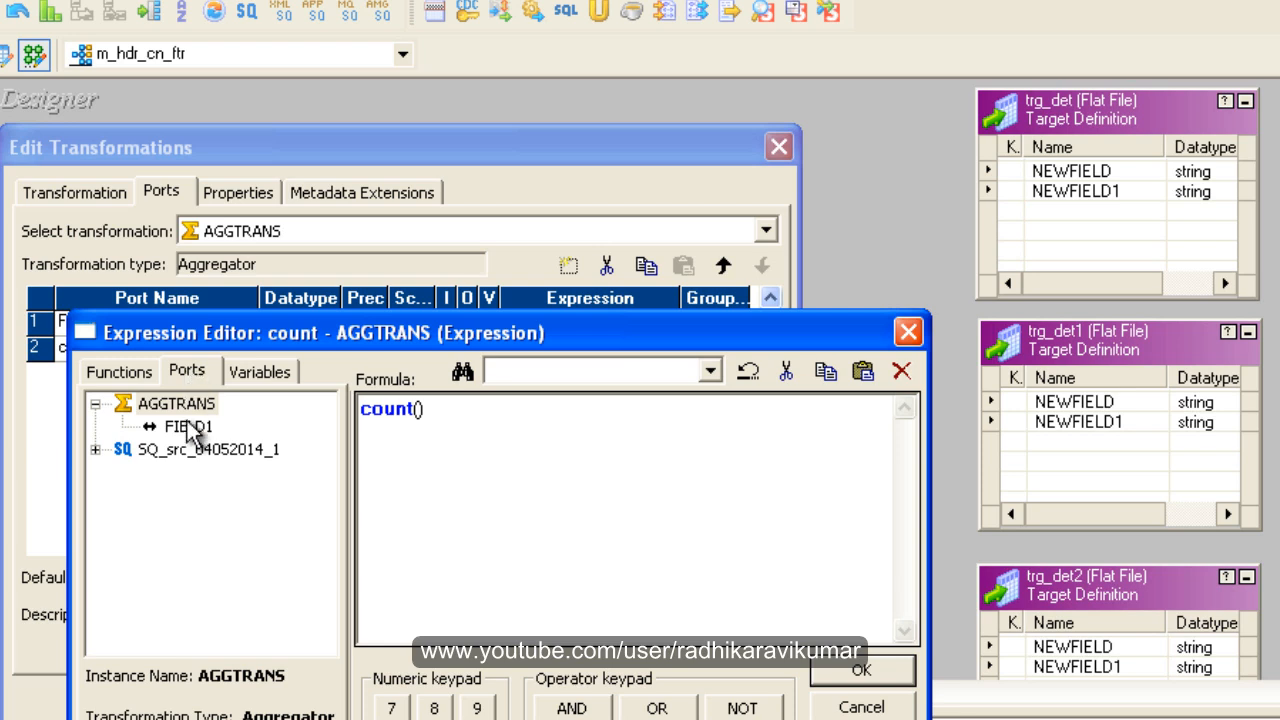
pyautogui.doubleClick(188, 426)
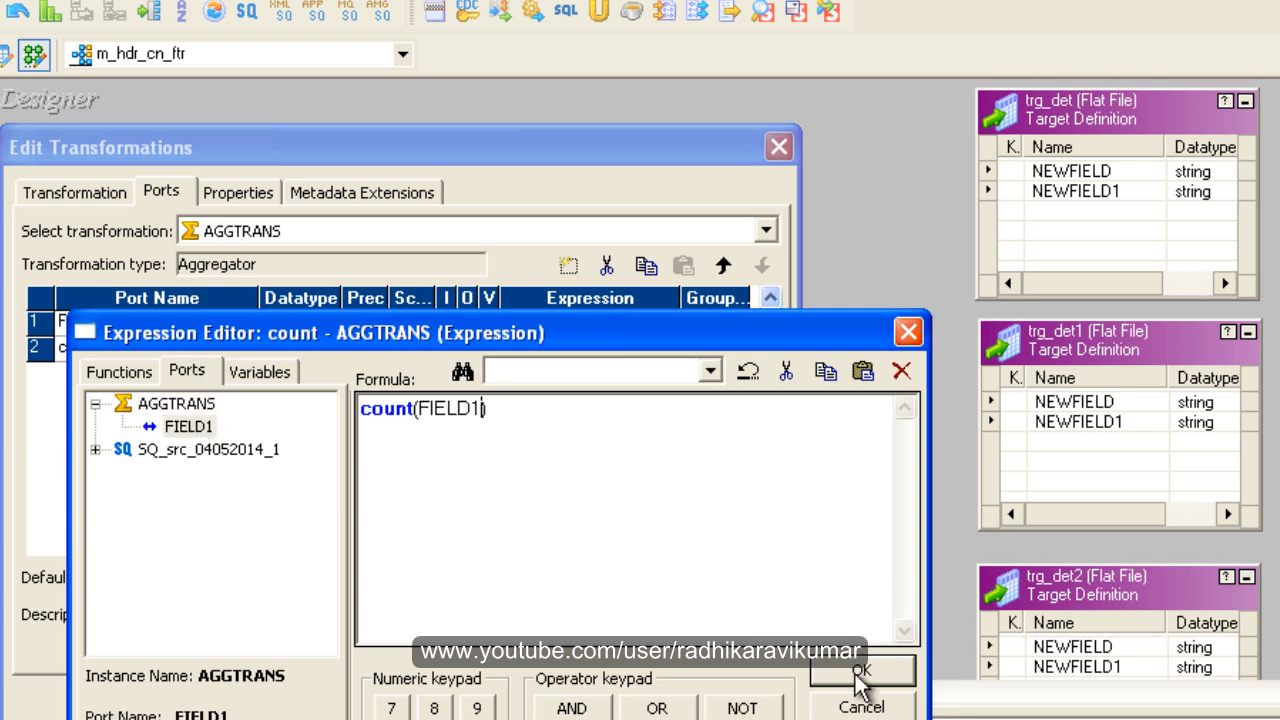
pyautogui.click(860, 668)
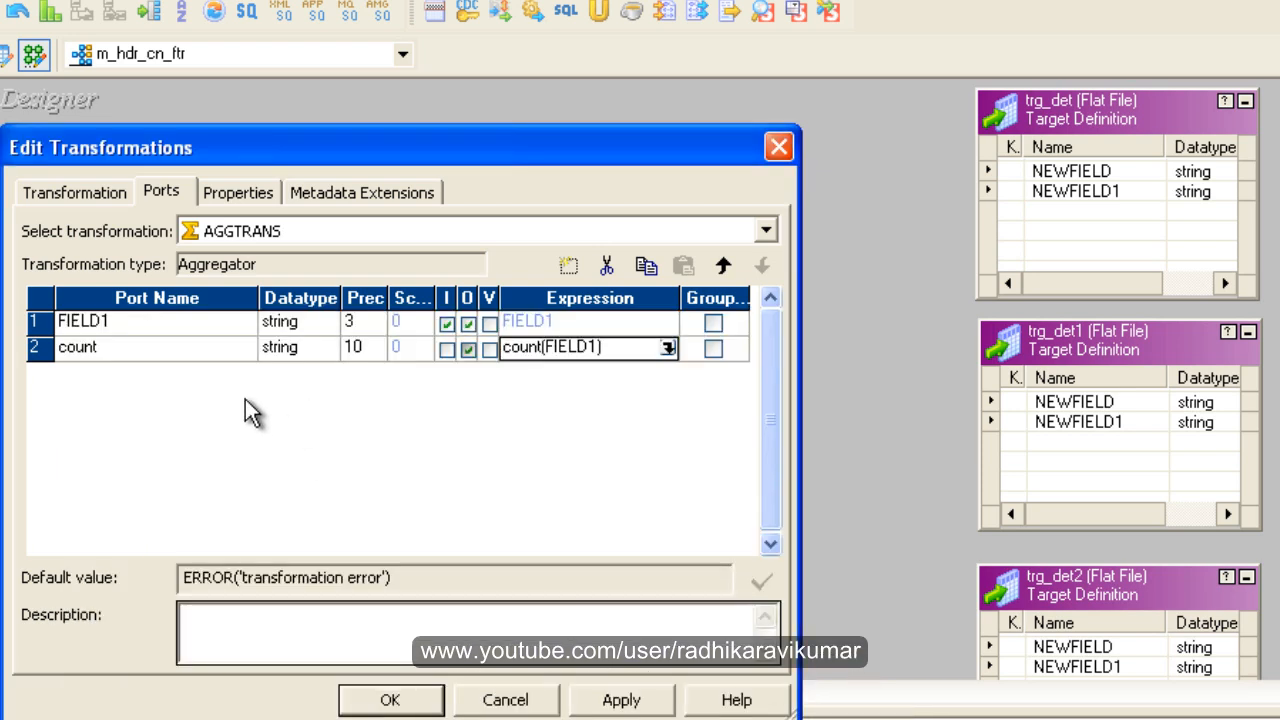
pyautogui.moveTo(192, 384)
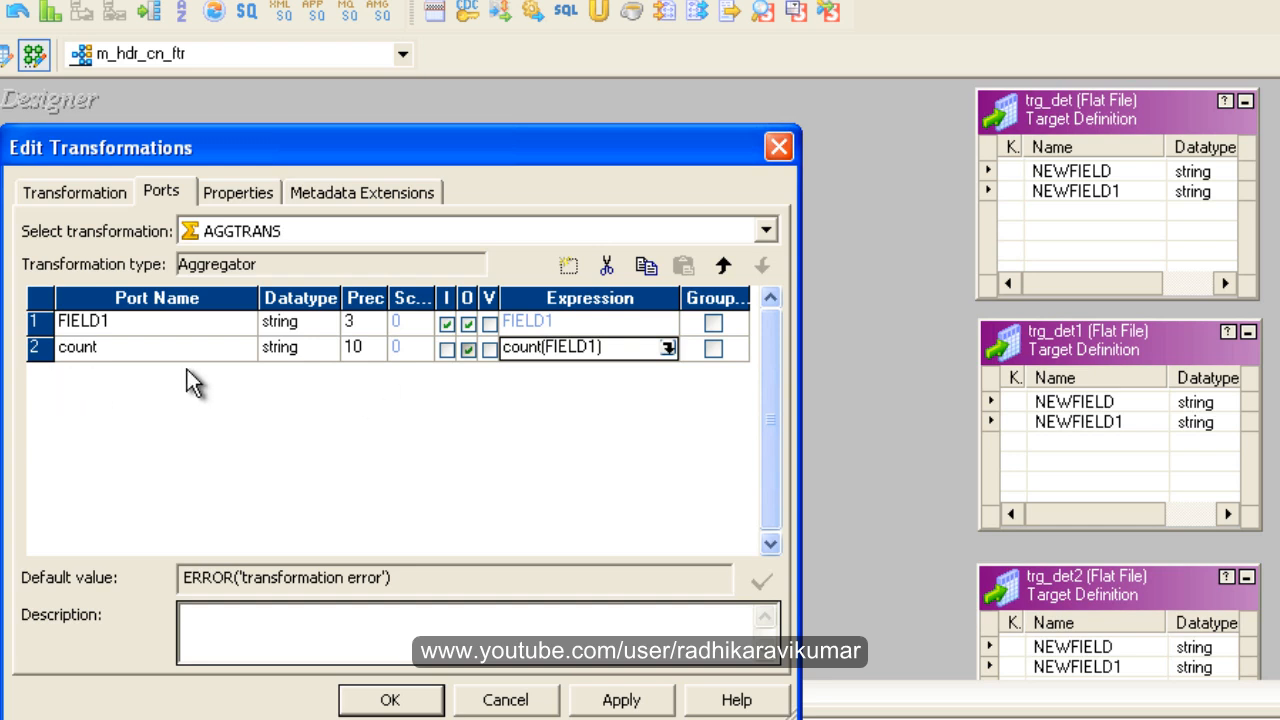
pyautogui.moveTo(288, 360)
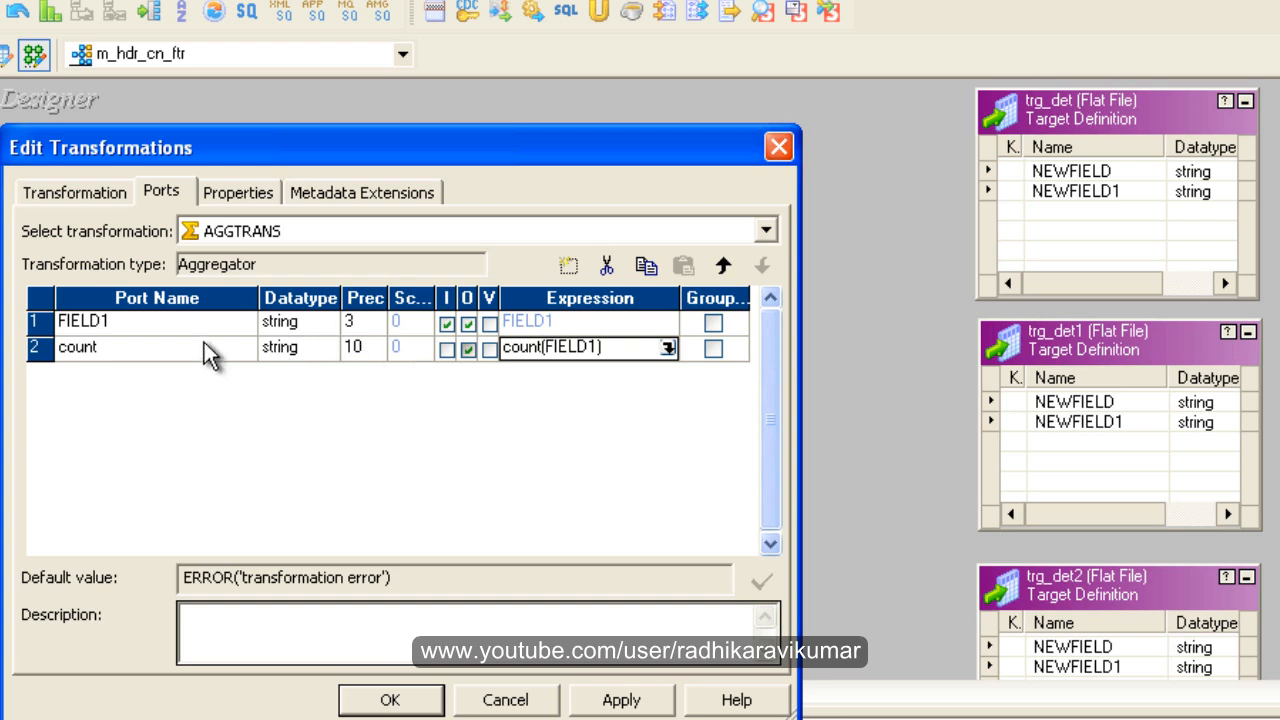
pyautogui.moveTo(150, 296)
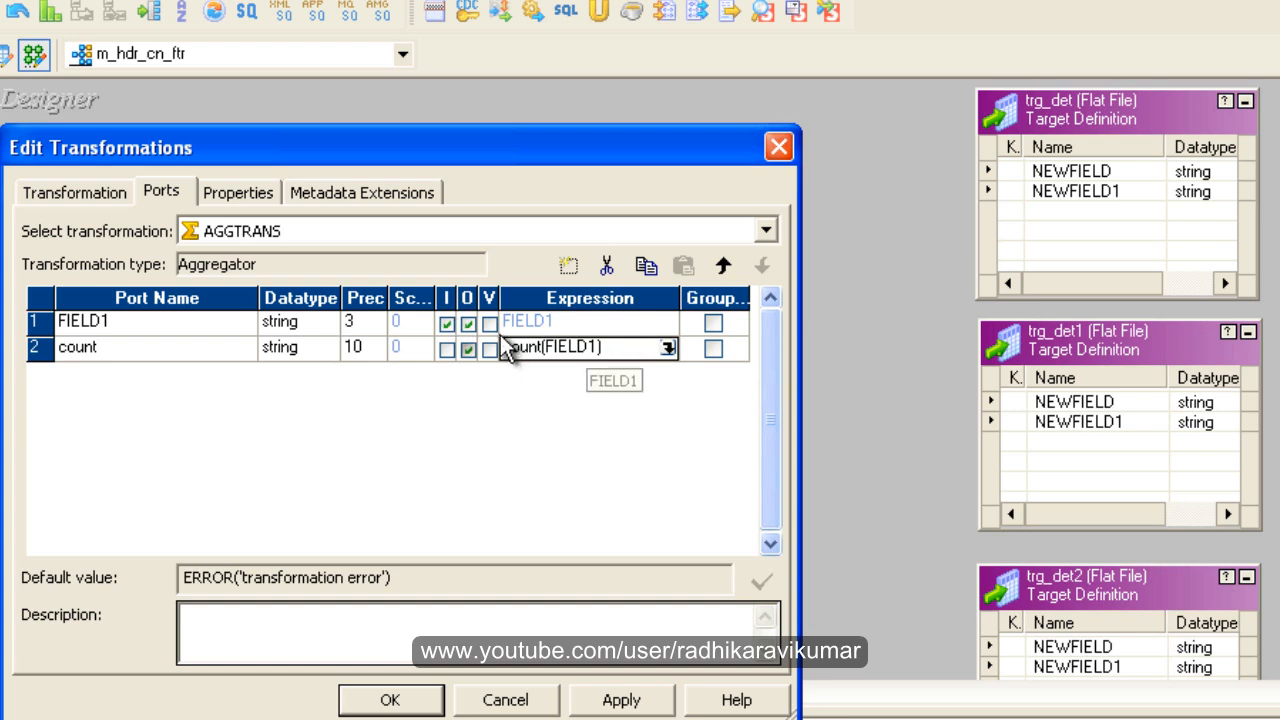
pyautogui.moveTo(616, 370)
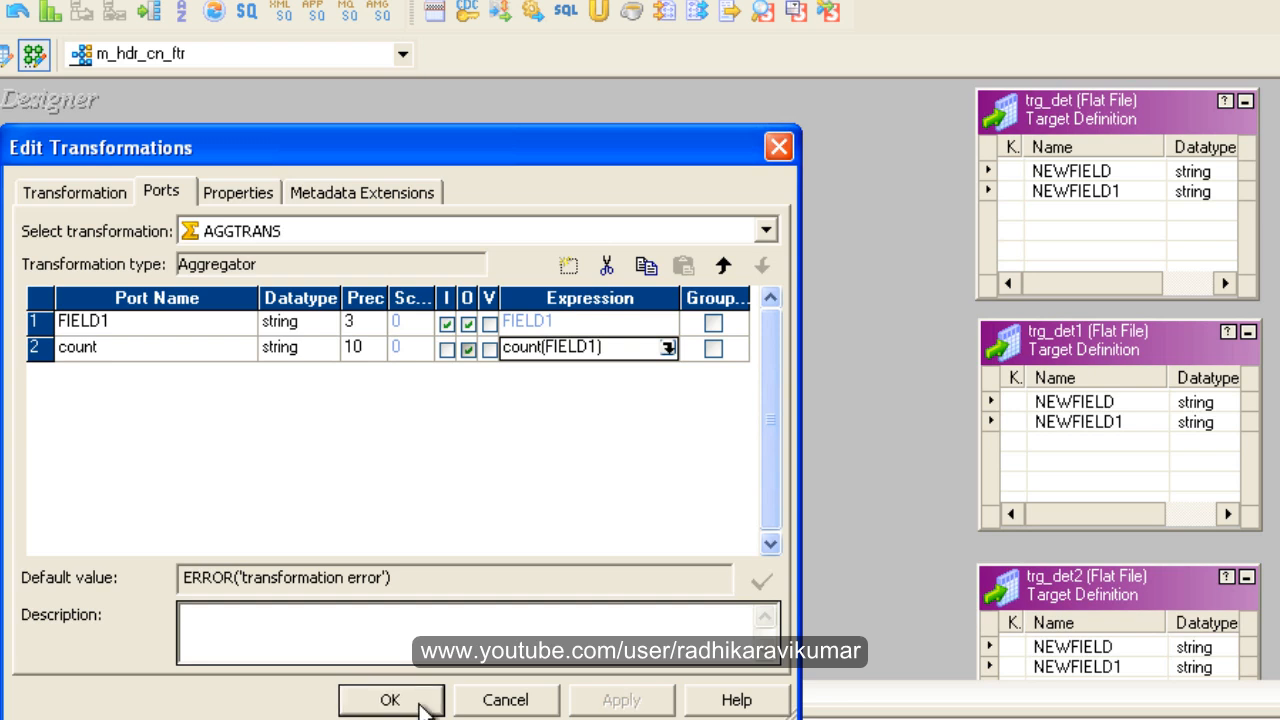
pyautogui.click(390, 700)
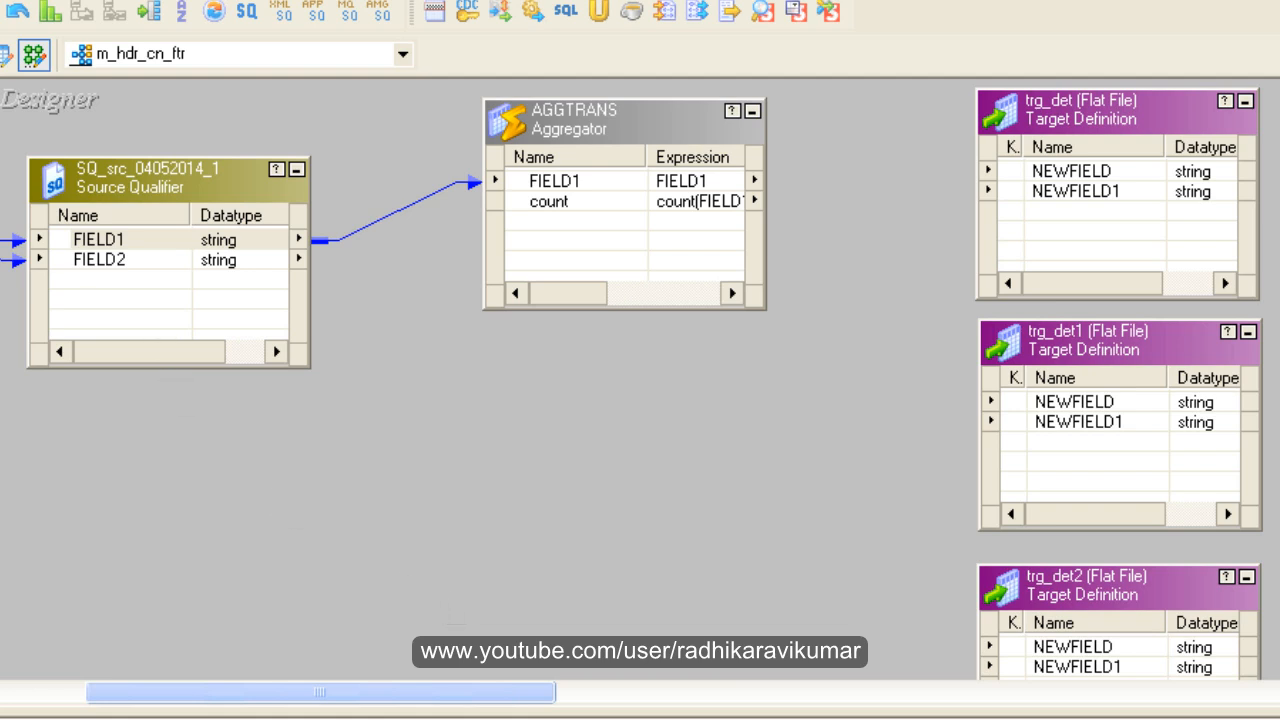
pyautogui.moveTo(372, 400)
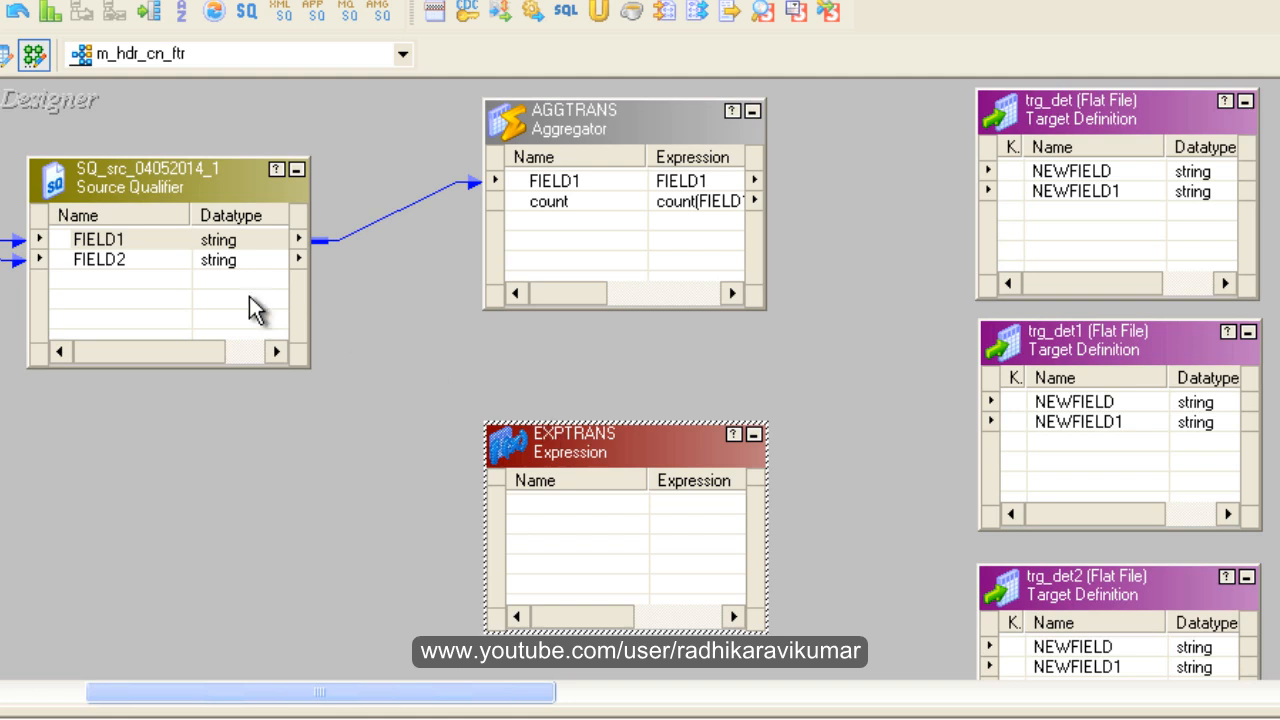
# Select all source qualifier ports and bring up EXPTRANS's Edit Transformations dialog
pyautogui.rightClick(96, 238)
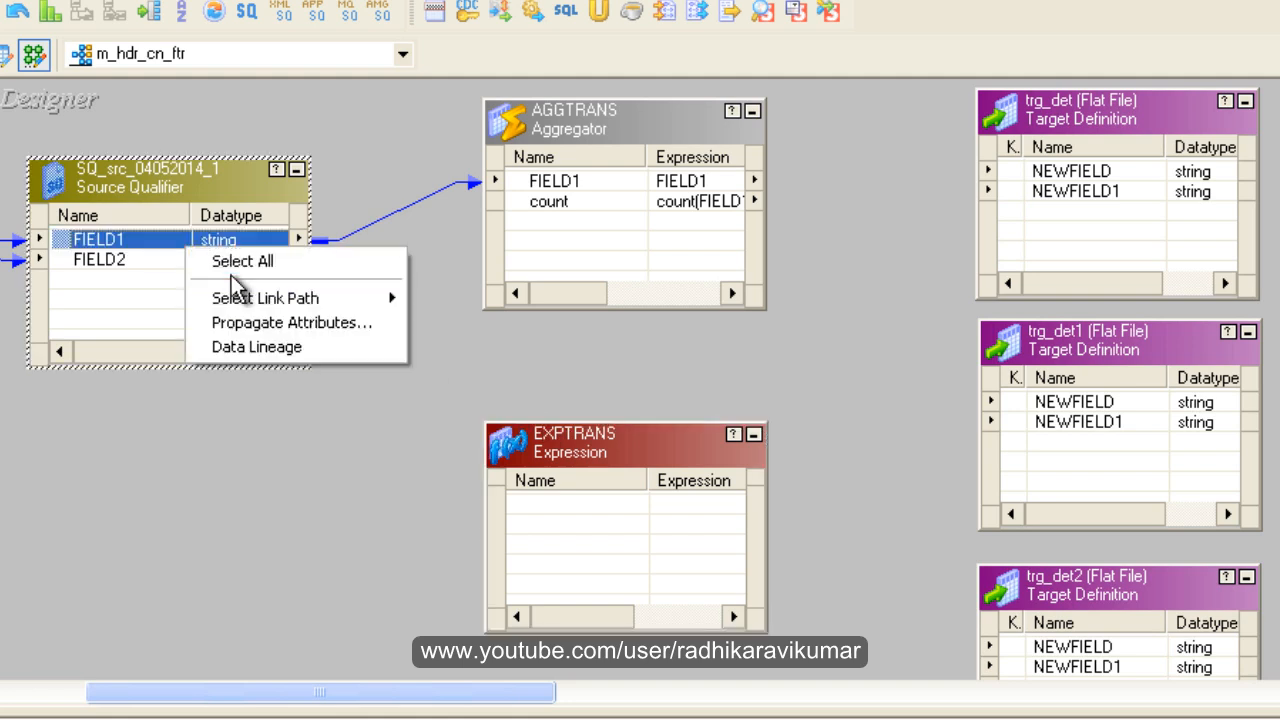
pyautogui.click(240, 260)
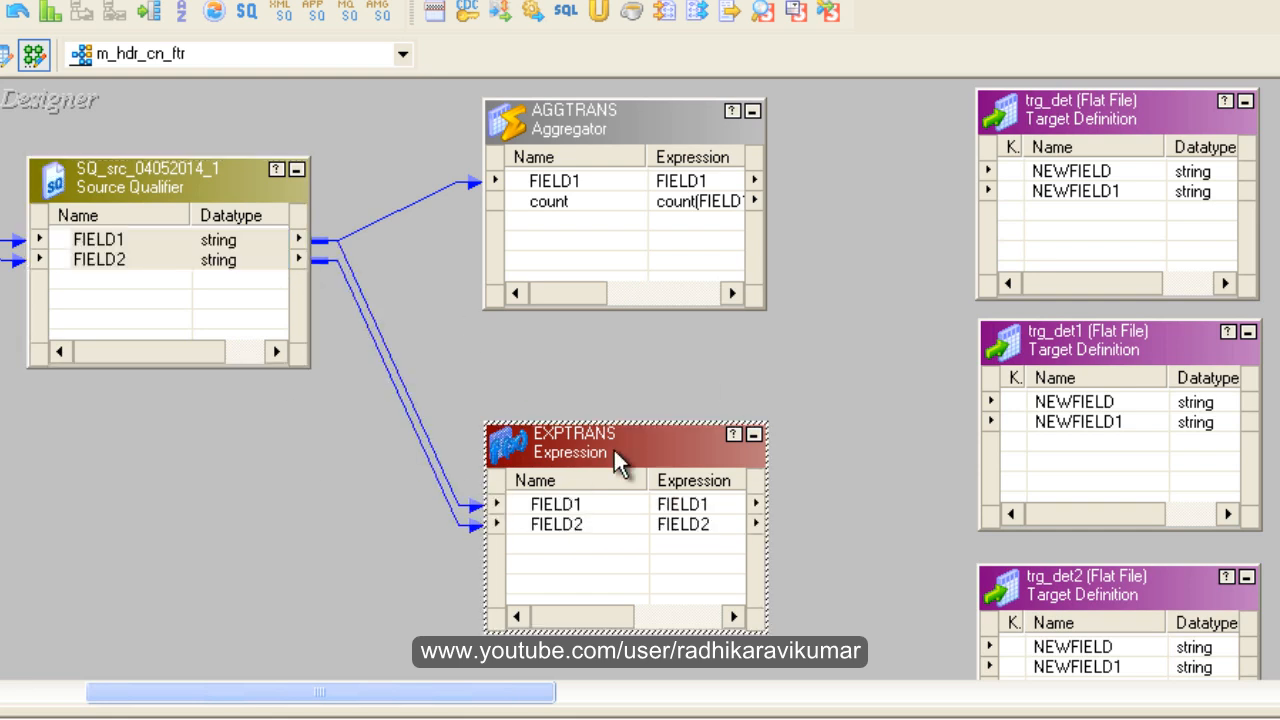
pyautogui.doubleClick(570, 442)
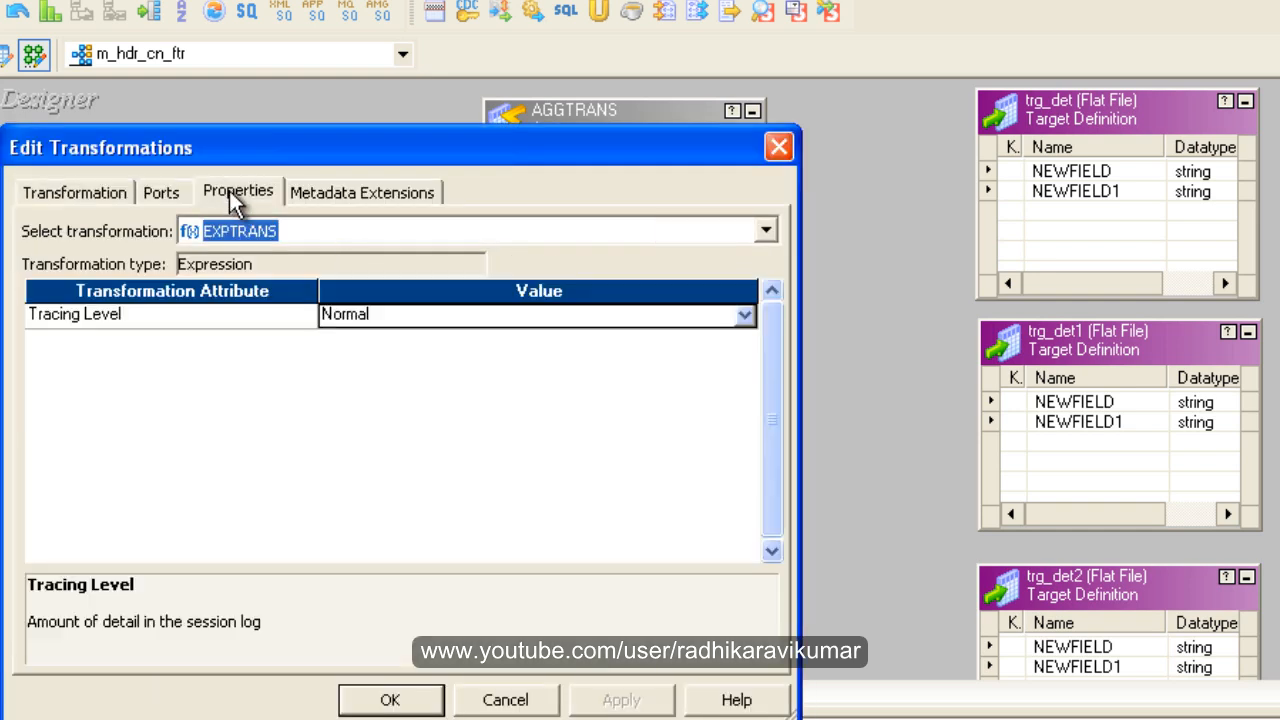
# Add two ports after FIELD2 and make v_seq a variable port with expression v_seq+1
pyautogui.click(160, 192)
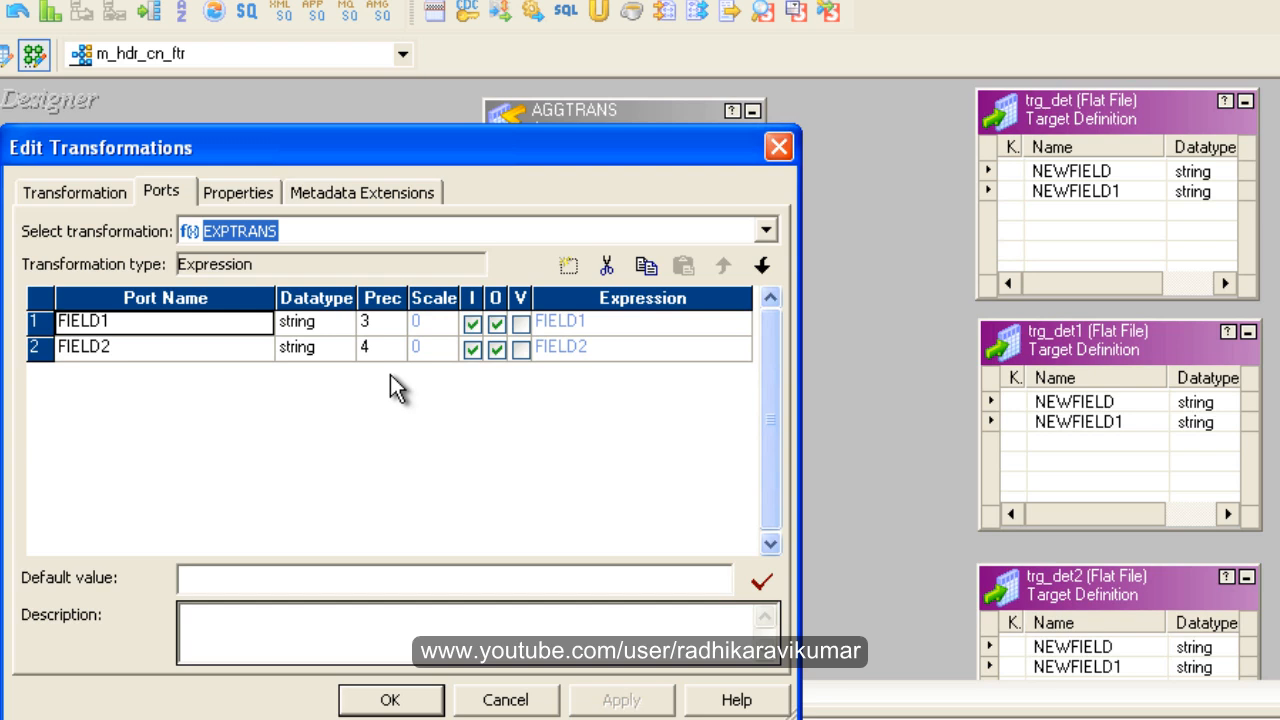
pyautogui.click(568, 264)
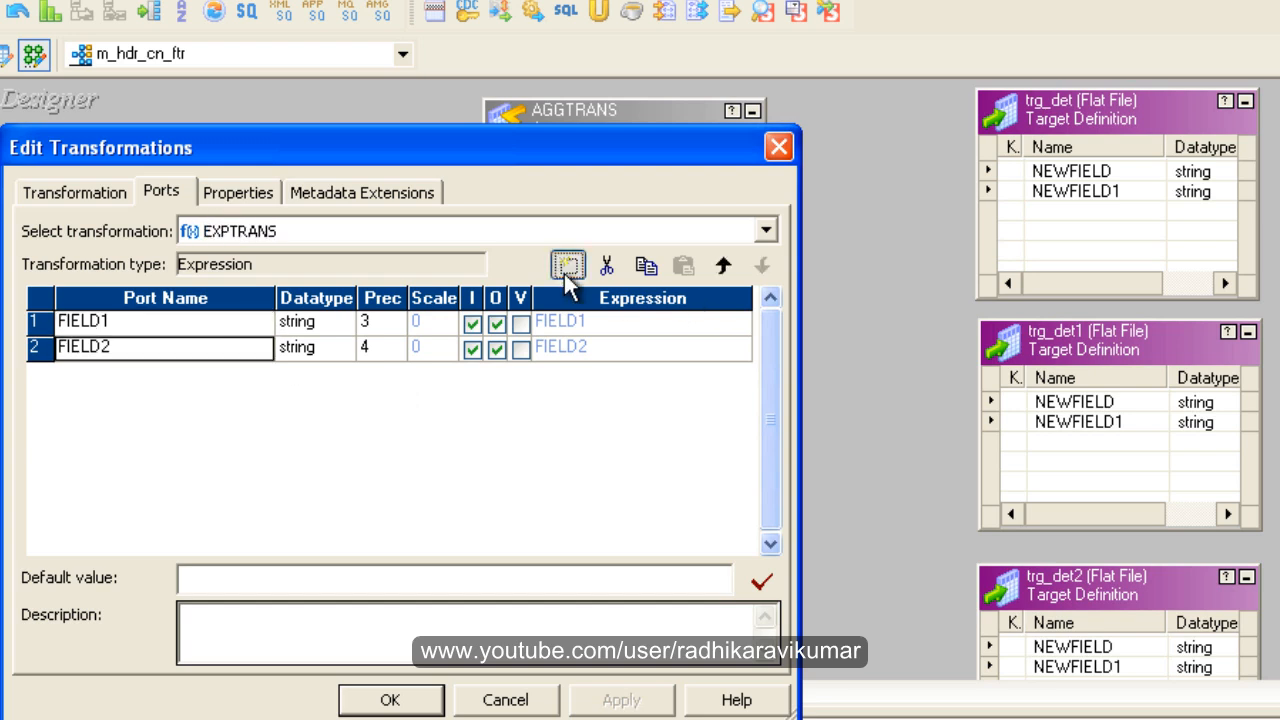
pyautogui.click(568, 264)
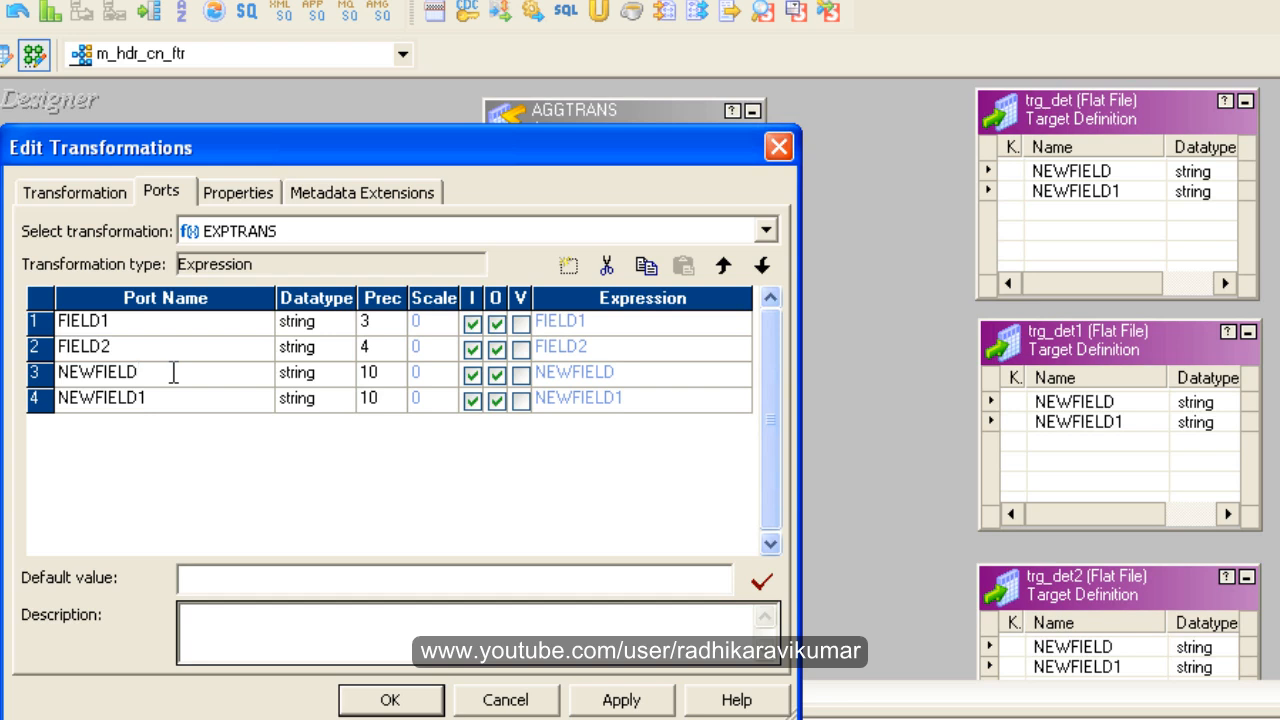
pyautogui.moveTo(138, 502)
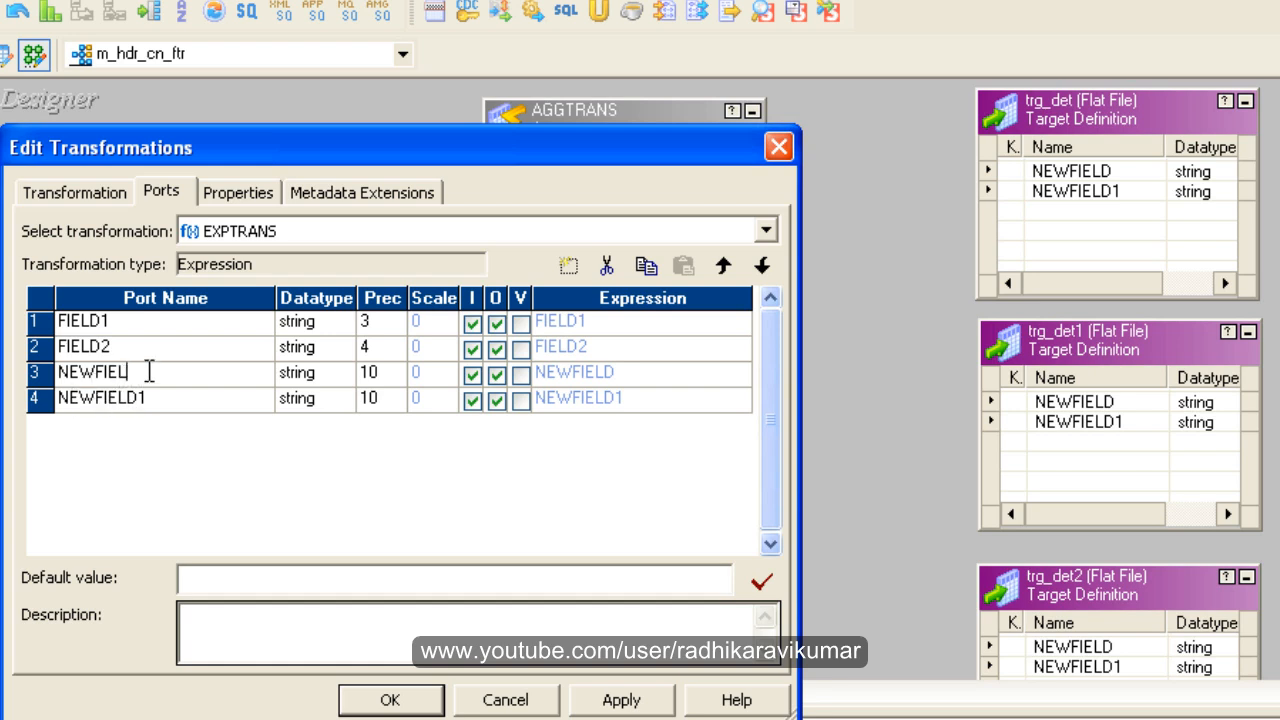
pyautogui.write('v_seq')
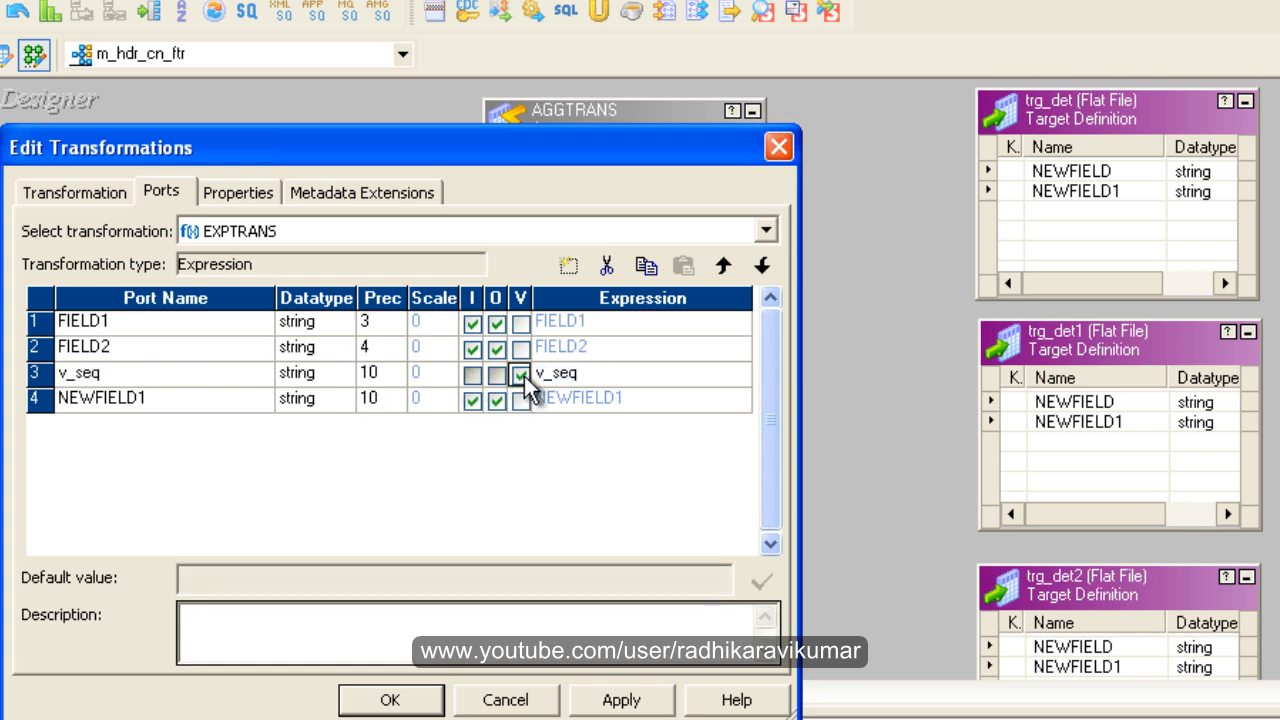
pyautogui.click(520, 374)
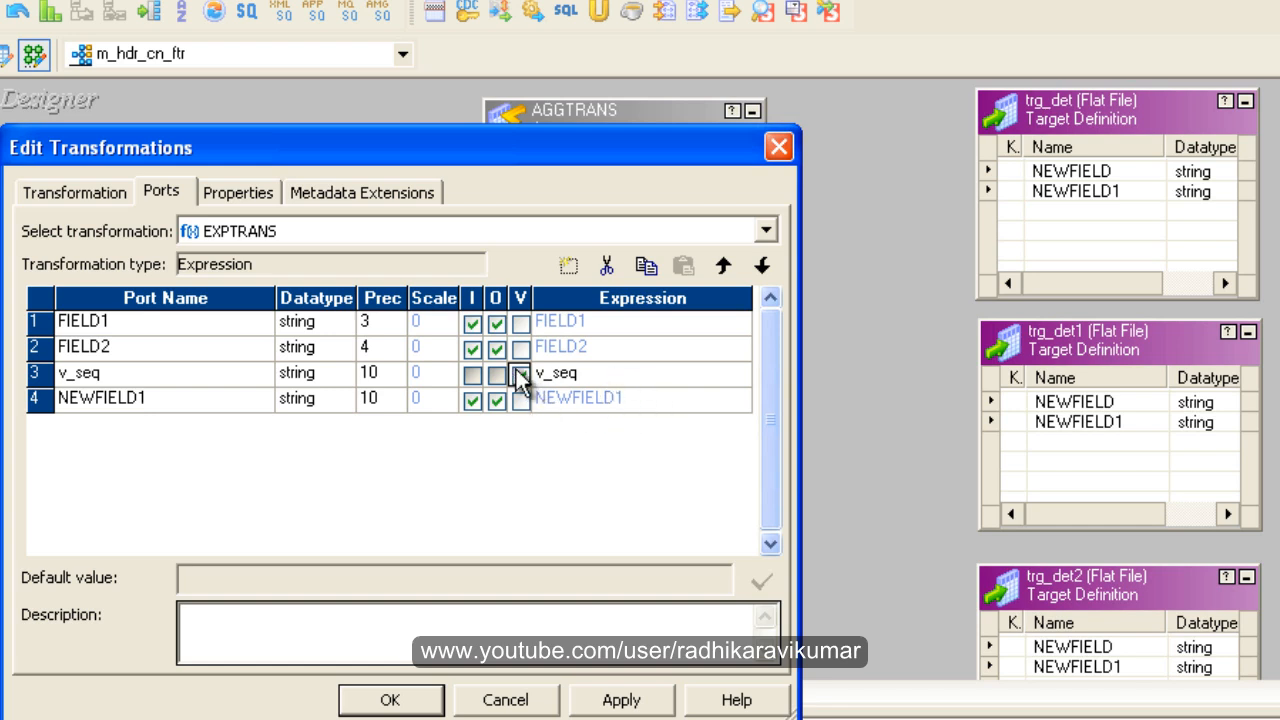
pyautogui.click(520, 374)
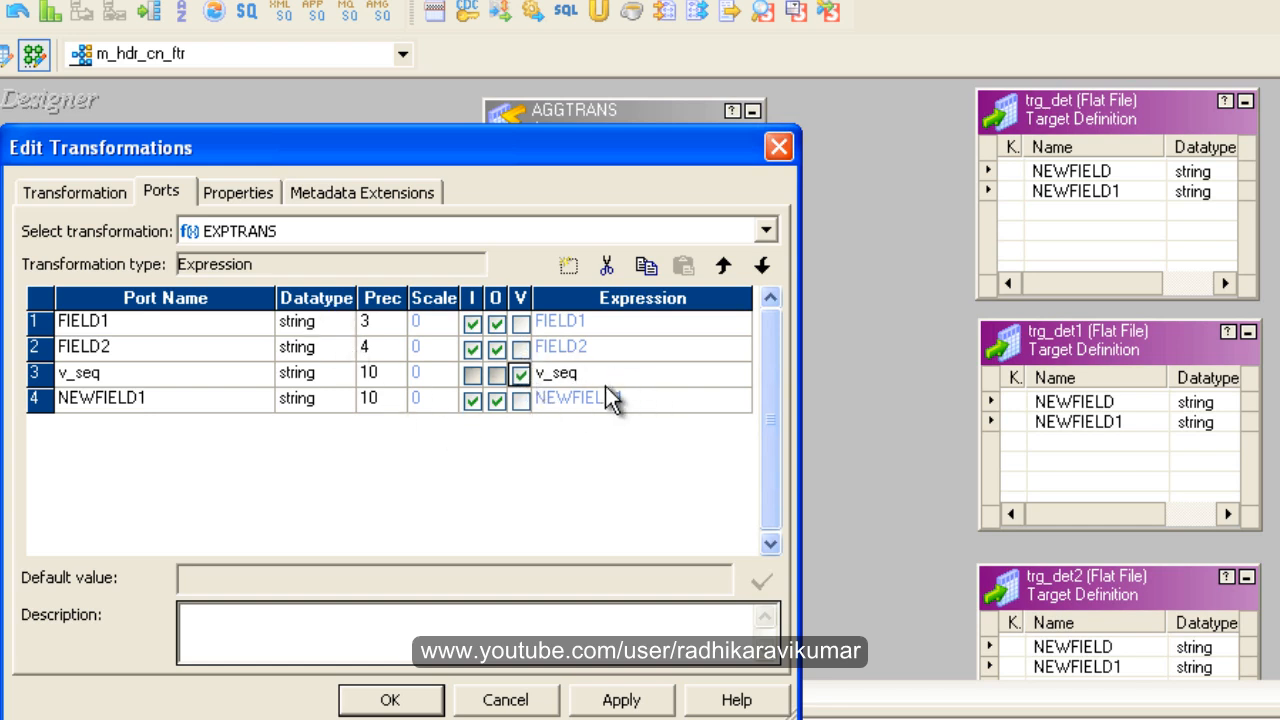
pyautogui.click(642, 374)
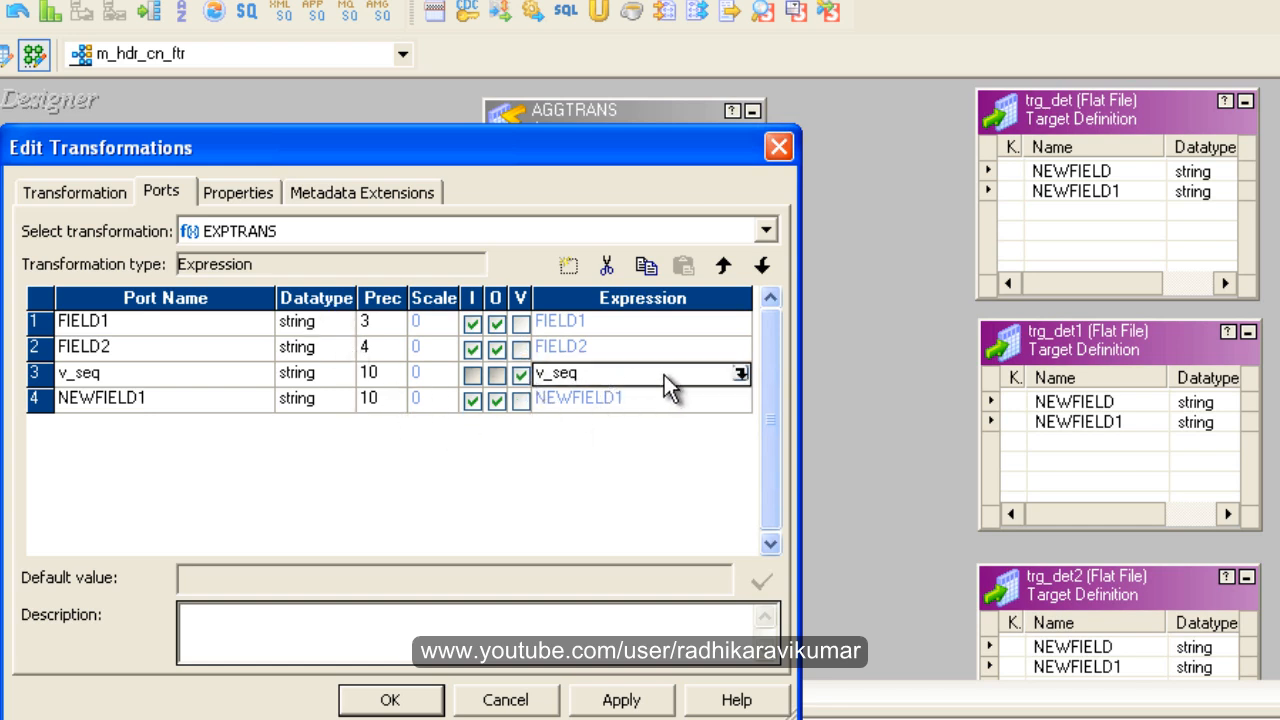
pyautogui.moveTo(650, 390)
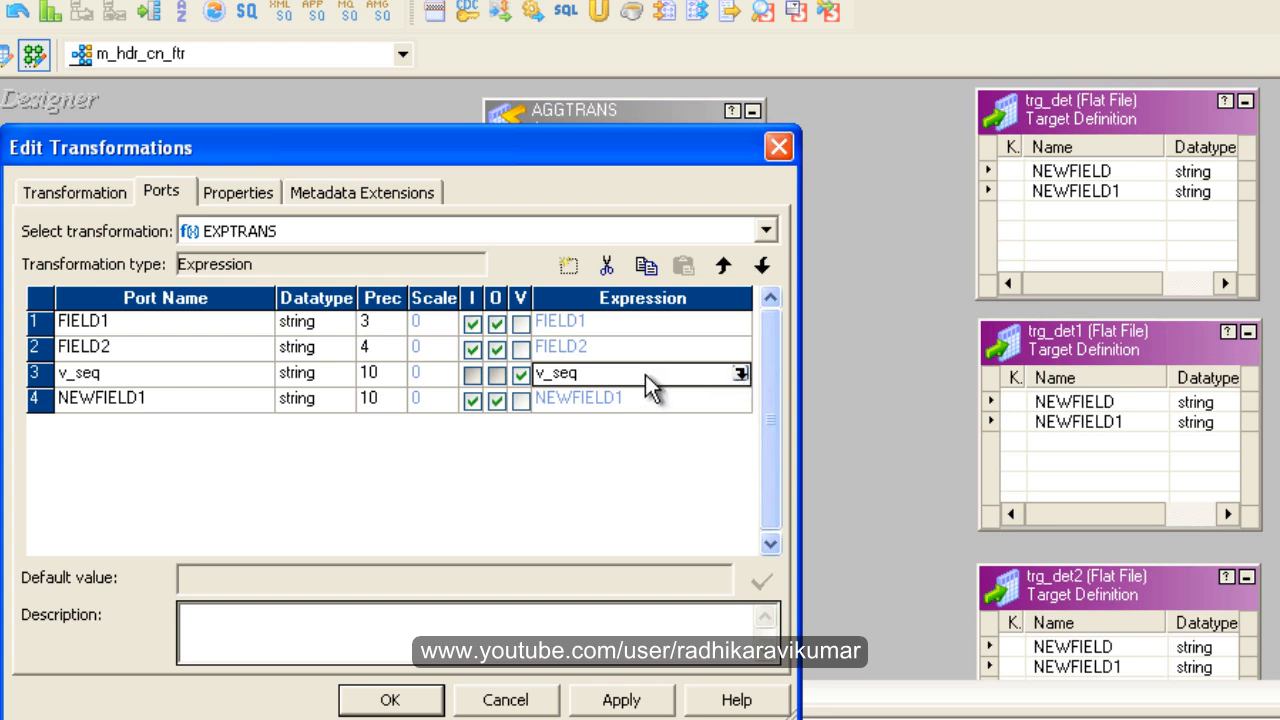
pyautogui.click(640, 374)
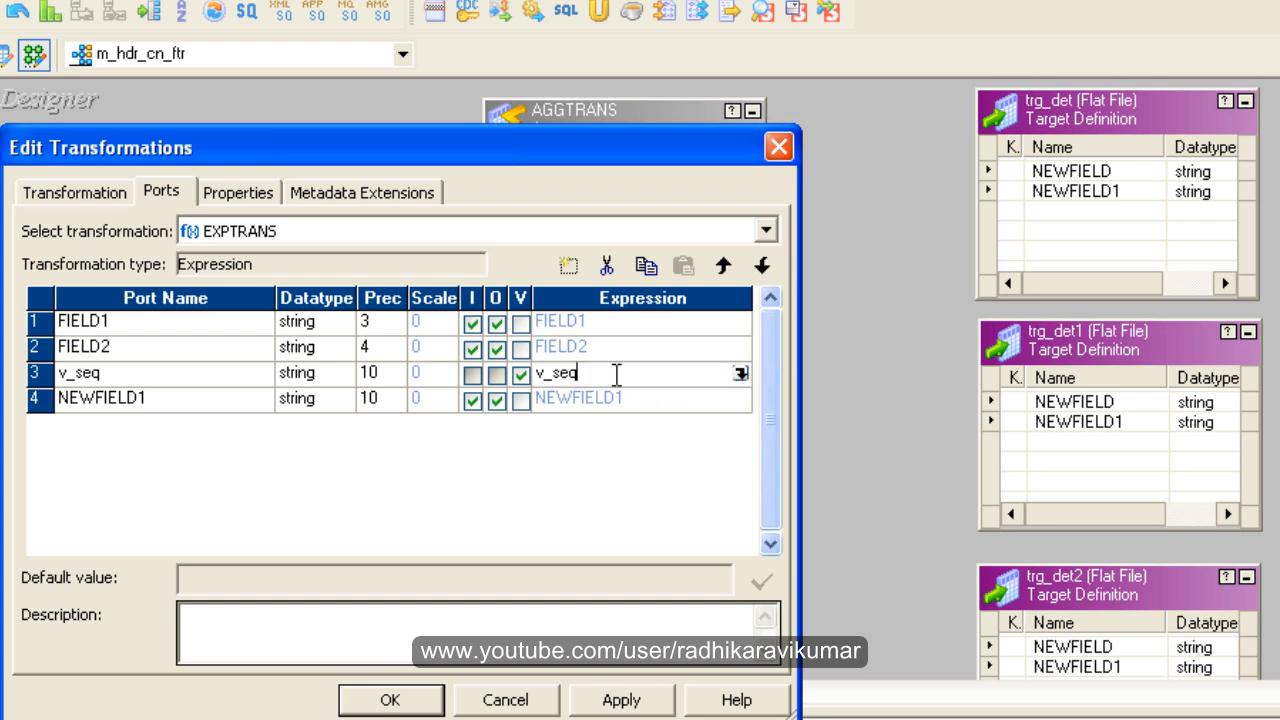
pyautogui.write('+1')
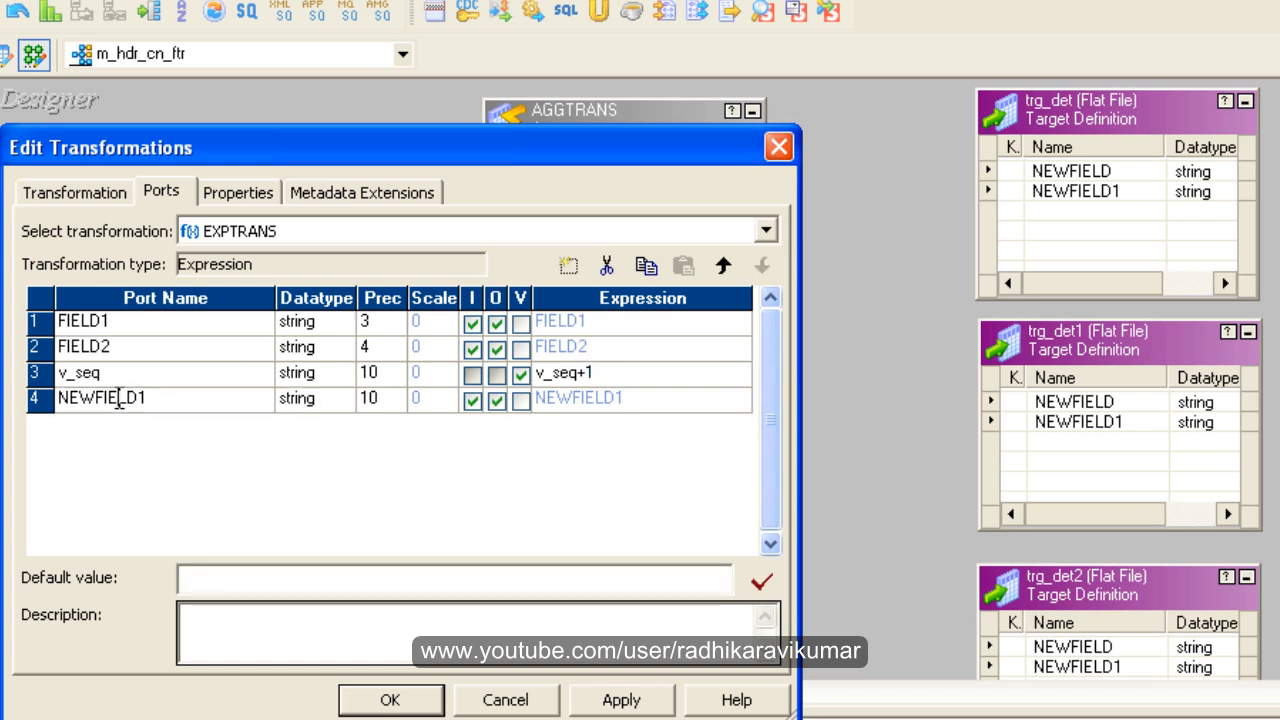
# Rename the second port o_seq, set v_seq and o_seq to integer, and confirm the ports
pyautogui.doubleClick(100, 398)
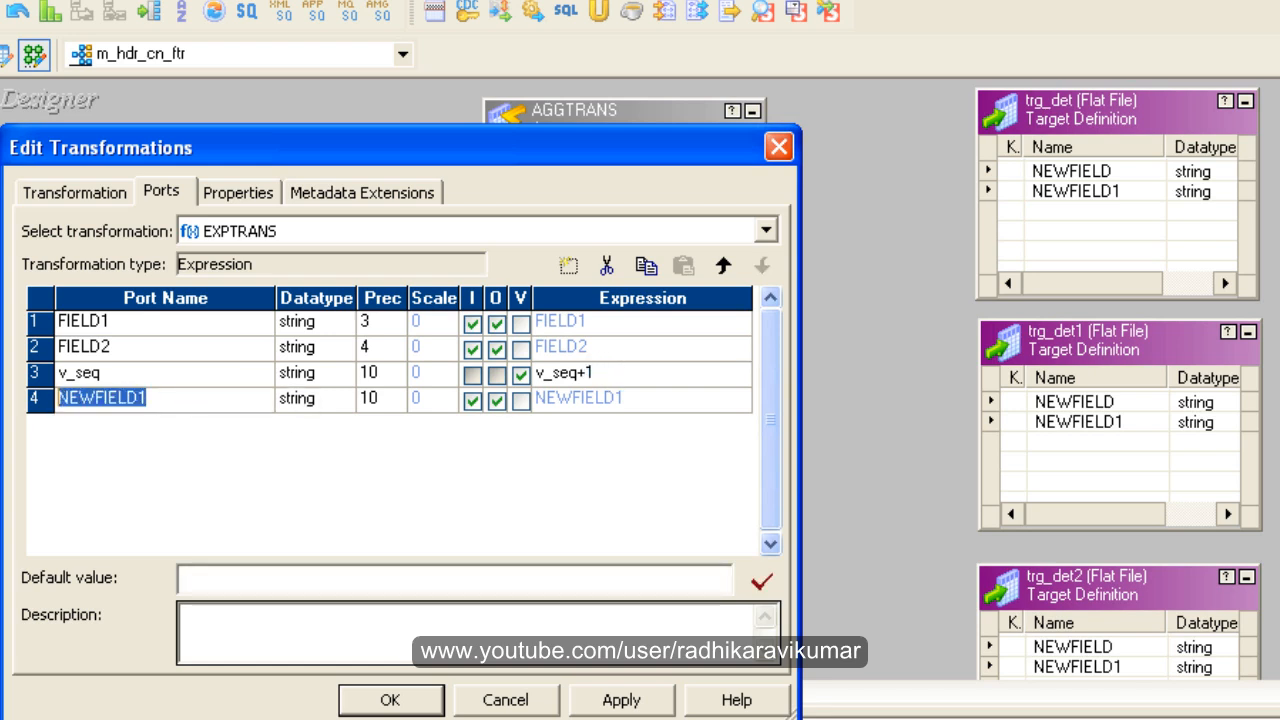
pyautogui.write('o_')
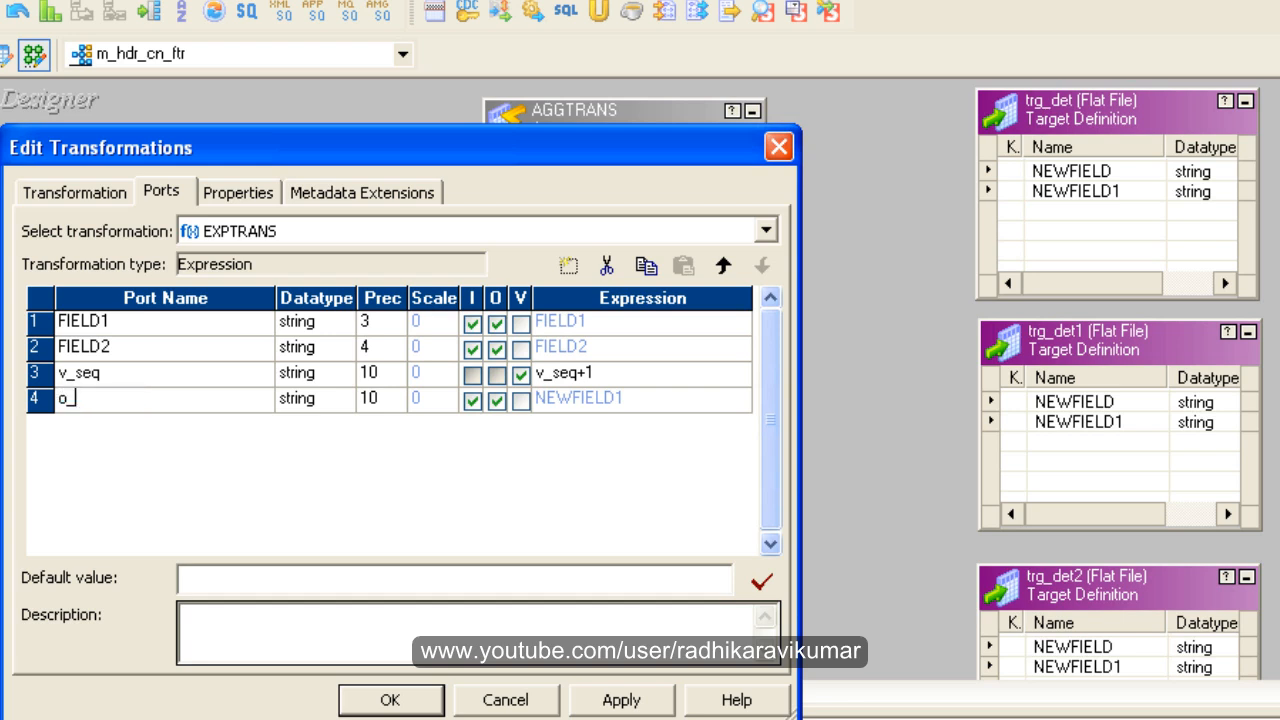
pyautogui.write('s')
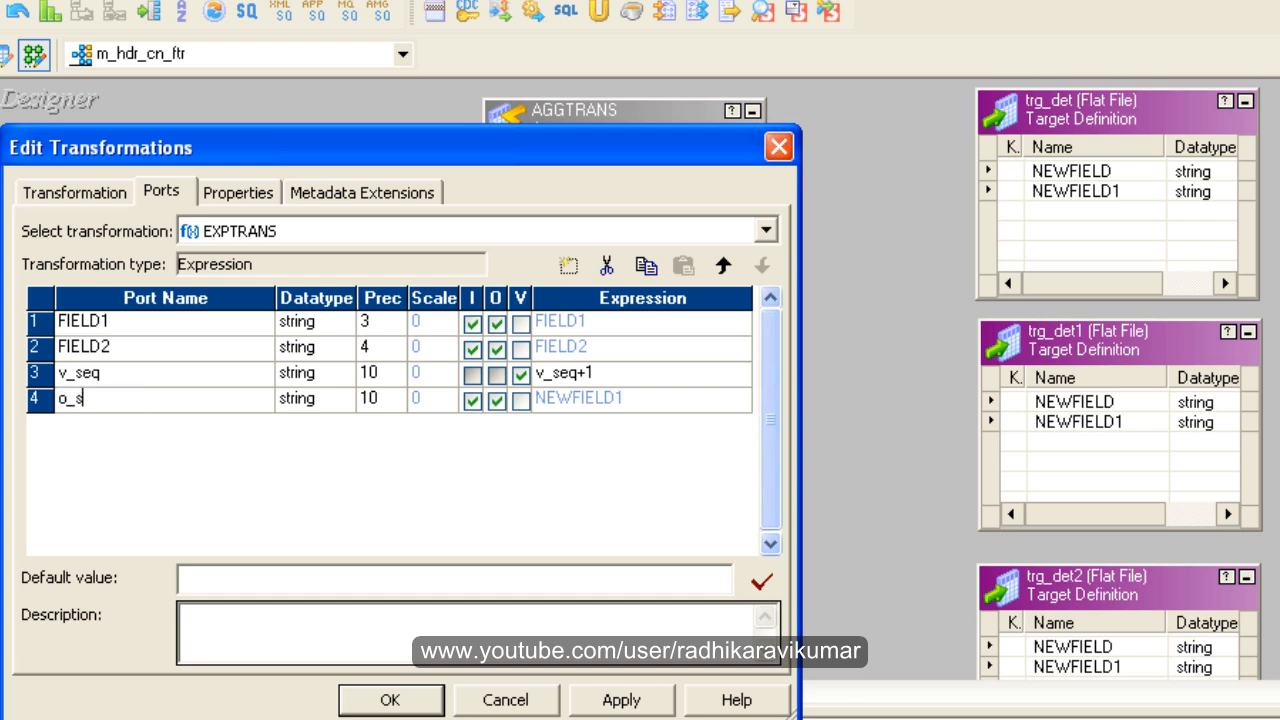
pyautogui.write('eq')
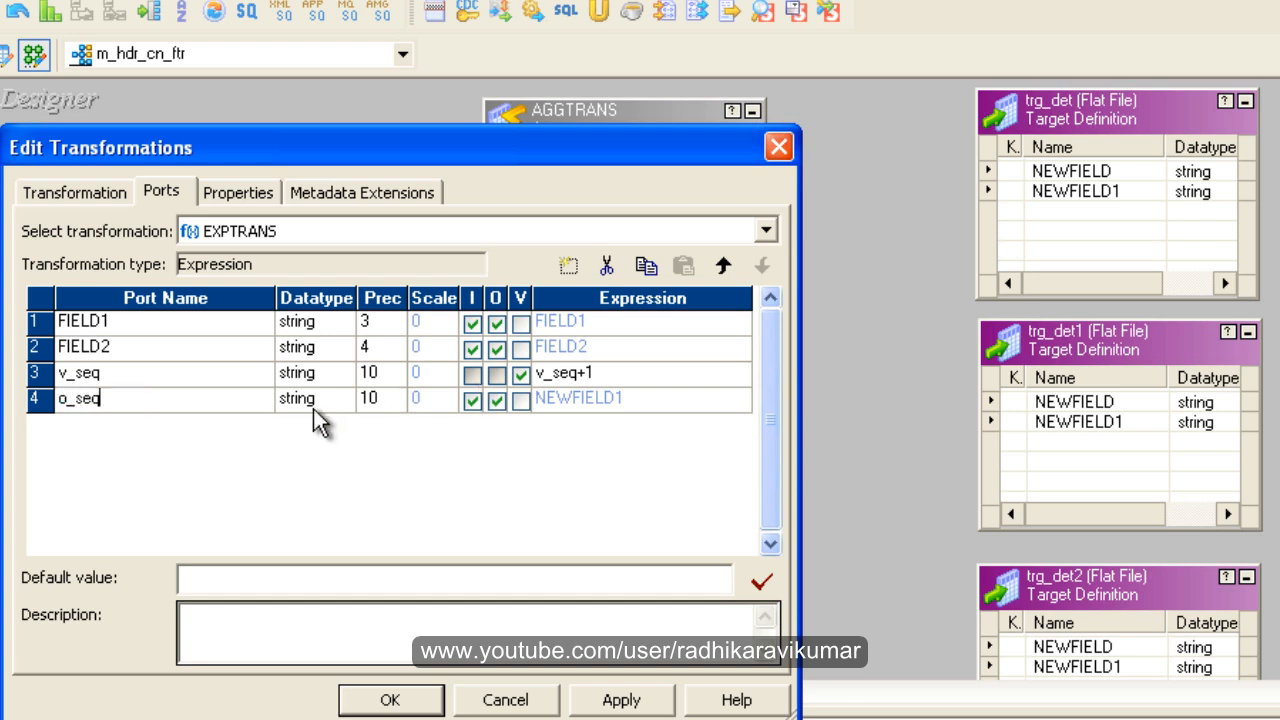
pyautogui.click(340, 374)
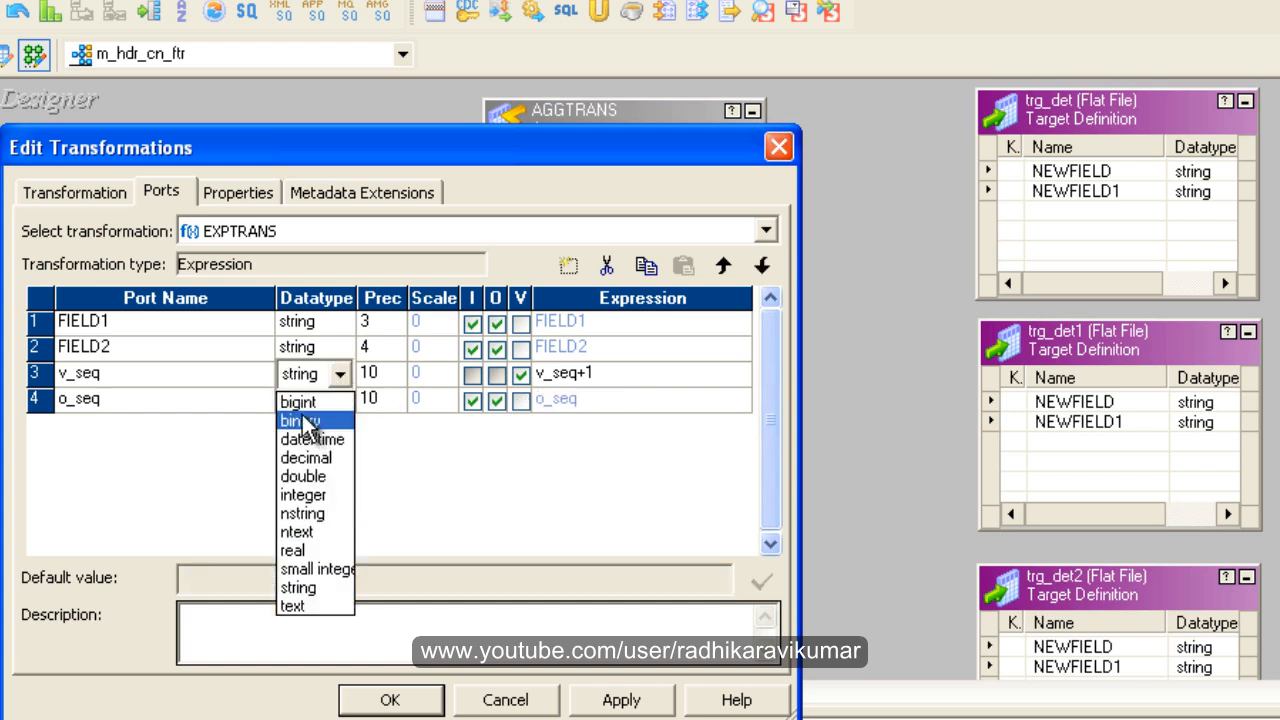
pyautogui.click(304, 496)
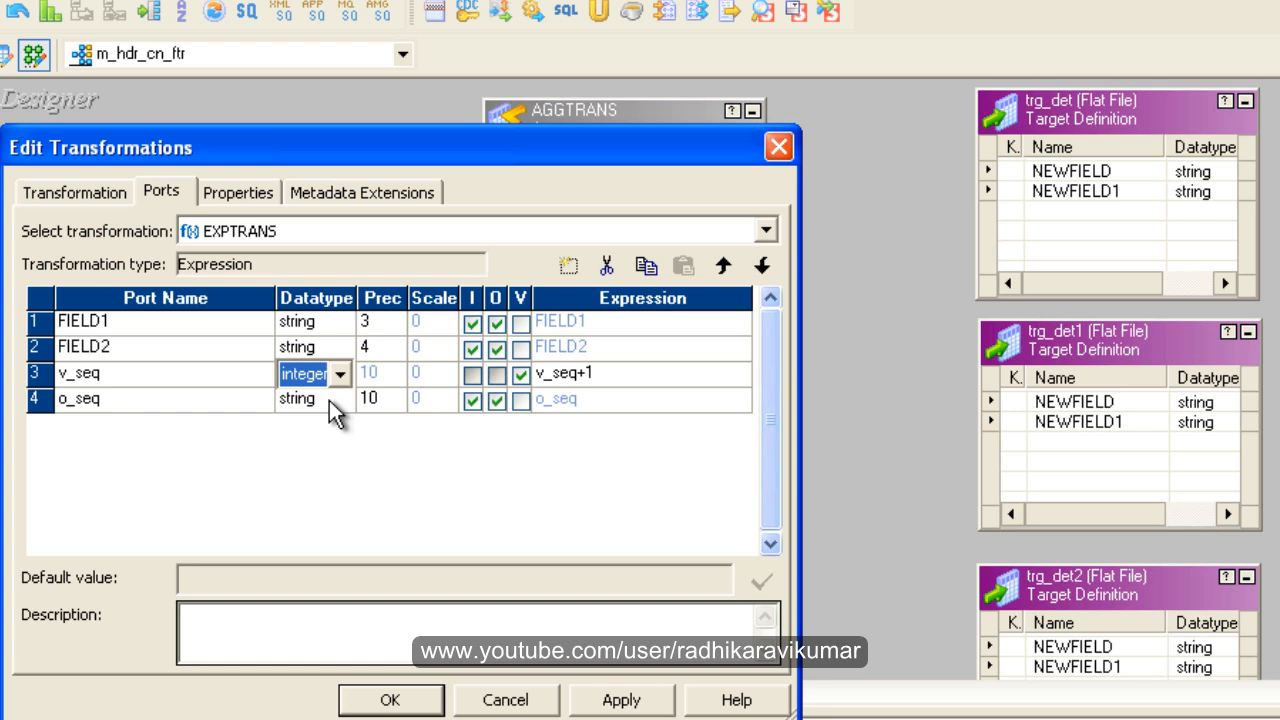
pyautogui.click(340, 400)
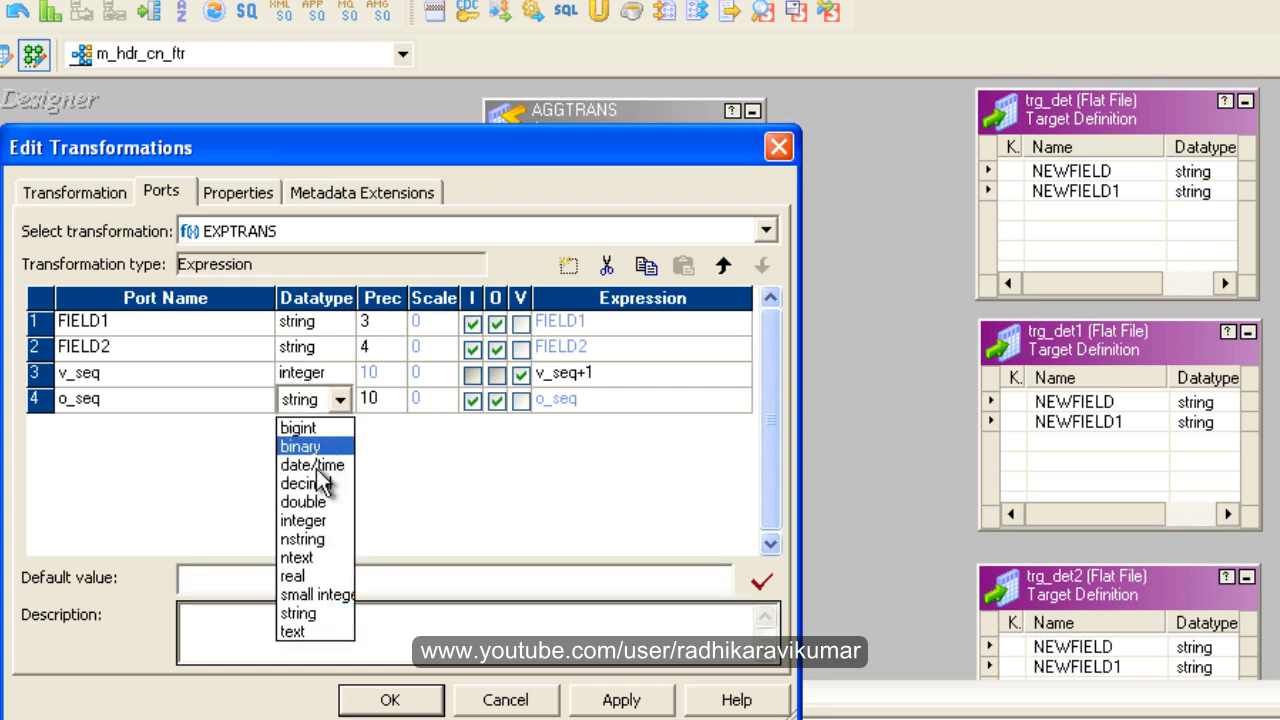
pyautogui.click(304, 520)
pyautogui.write('v')
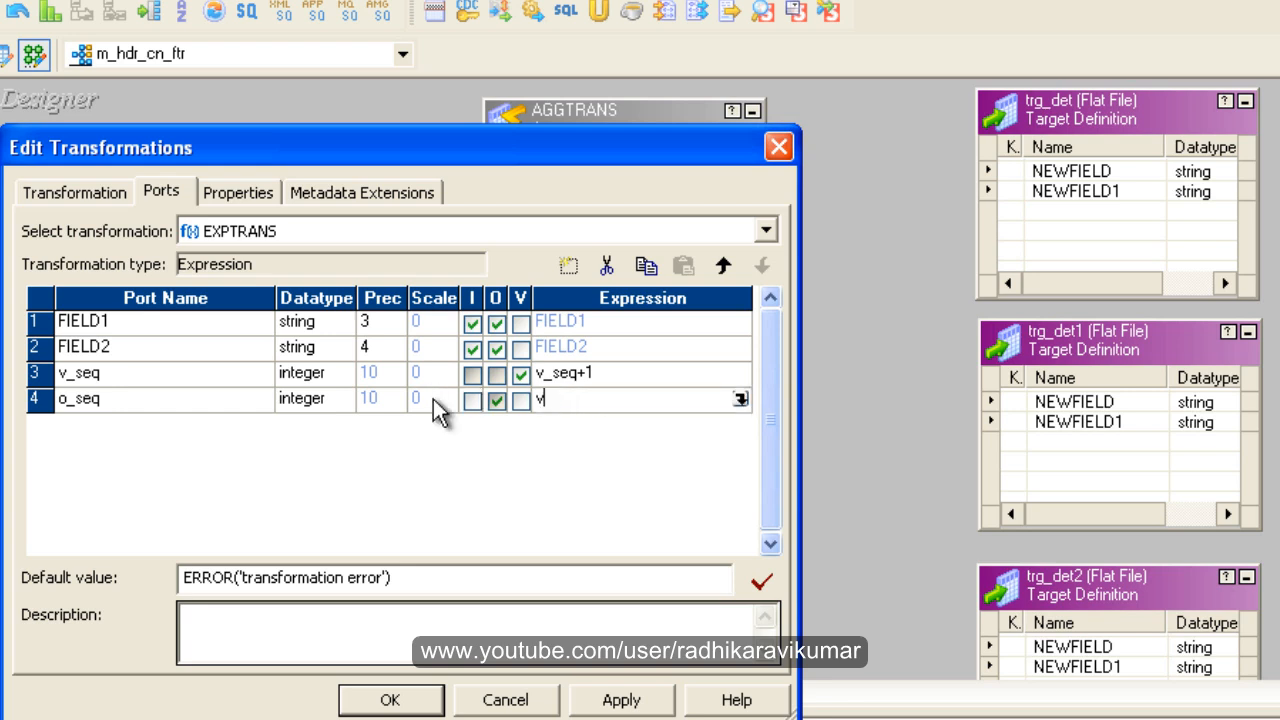
pyautogui.write('_seq')
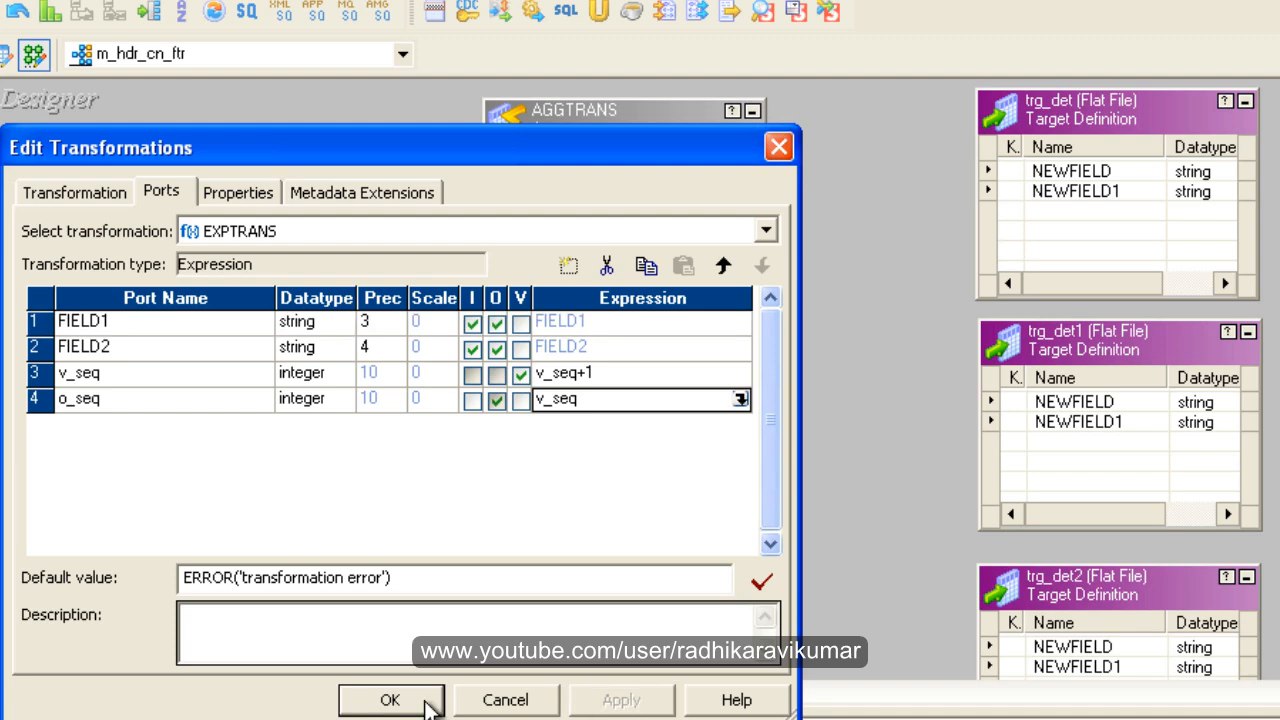
pyautogui.click(390, 700)
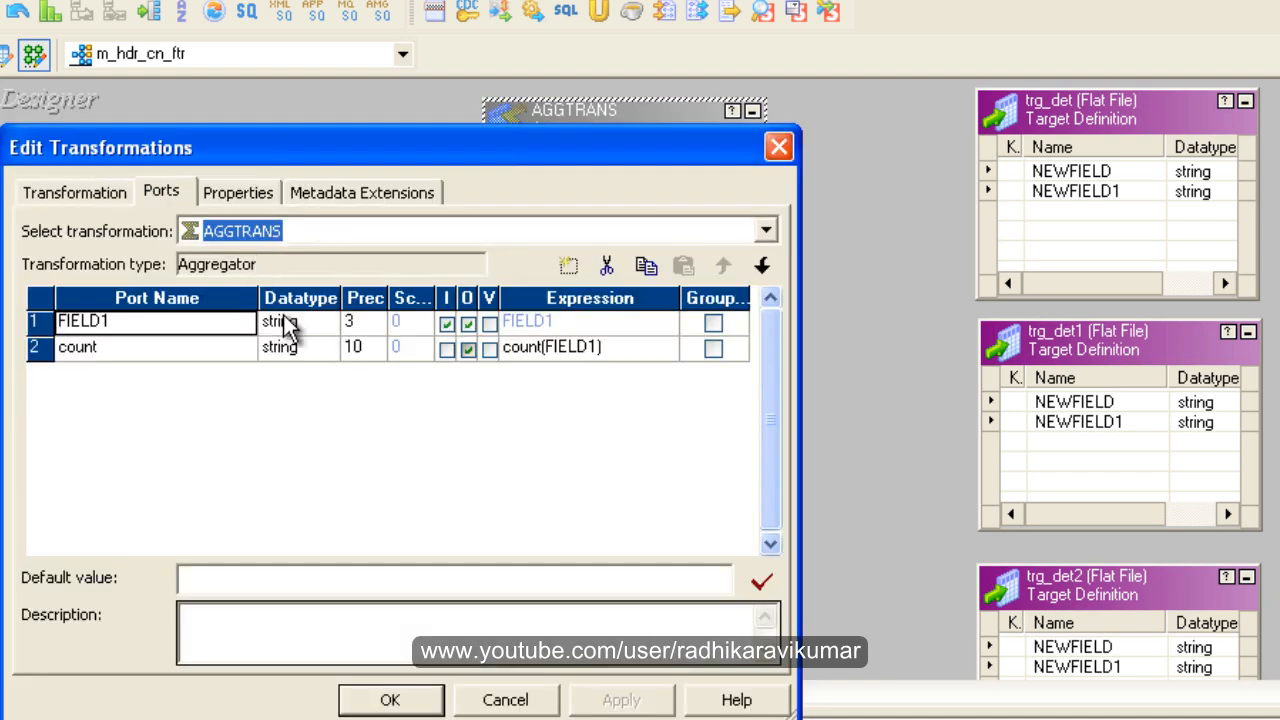
# Change AGGTRANS's FIELD1 datatype to integer and confirm the aggregator's ports
pyautogui.click(326, 348)
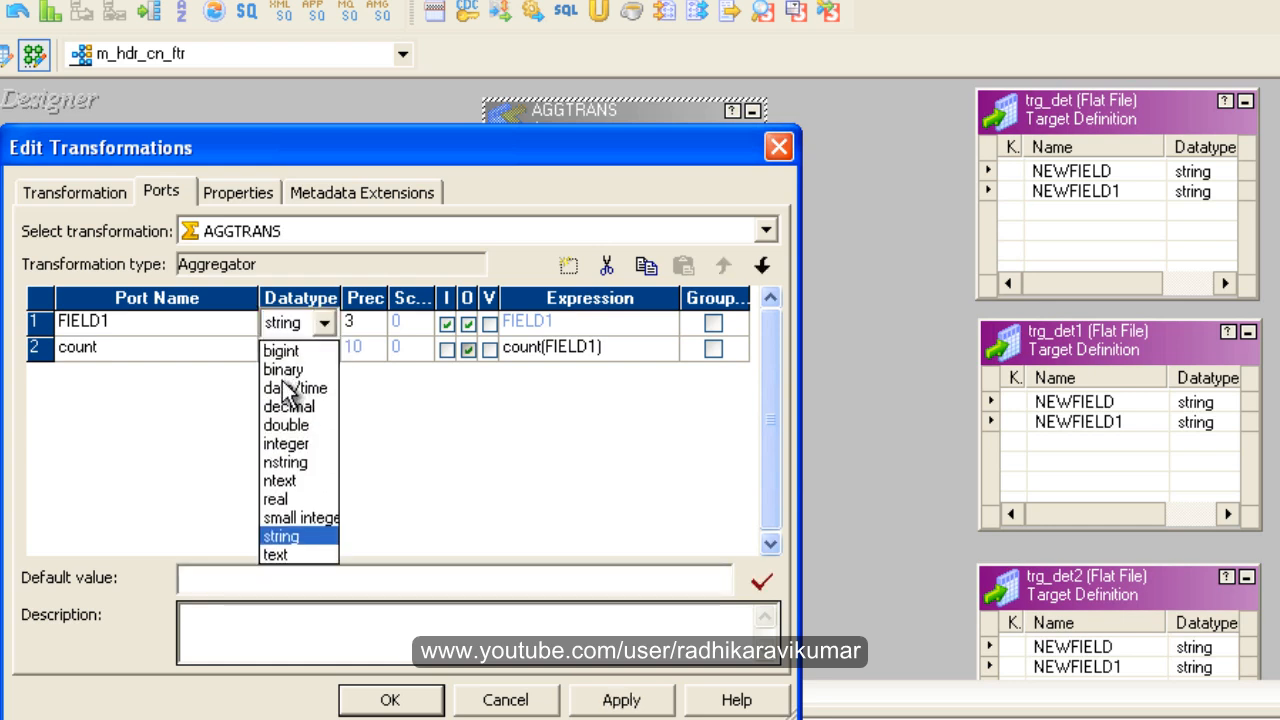
pyautogui.click(286, 444)
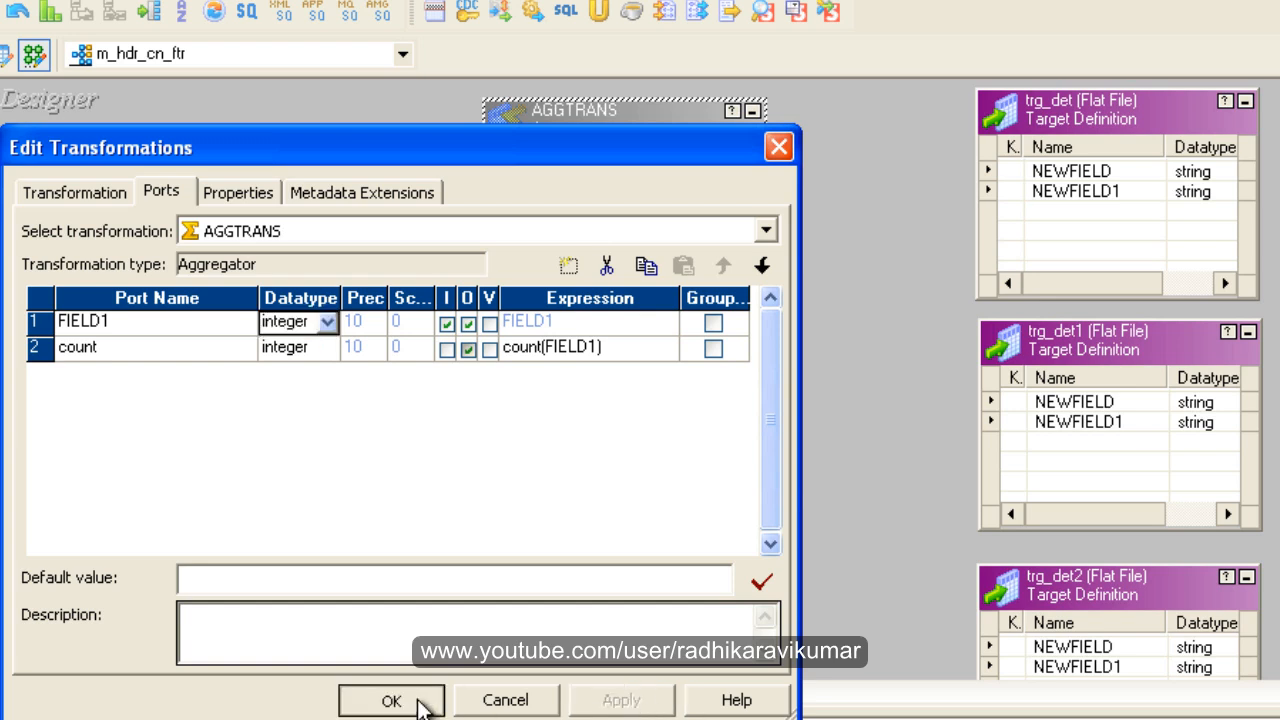
pyautogui.click(392, 700)
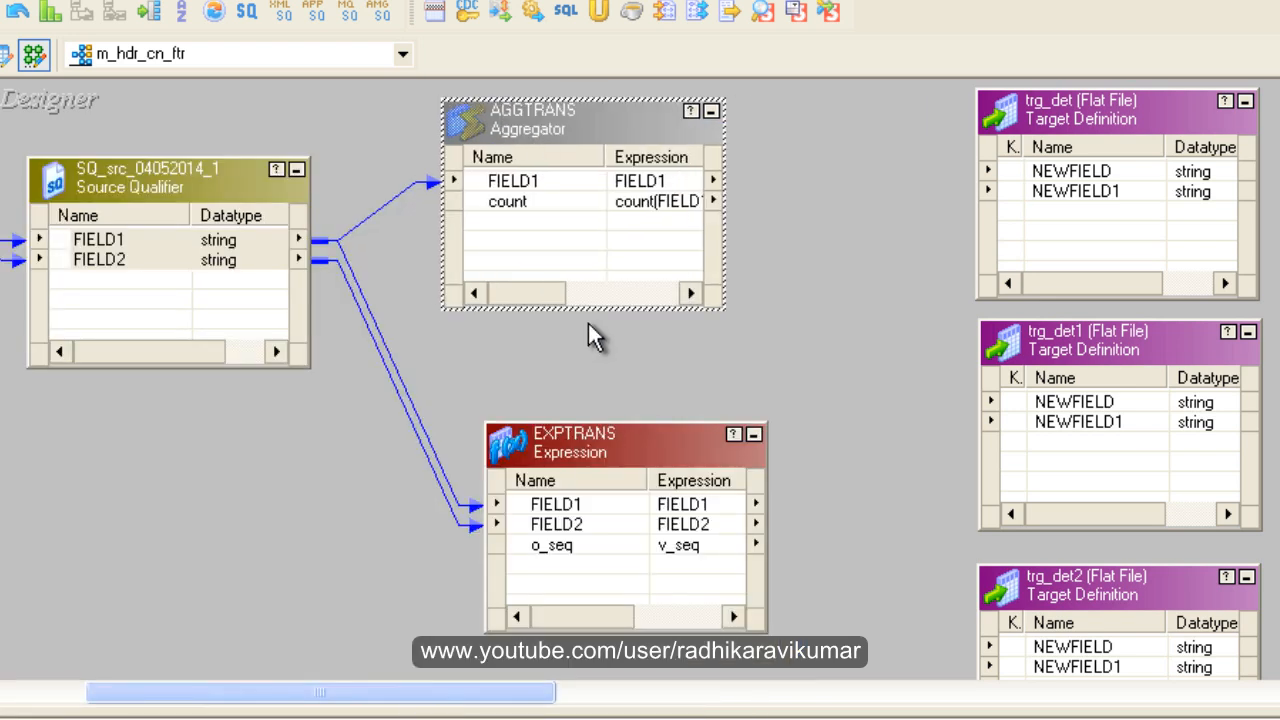
# Drag AGGTRANS and EXPTRANS slightly leftward on the mapping canvas
pyautogui.moveTo(624, 444); pyautogui.dragTo(548, 436)
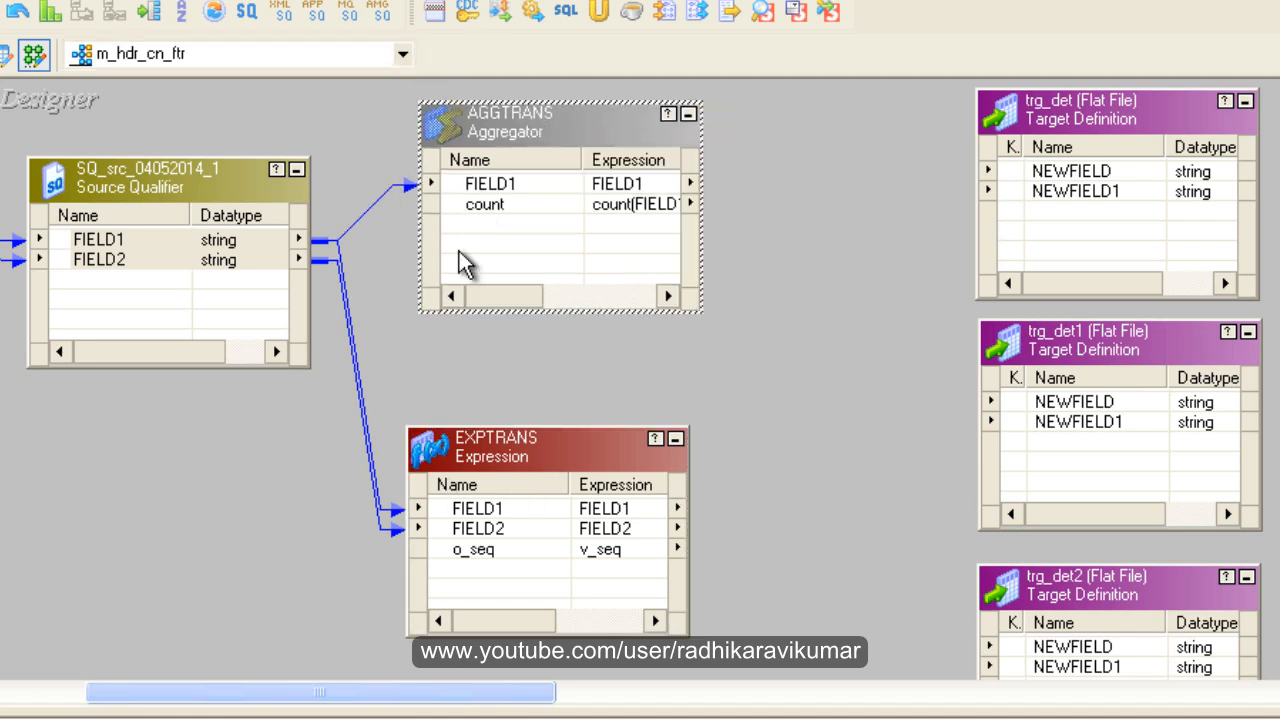
pyautogui.moveTo(600, 428)
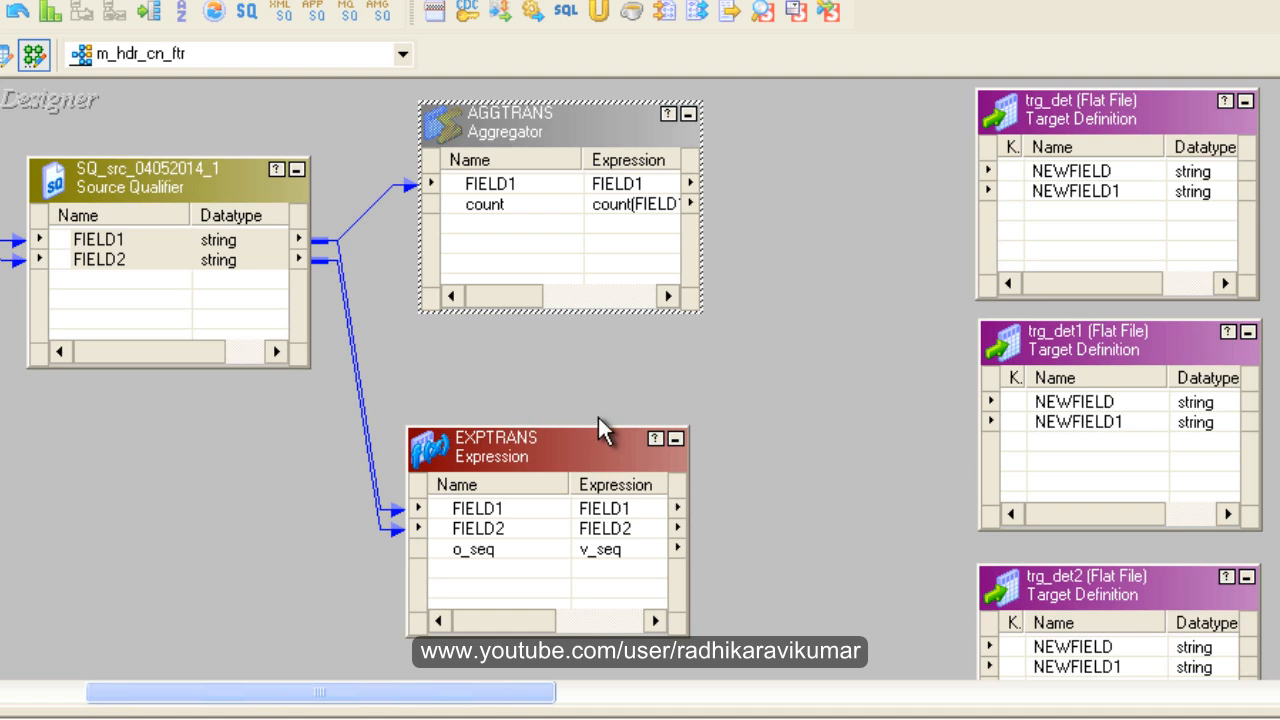